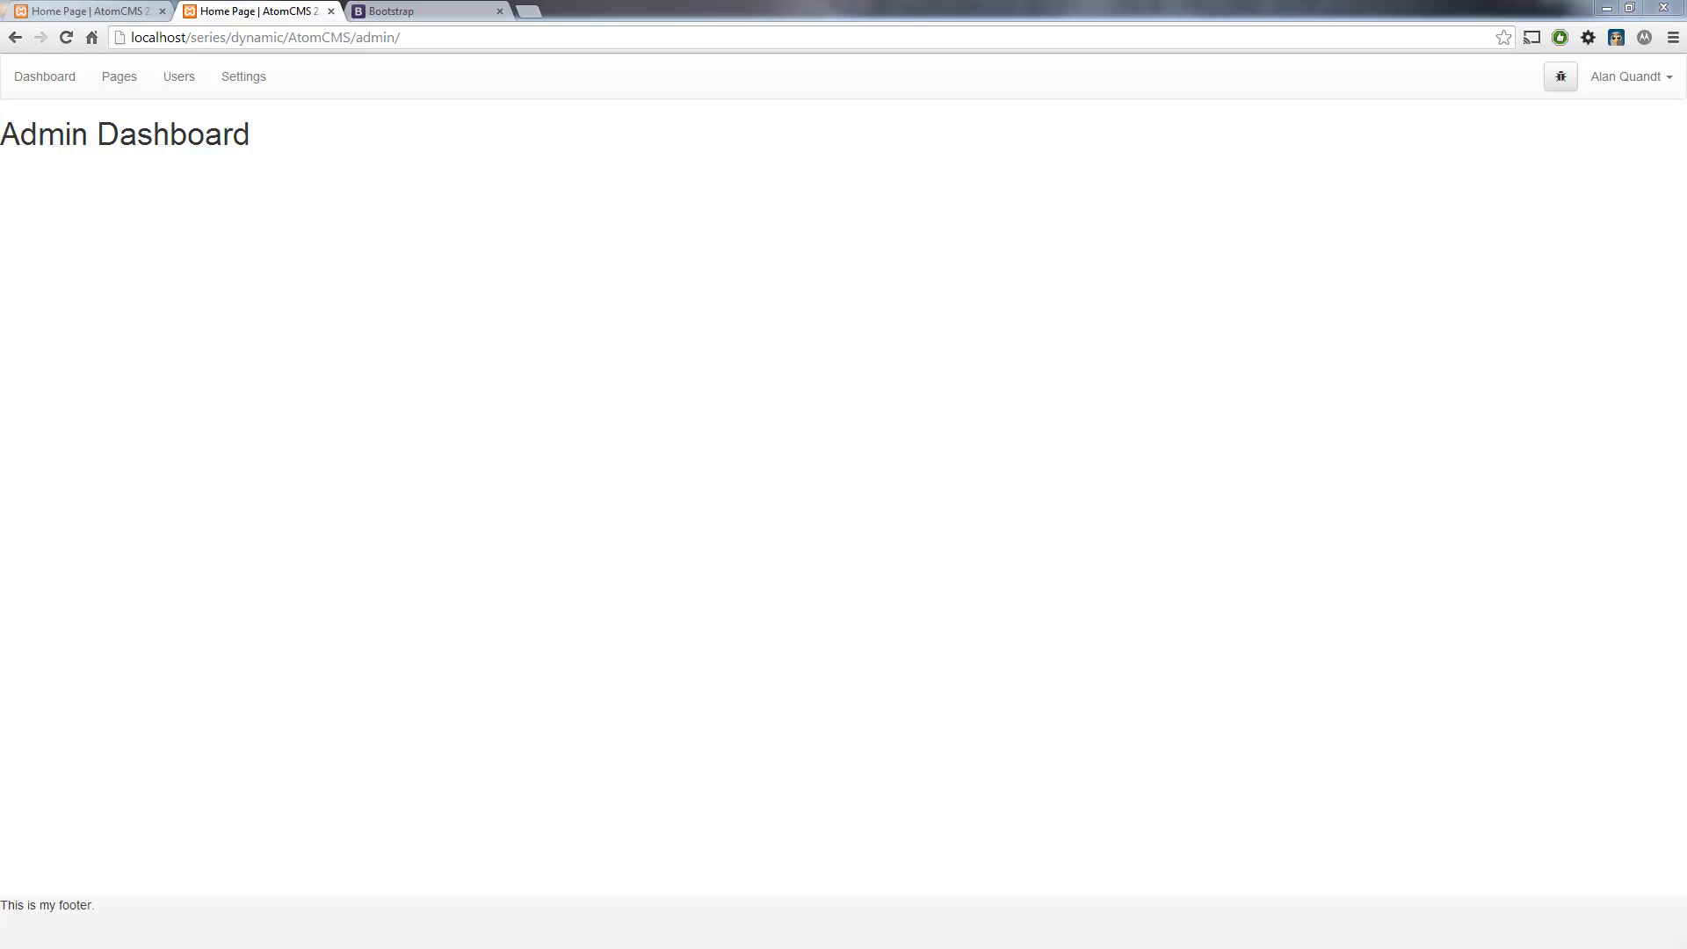
{"action": "mouse_move", "coordinate": [587, 411]}
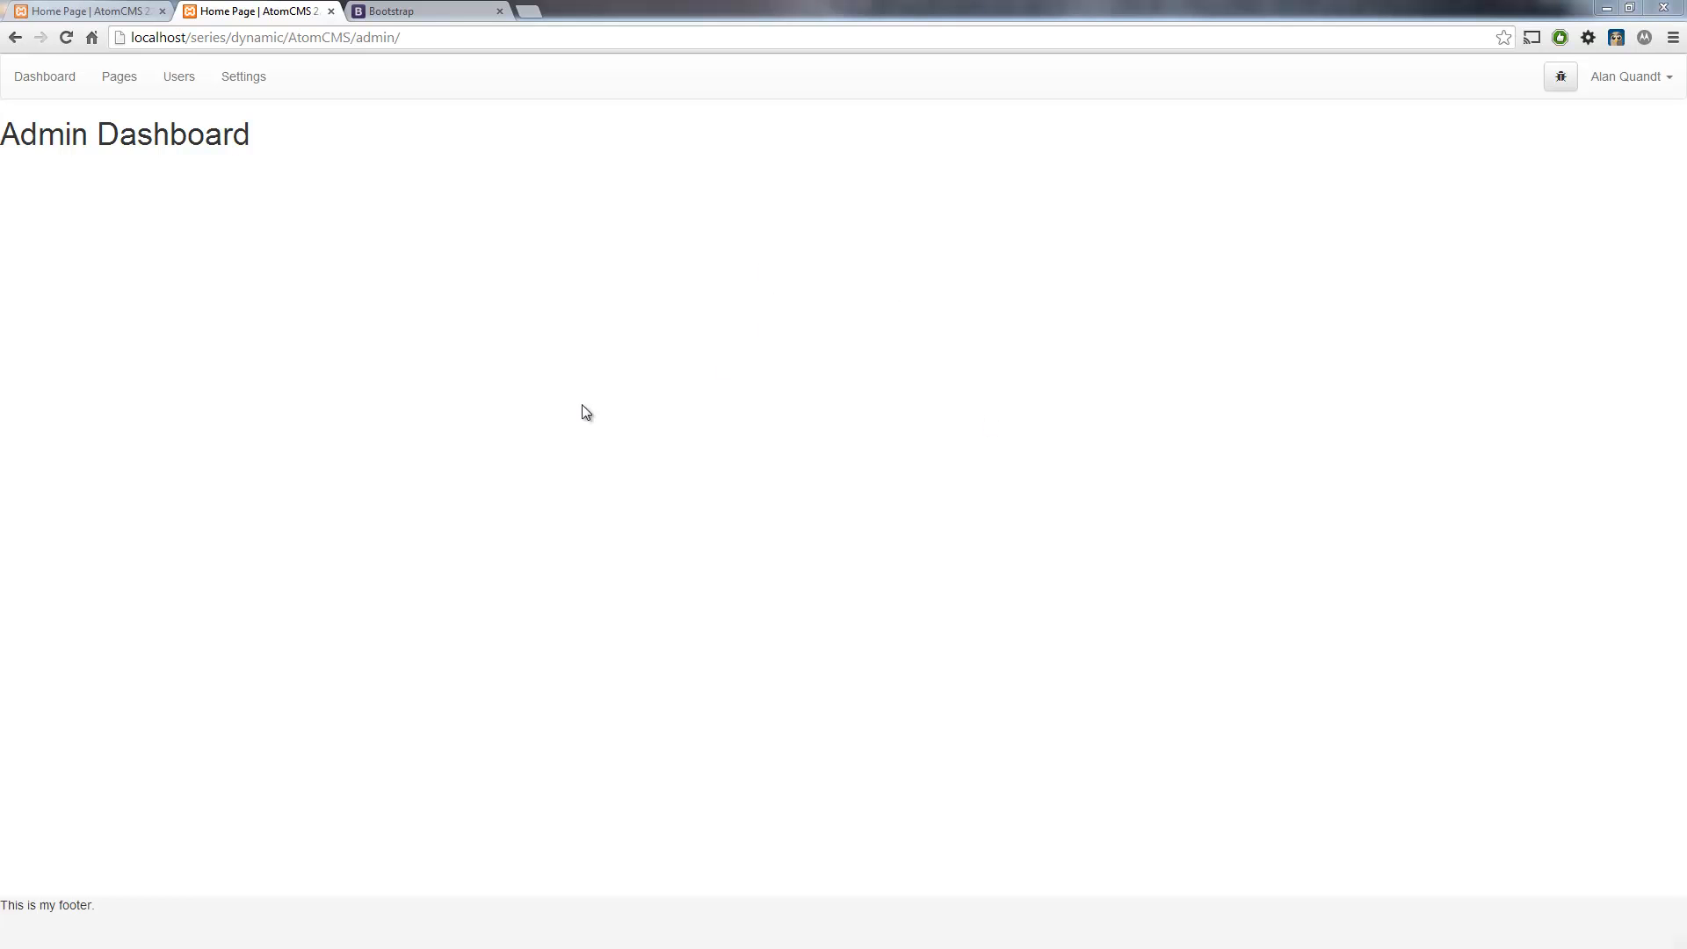
{"action": "mouse_move", "coordinate": [145, 245]}
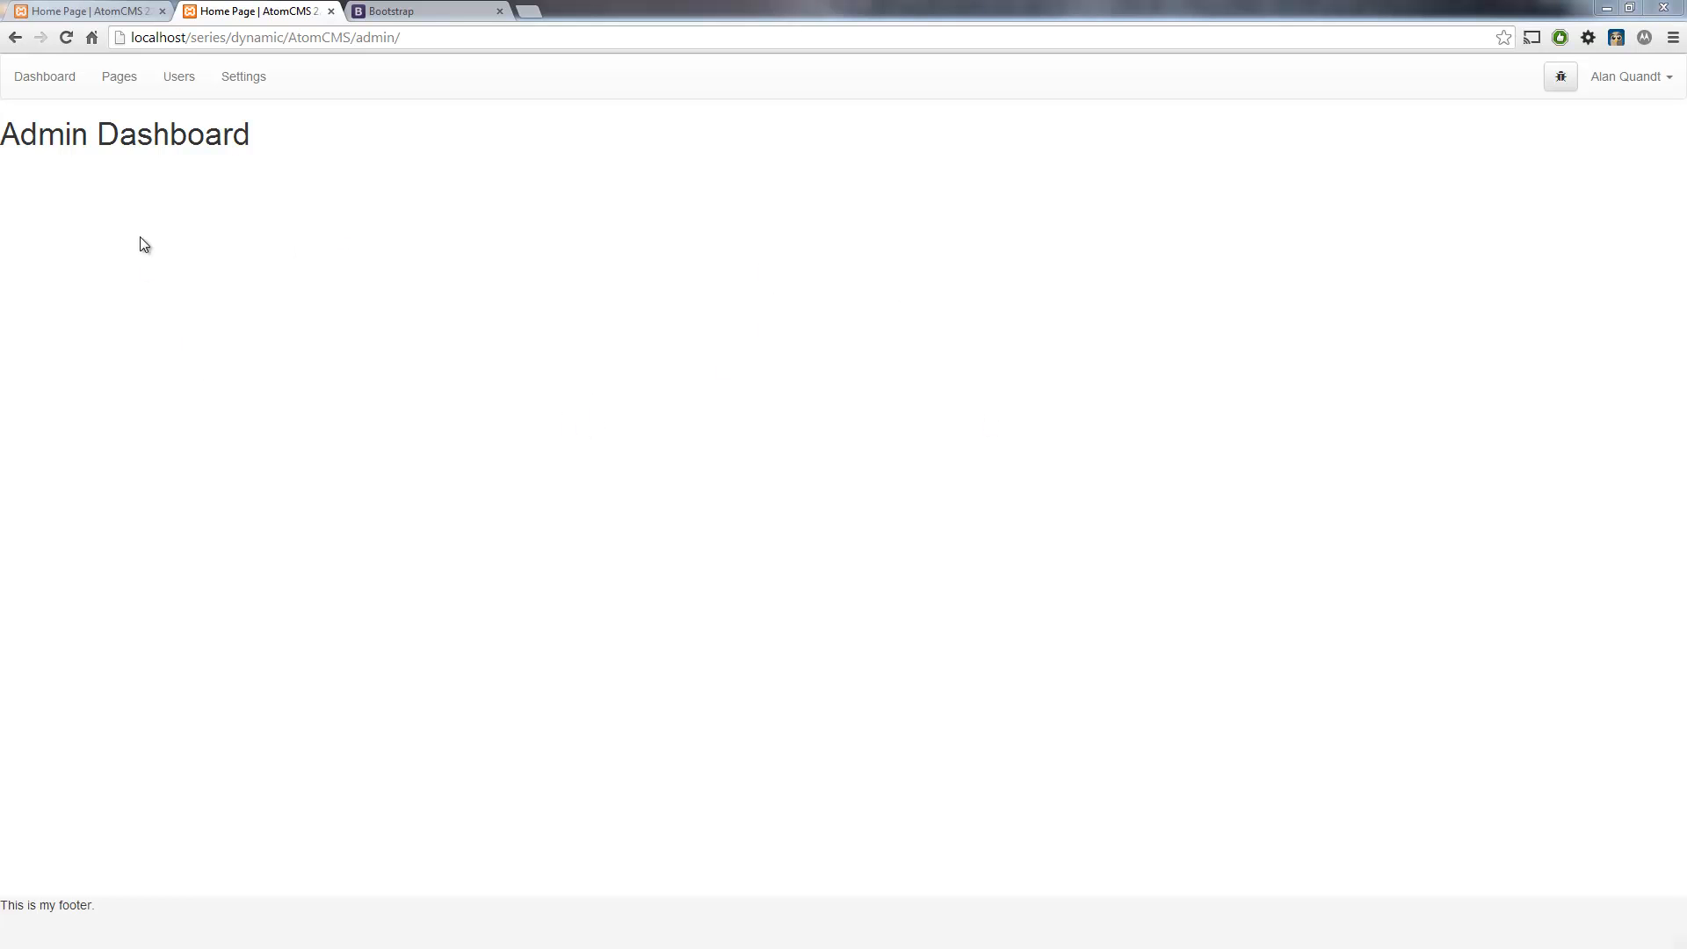
{"action": "mouse_move", "coordinate": [197, 813]}
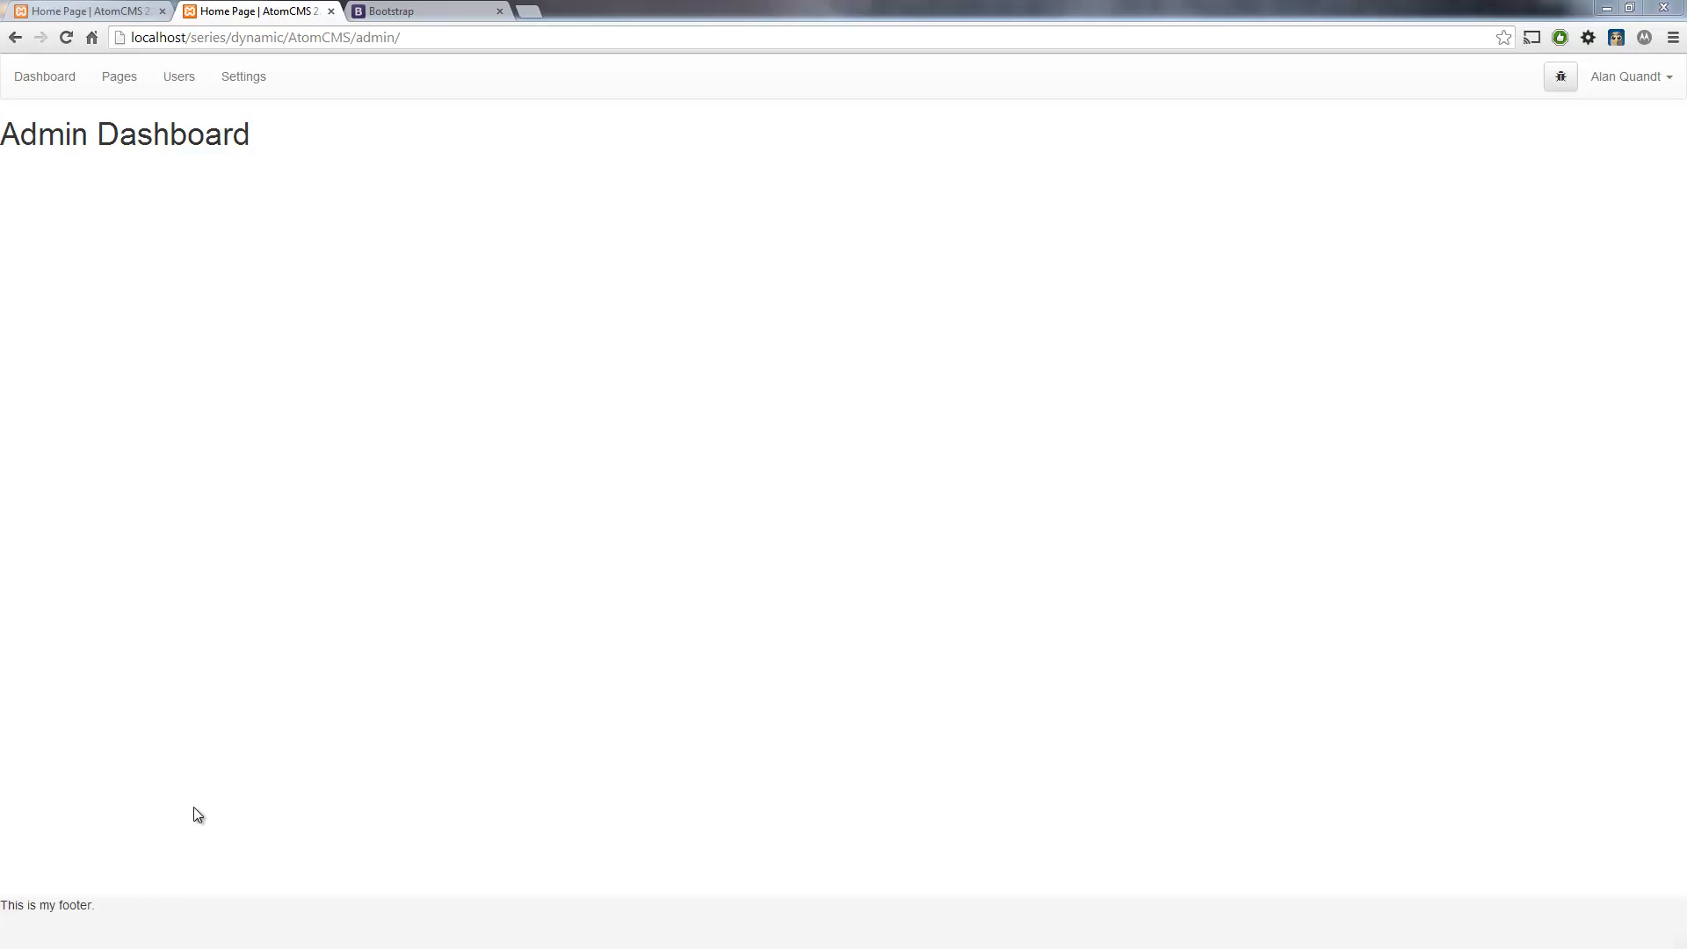
{"action": "mouse_move", "coordinate": [448, 208]}
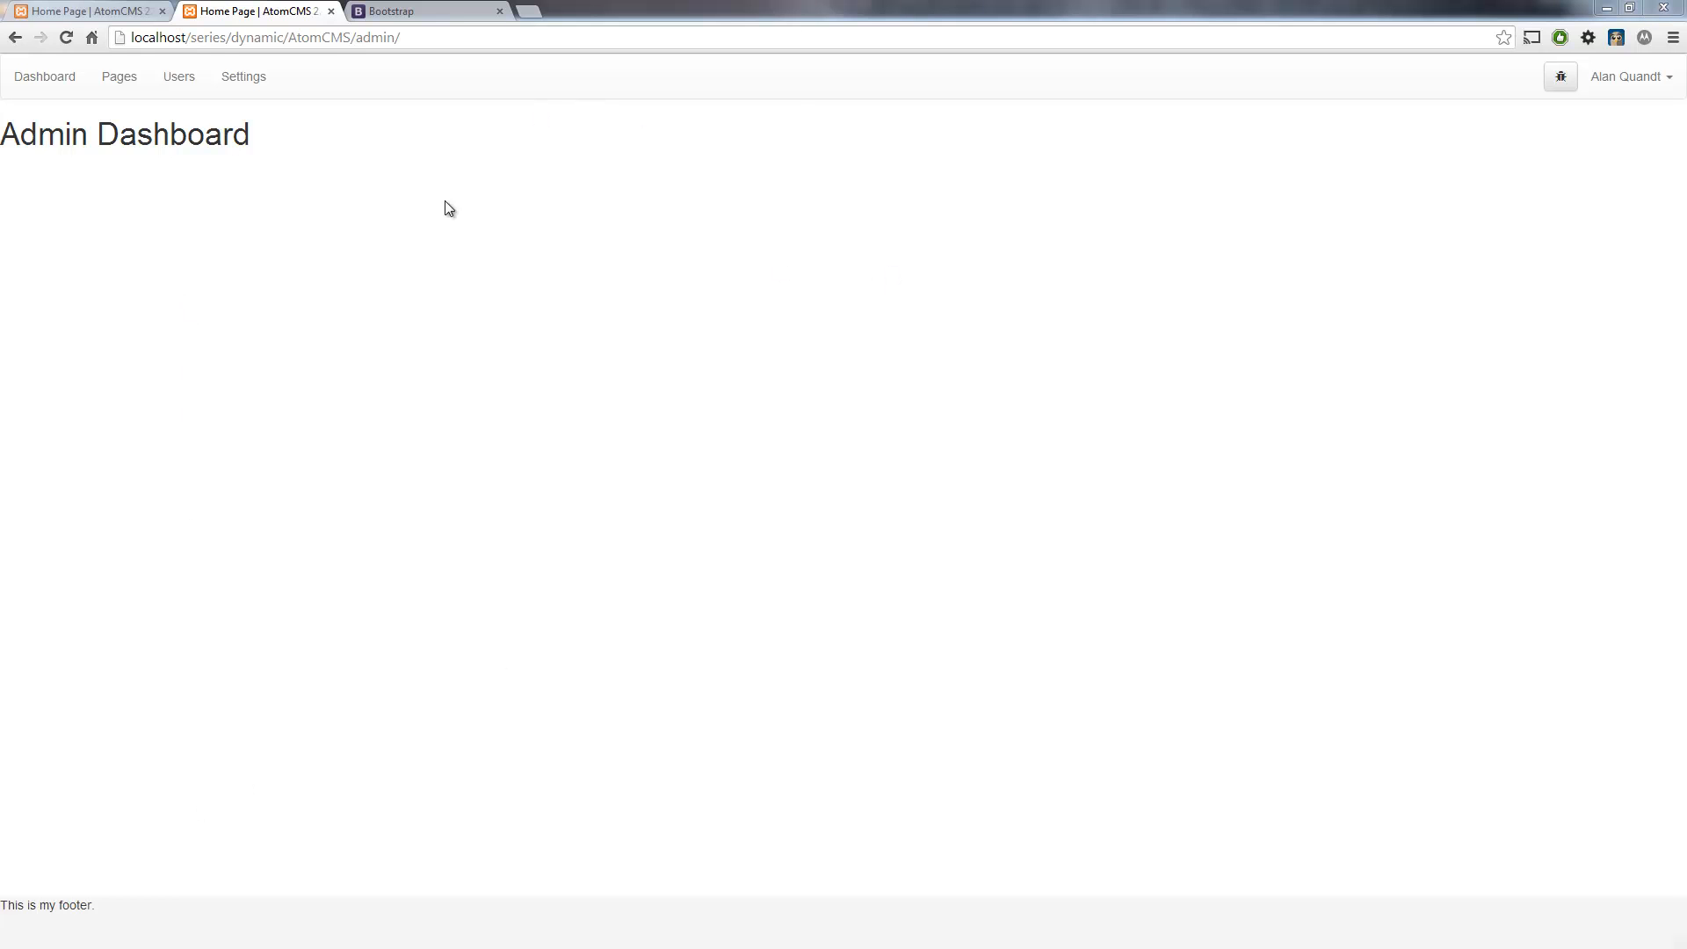
{"action": "mouse_move", "coordinate": [527, 475]}
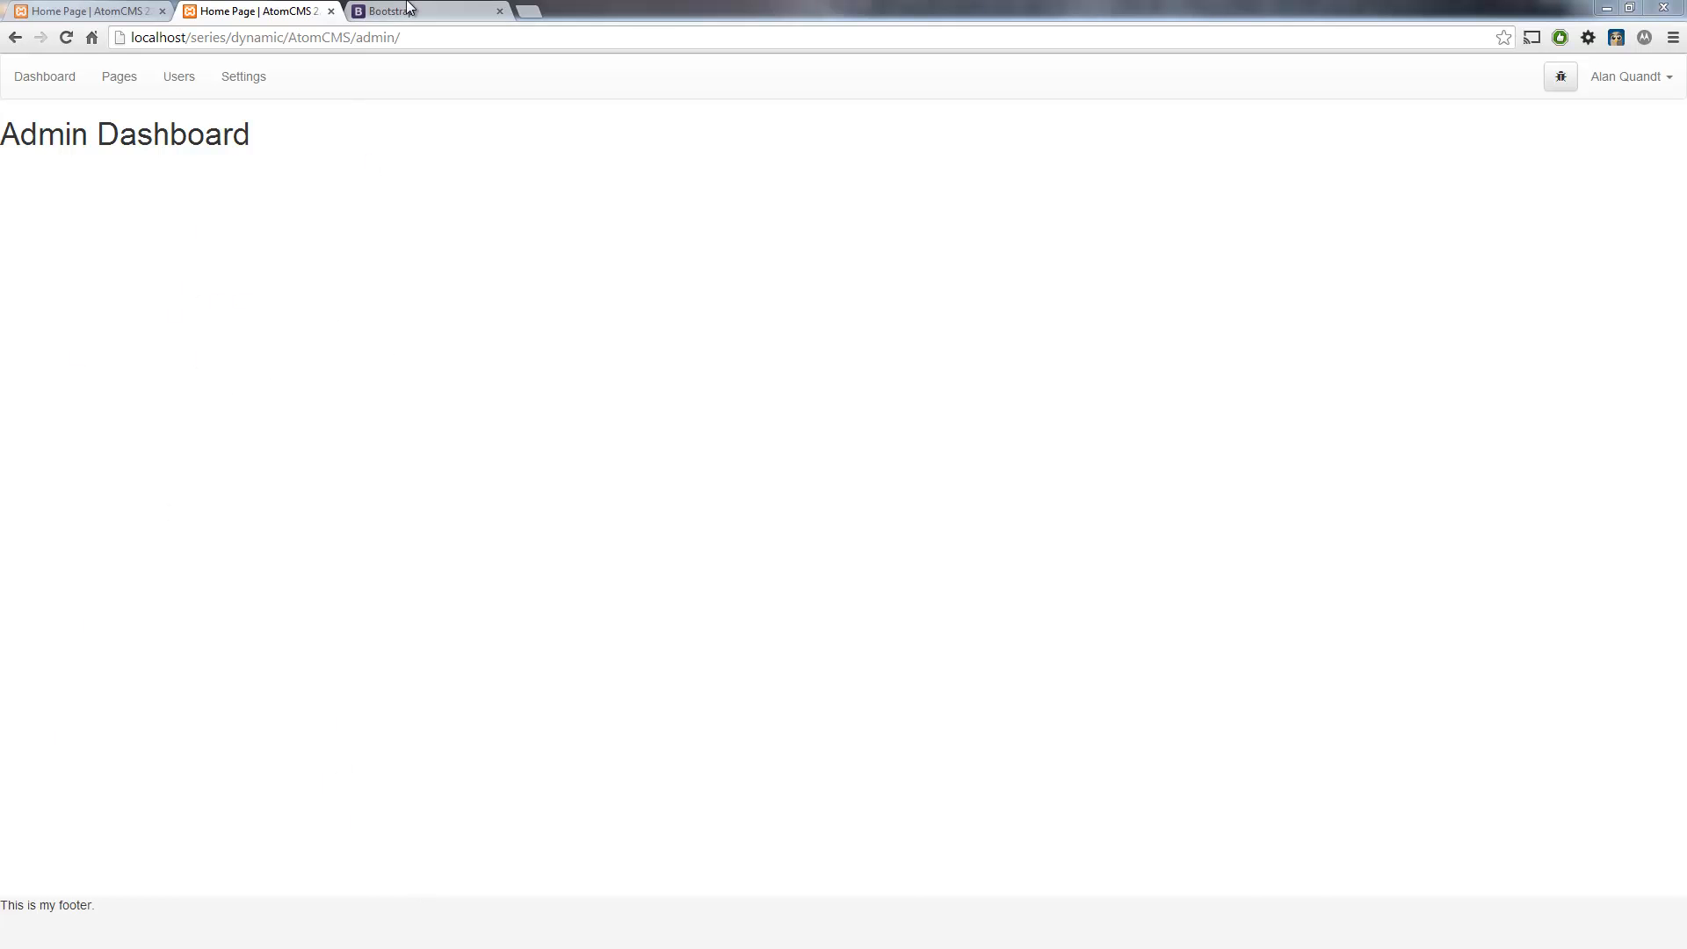
Step: Bring up the Bootstrap CSS Grid system docs at the stacked-to-horizontal column example
{"action": "left_click", "coordinate": [381, 11]}
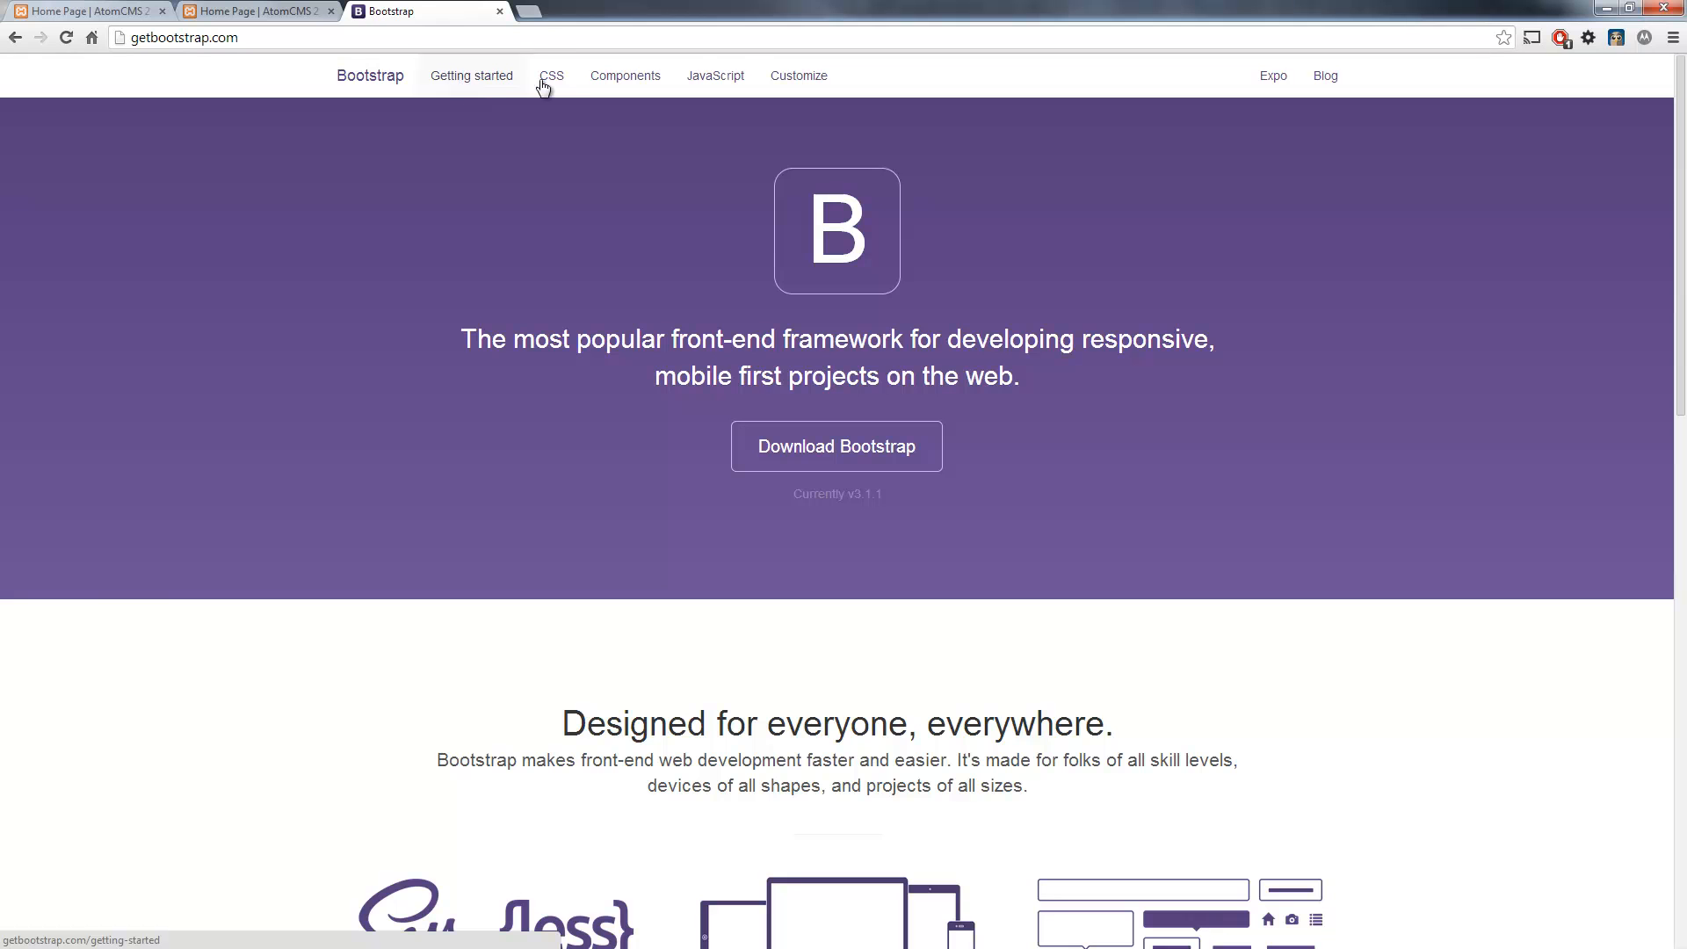
{"action": "left_click", "coordinate": [550, 75]}
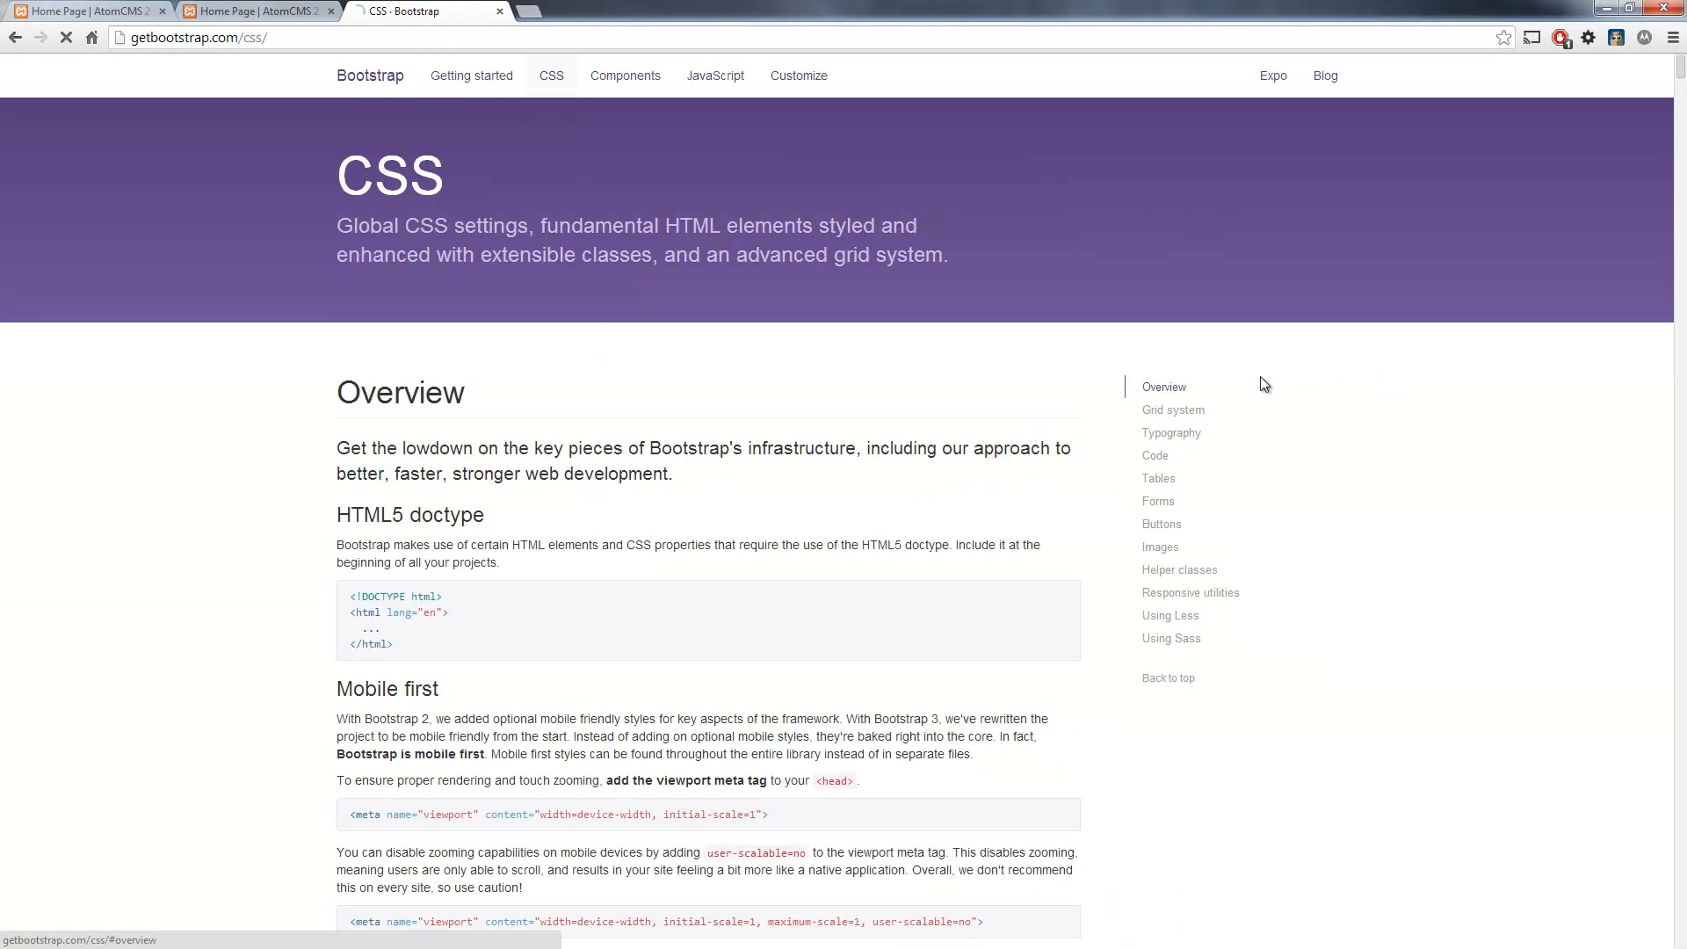
{"action": "left_click", "coordinate": [1172, 409]}
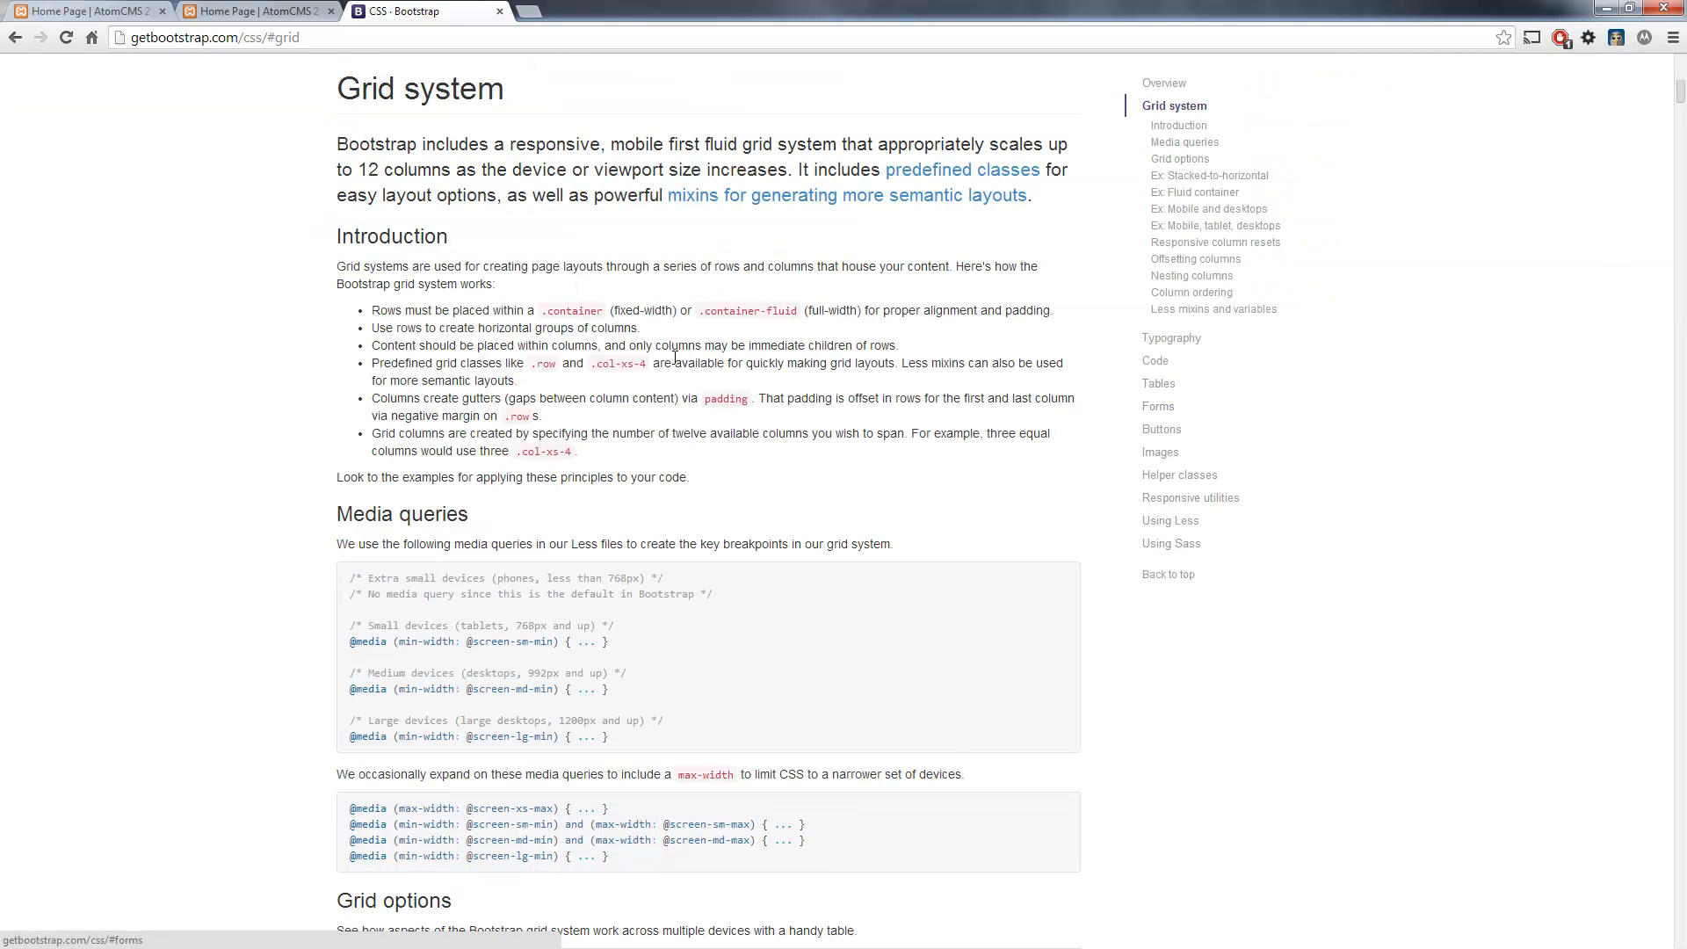
{"action": "scroll", "scroll_direction": "down", "scroll_amount": 3}
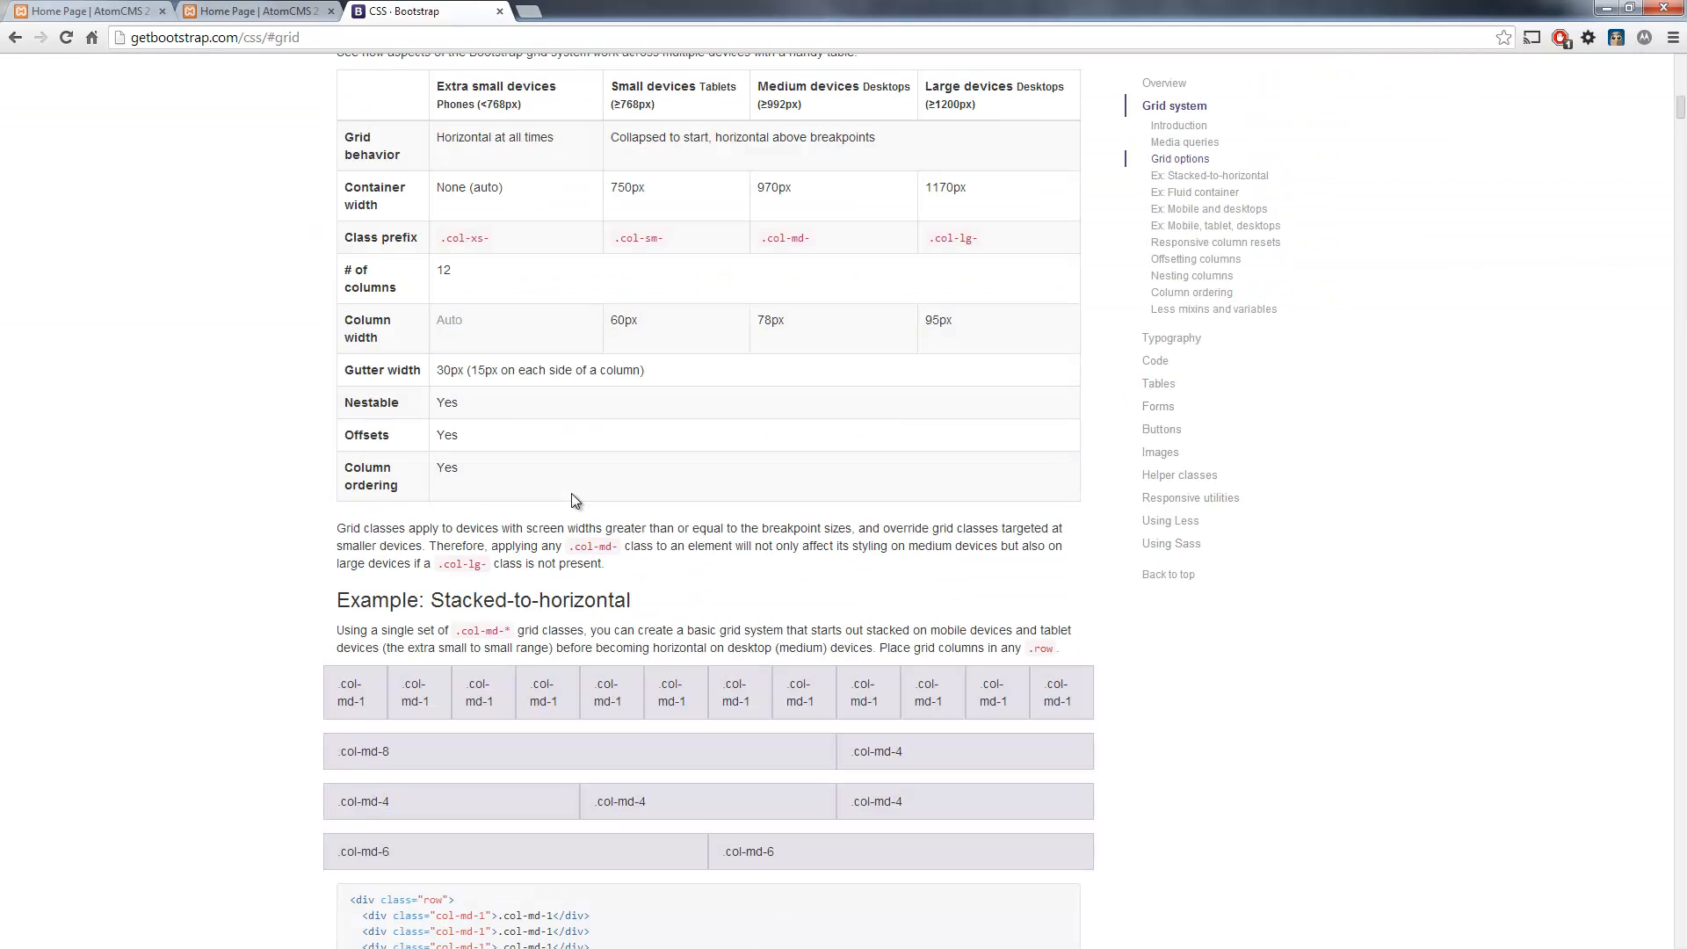
{"action": "scroll", "scroll_direction": "down", "scroll_amount": 3}
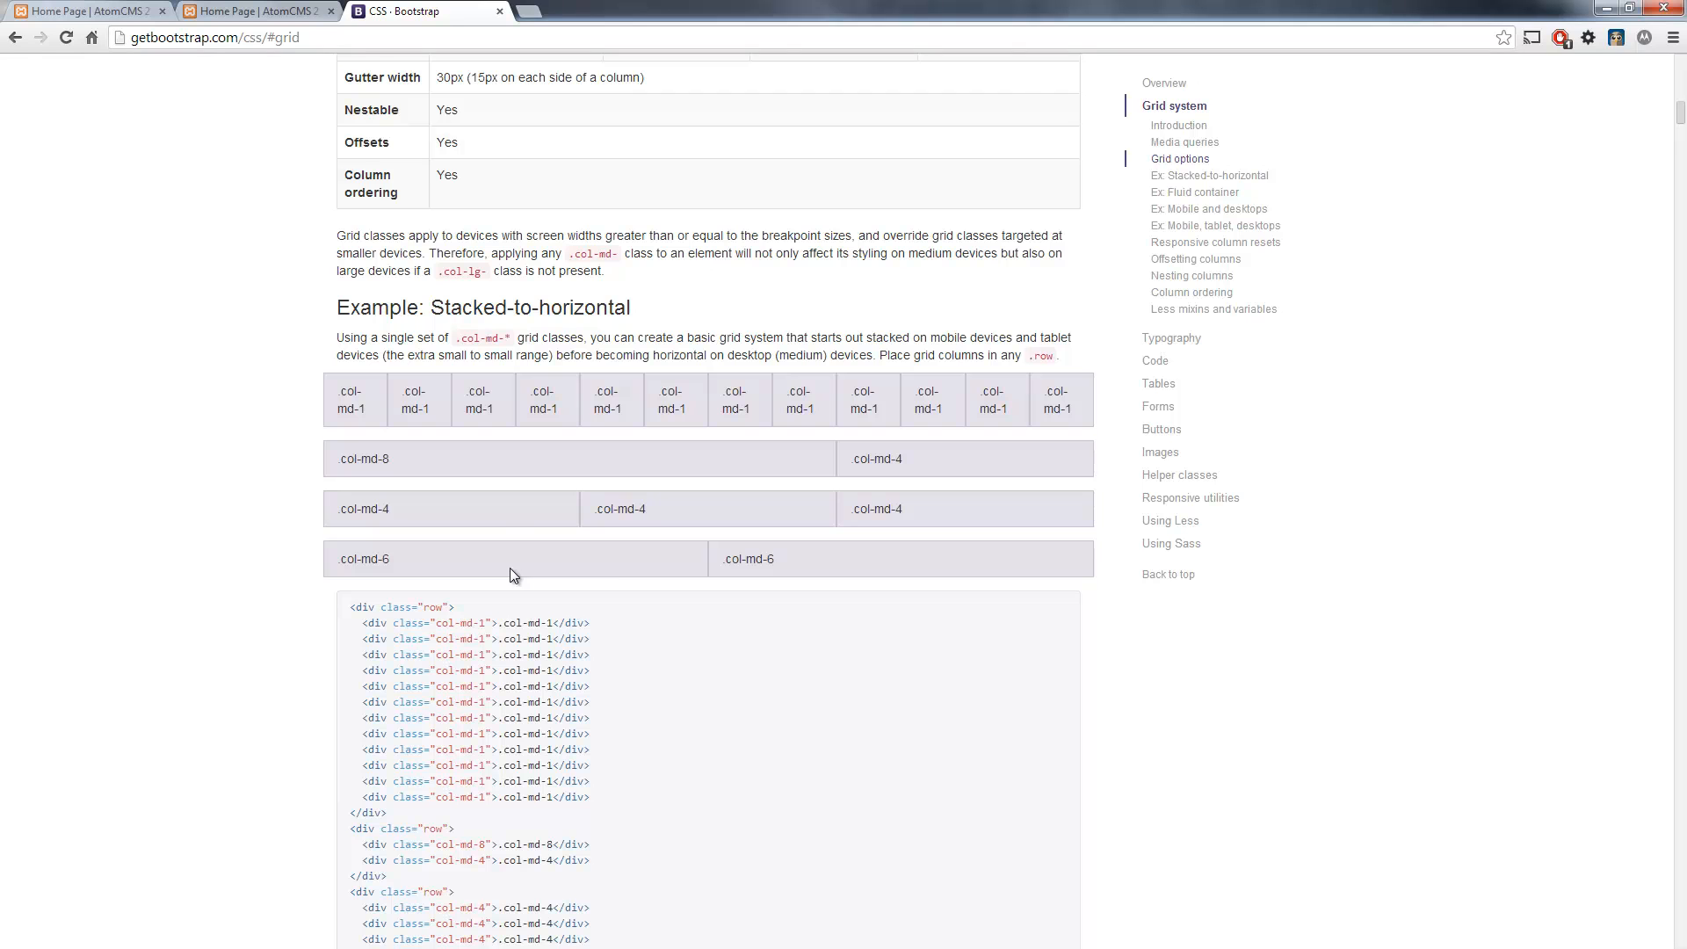
{"action": "scroll", "scroll_direction": "down", "scroll_amount": 3}
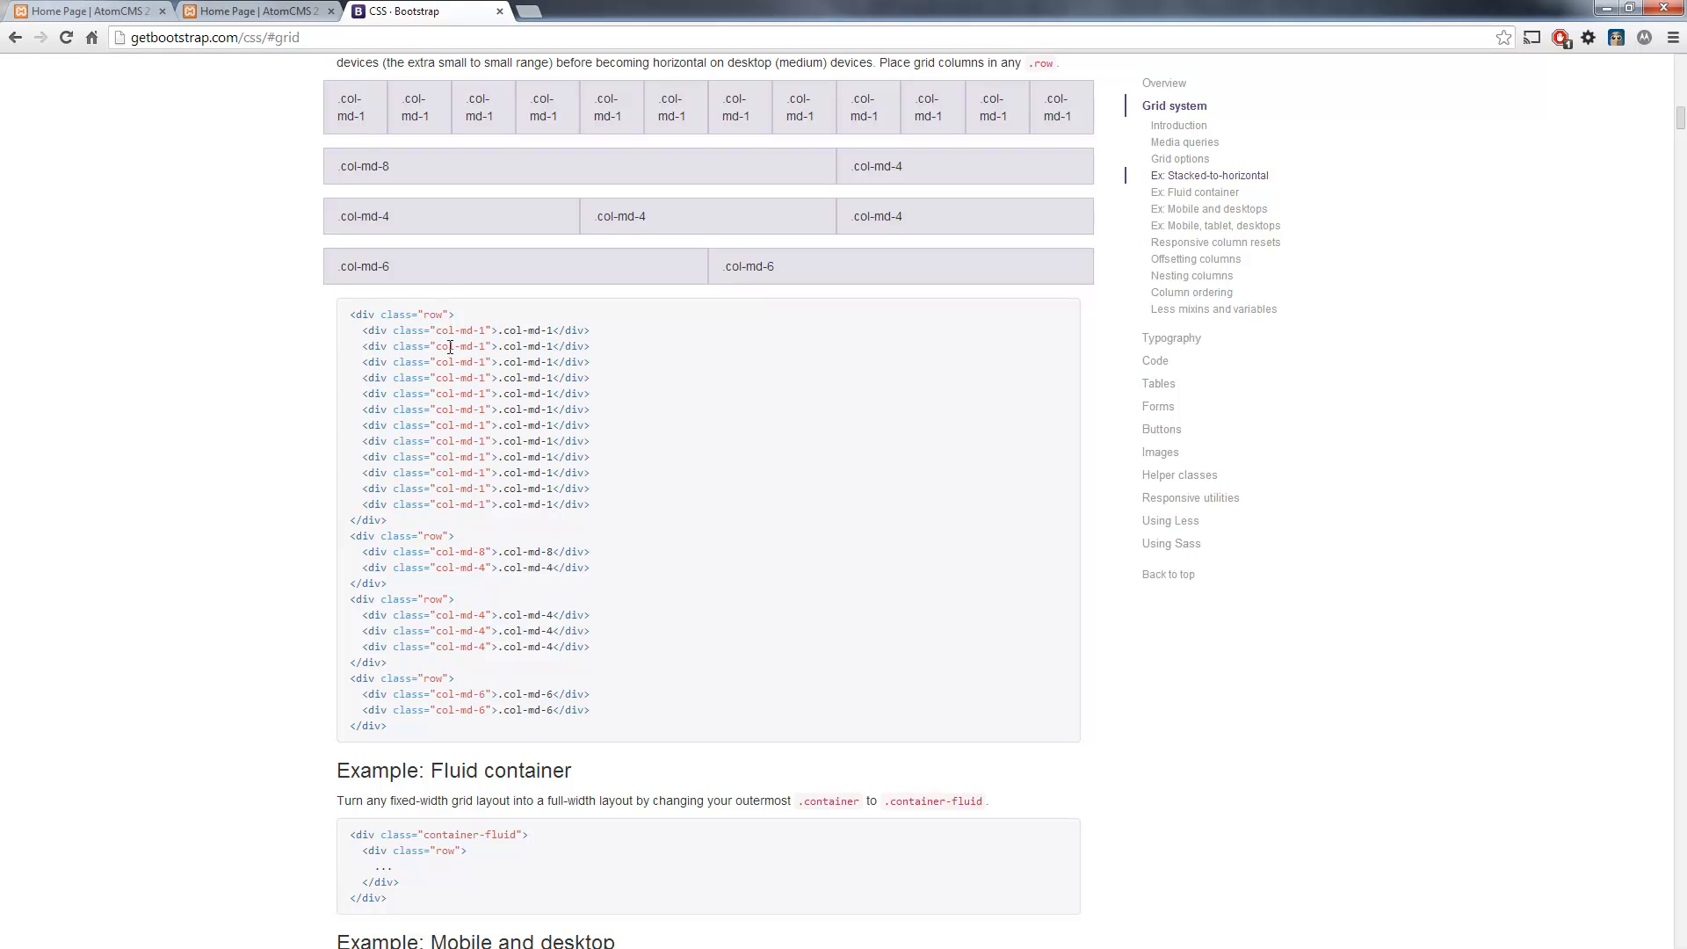
{"action": "mouse_move", "coordinate": [277, 457]}
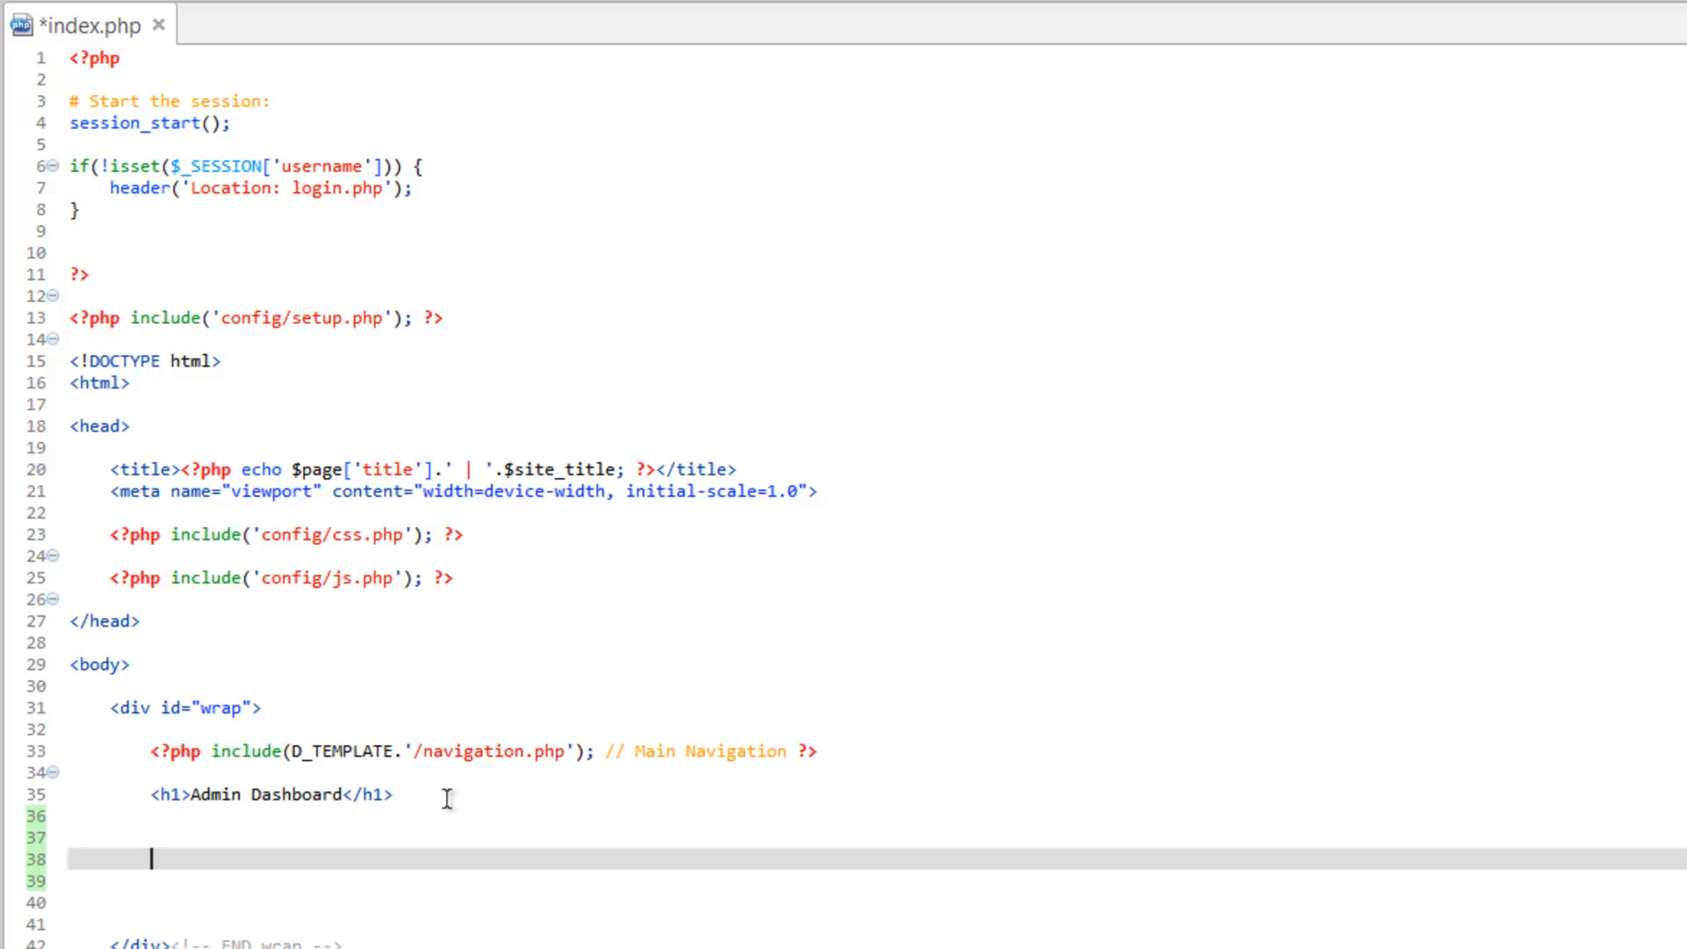
Step: Add a <div class="row"> with two nested divs below the Admin Dashboard heading
{"action": "scroll", "scroll_direction": "down", "scroll_amount": 3}
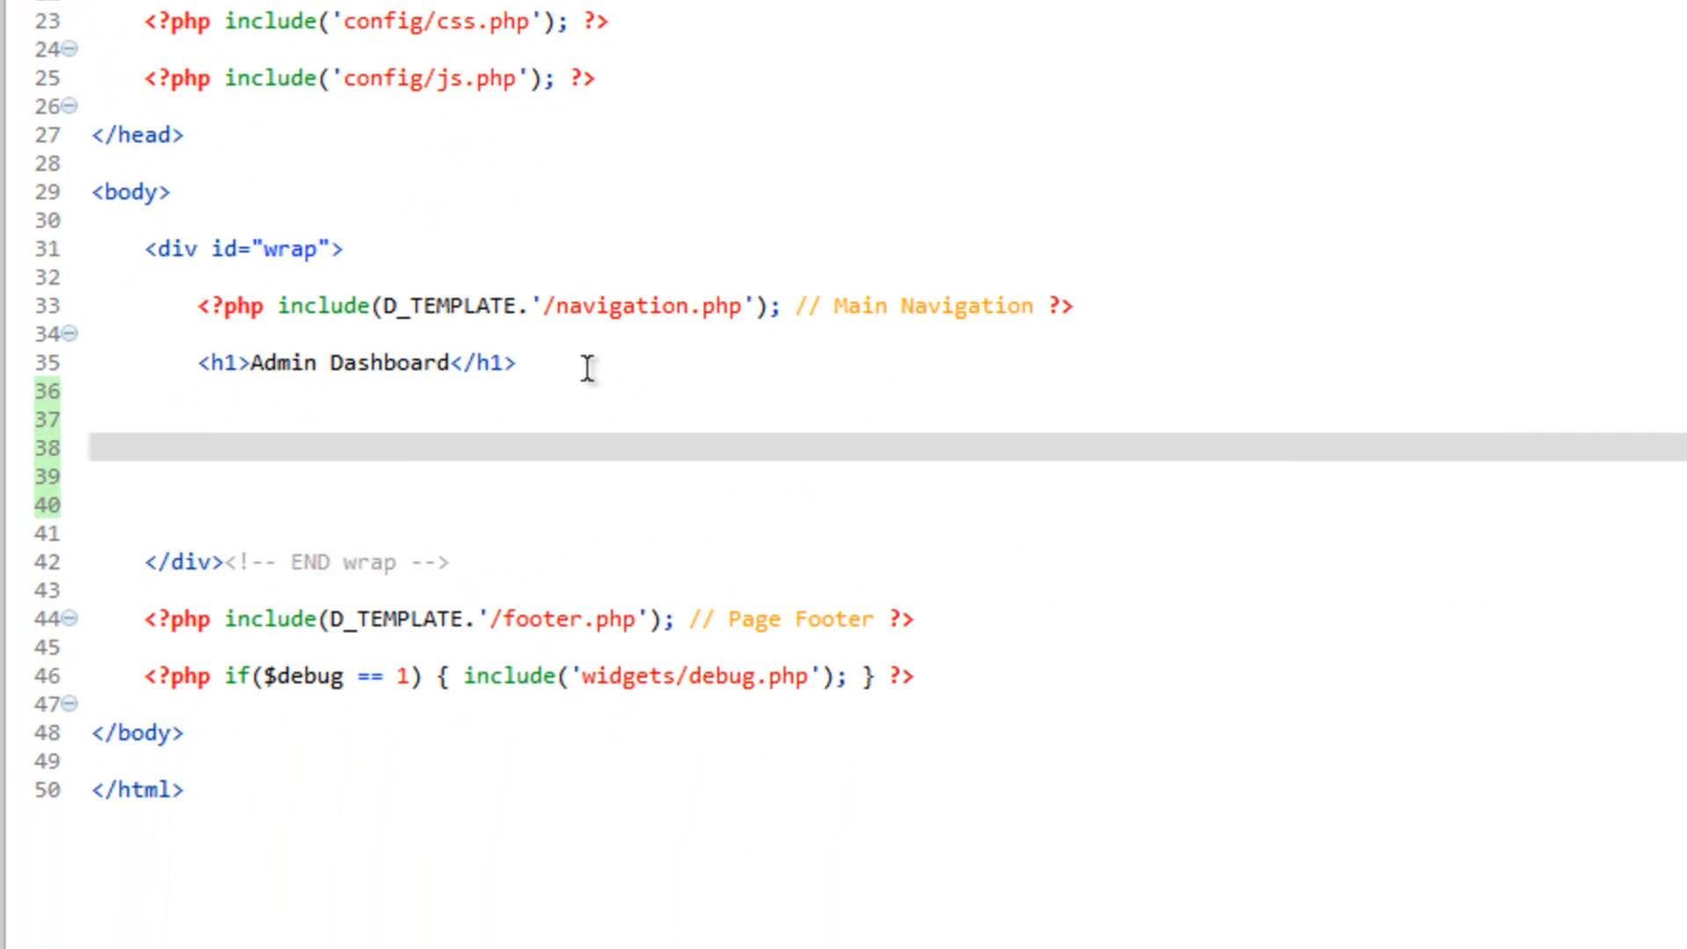
{"action": "type", "text": "<div class=\""}
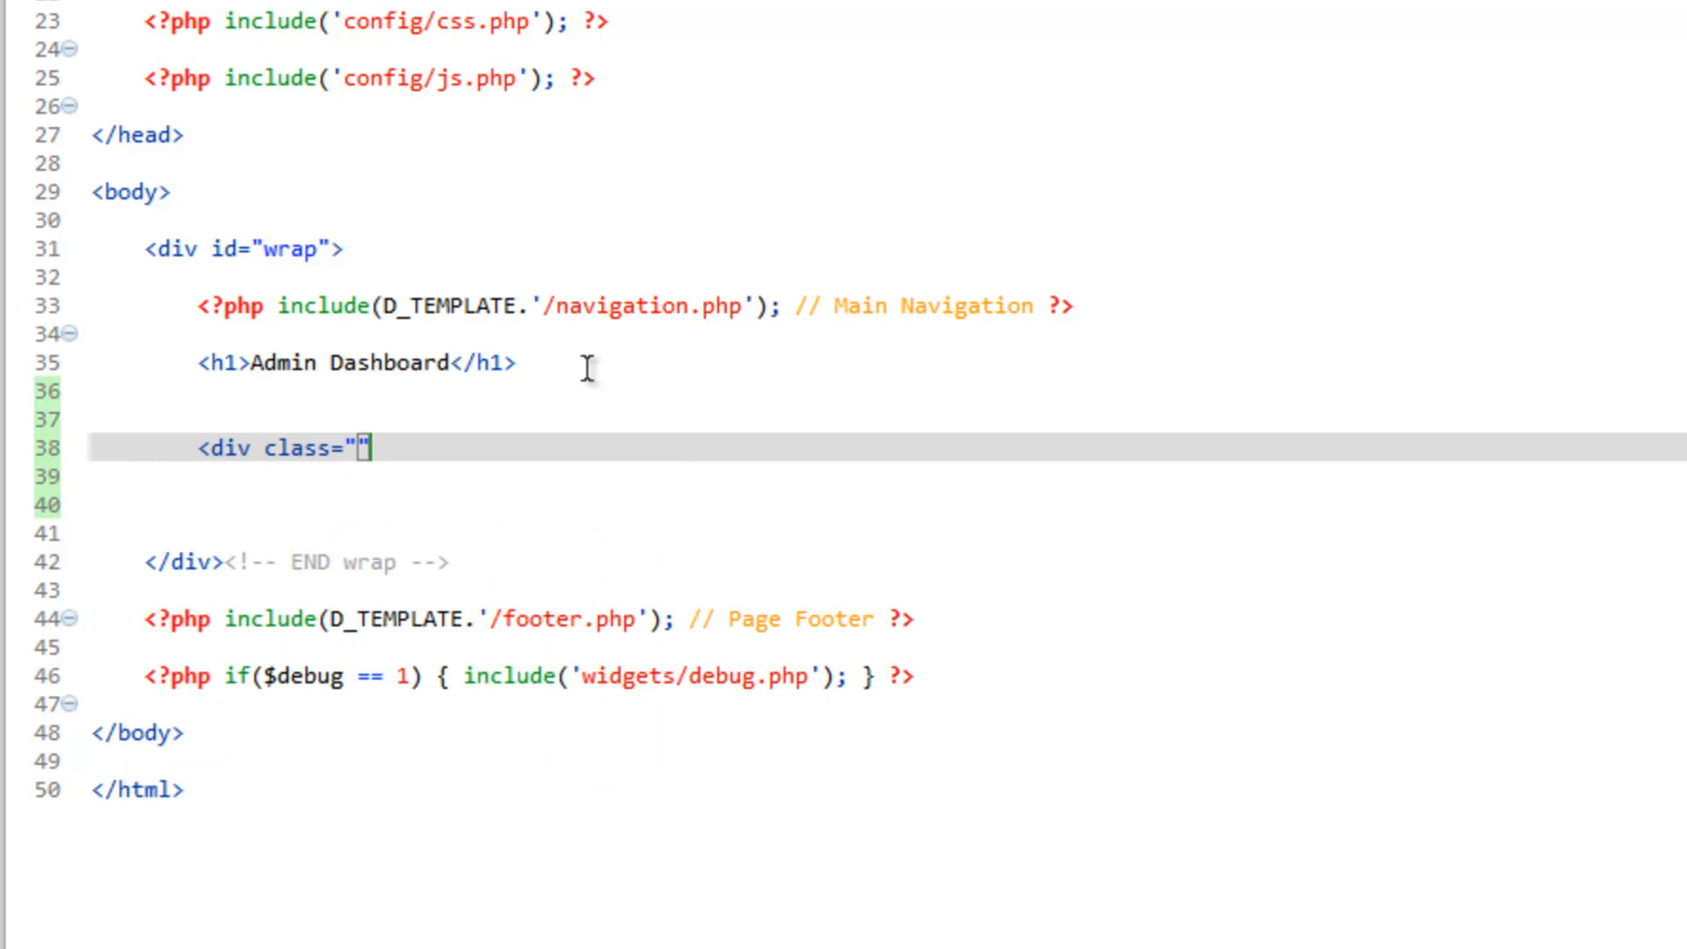
{"action": "type", "text": "row"}
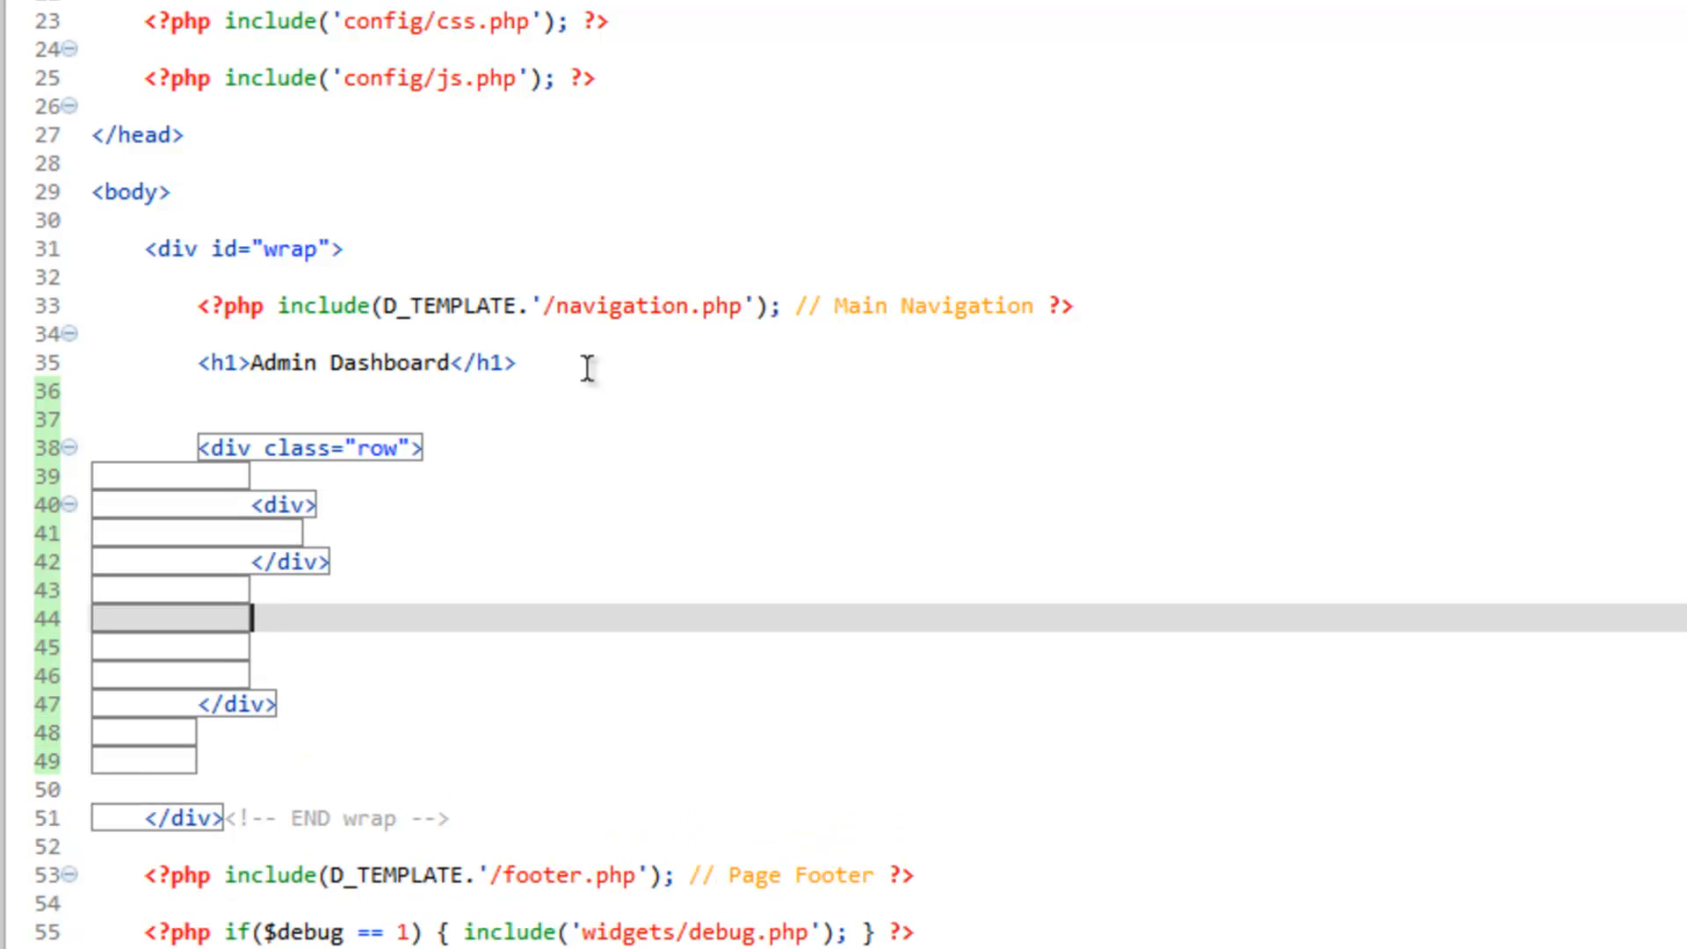
{"action": "type", "text": "<div>"}
{"action": "left_click", "coordinate": [207, 504]}
{"action": "type", "text": " class=\""}
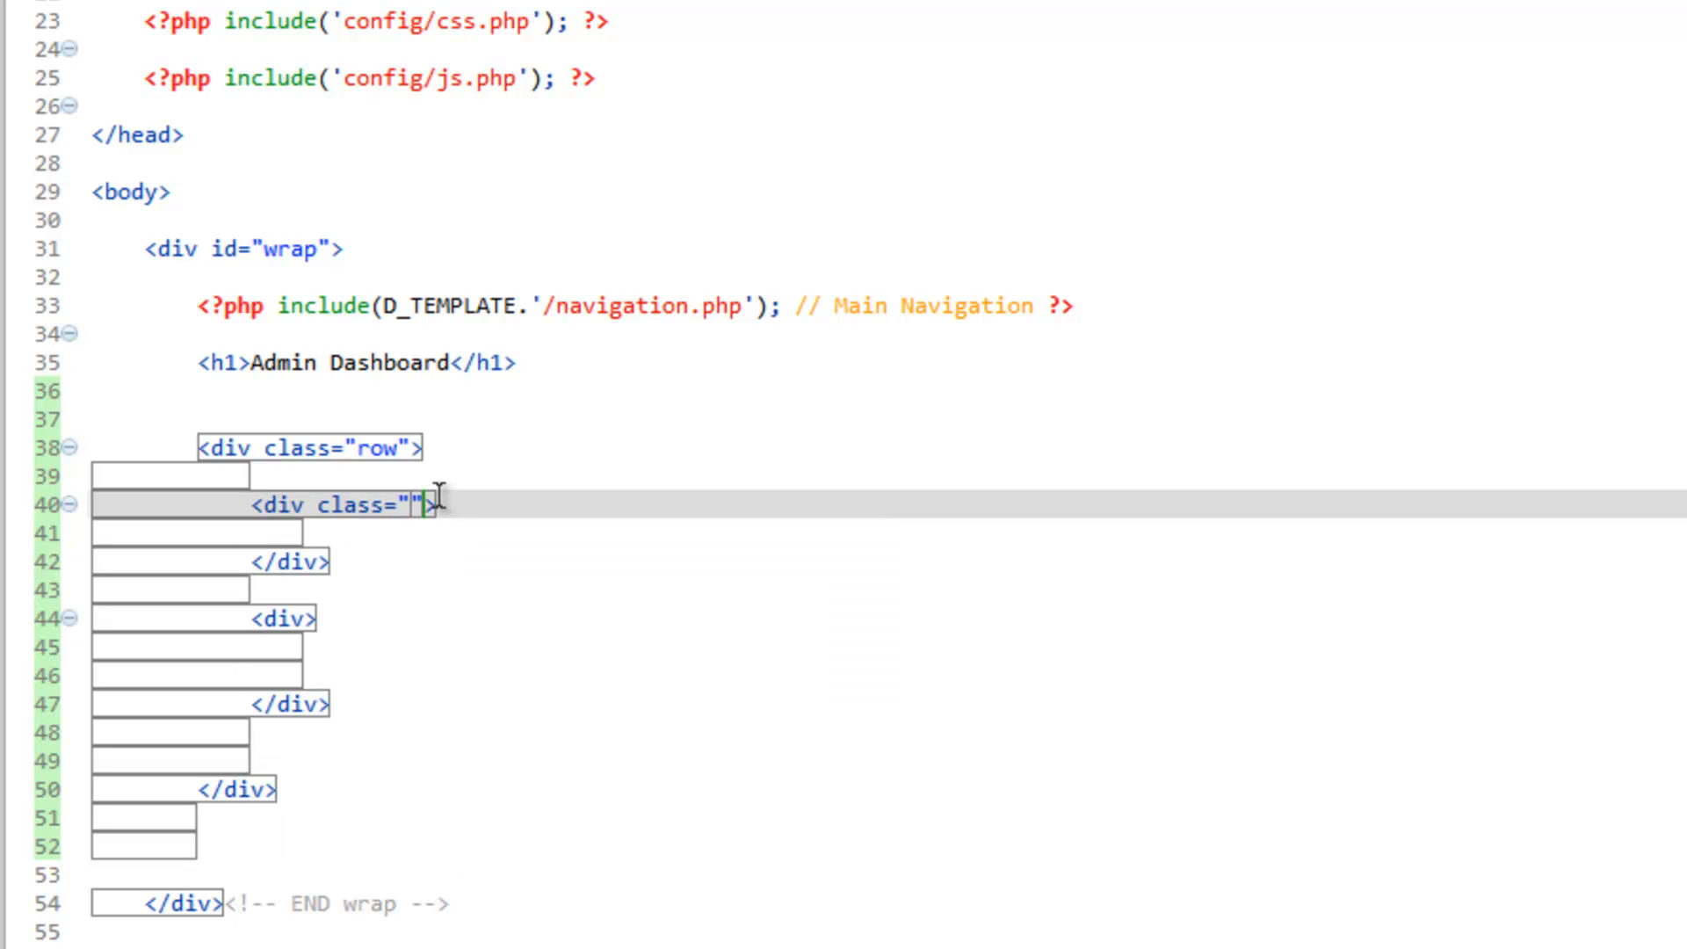
Step: Give the first nested div the class col-md-4
{"action": "type", "text": "col-m"}
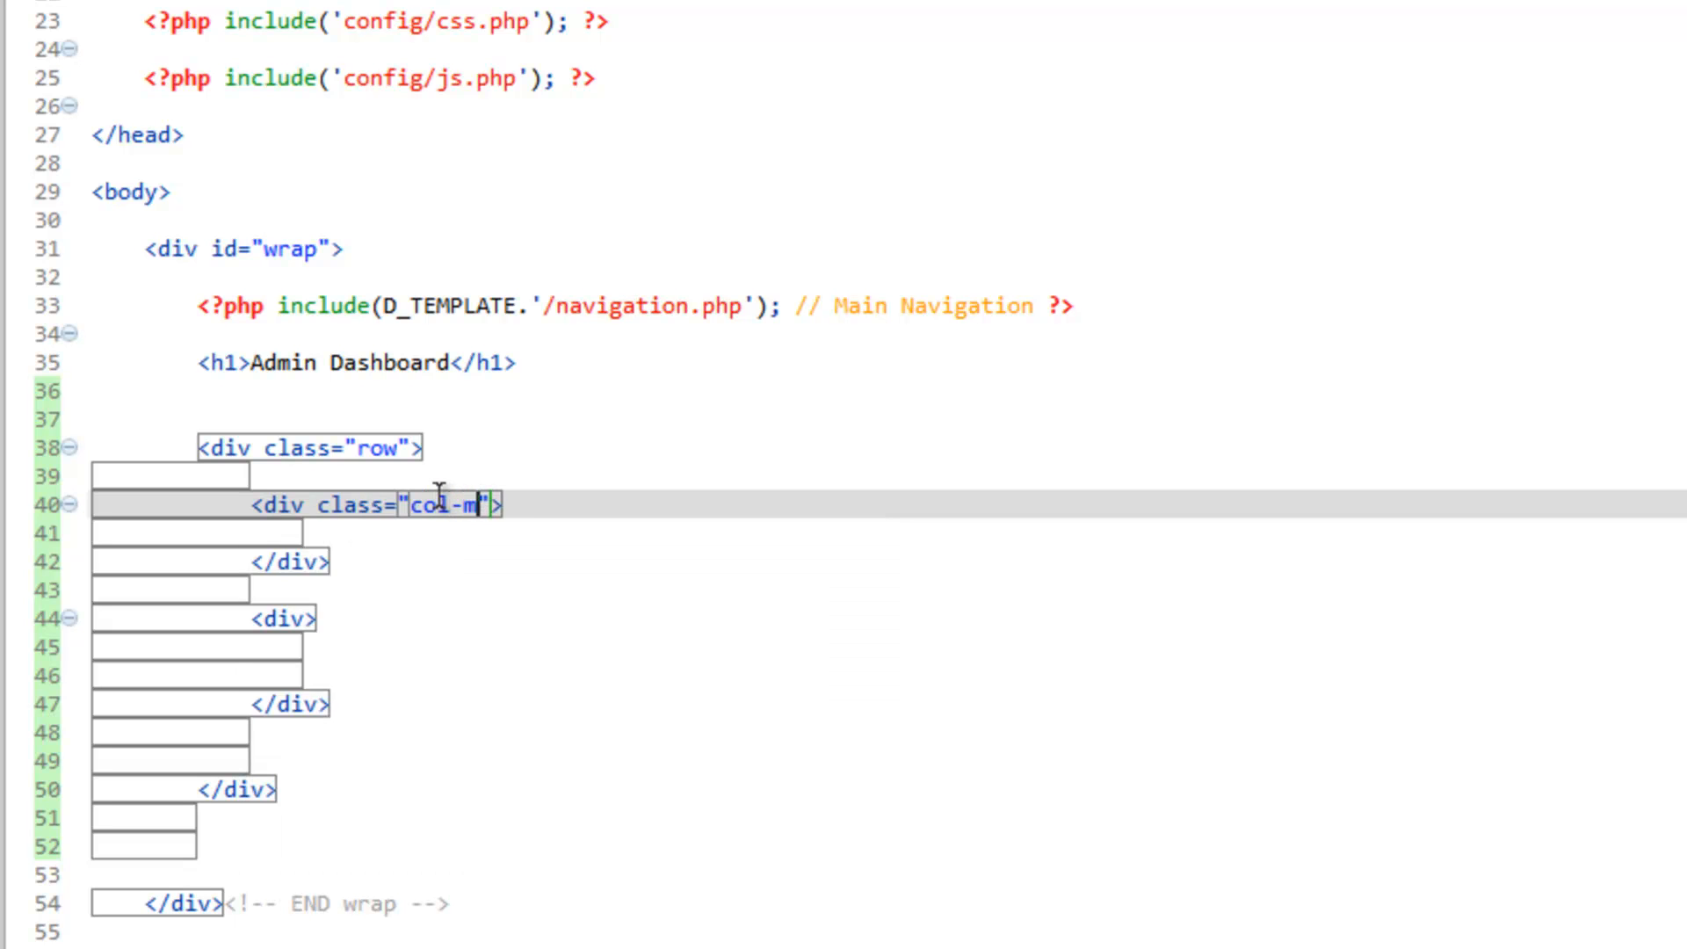
{"action": "type", "text": "d-"}
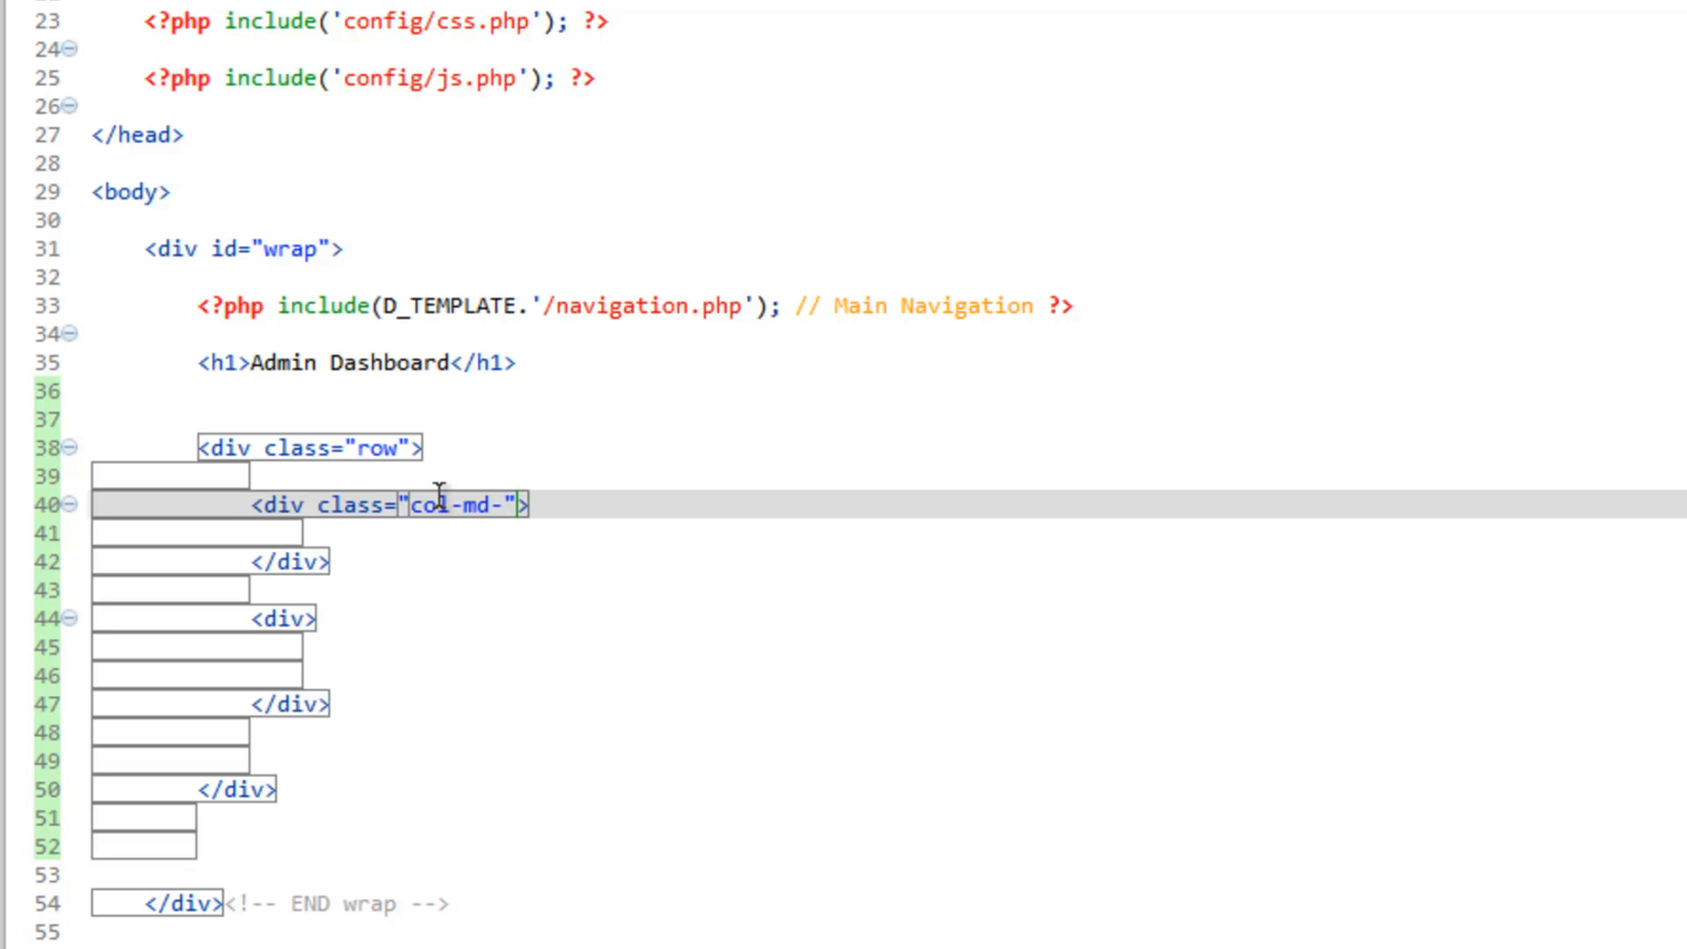
{"action": "type", "text": "4"}
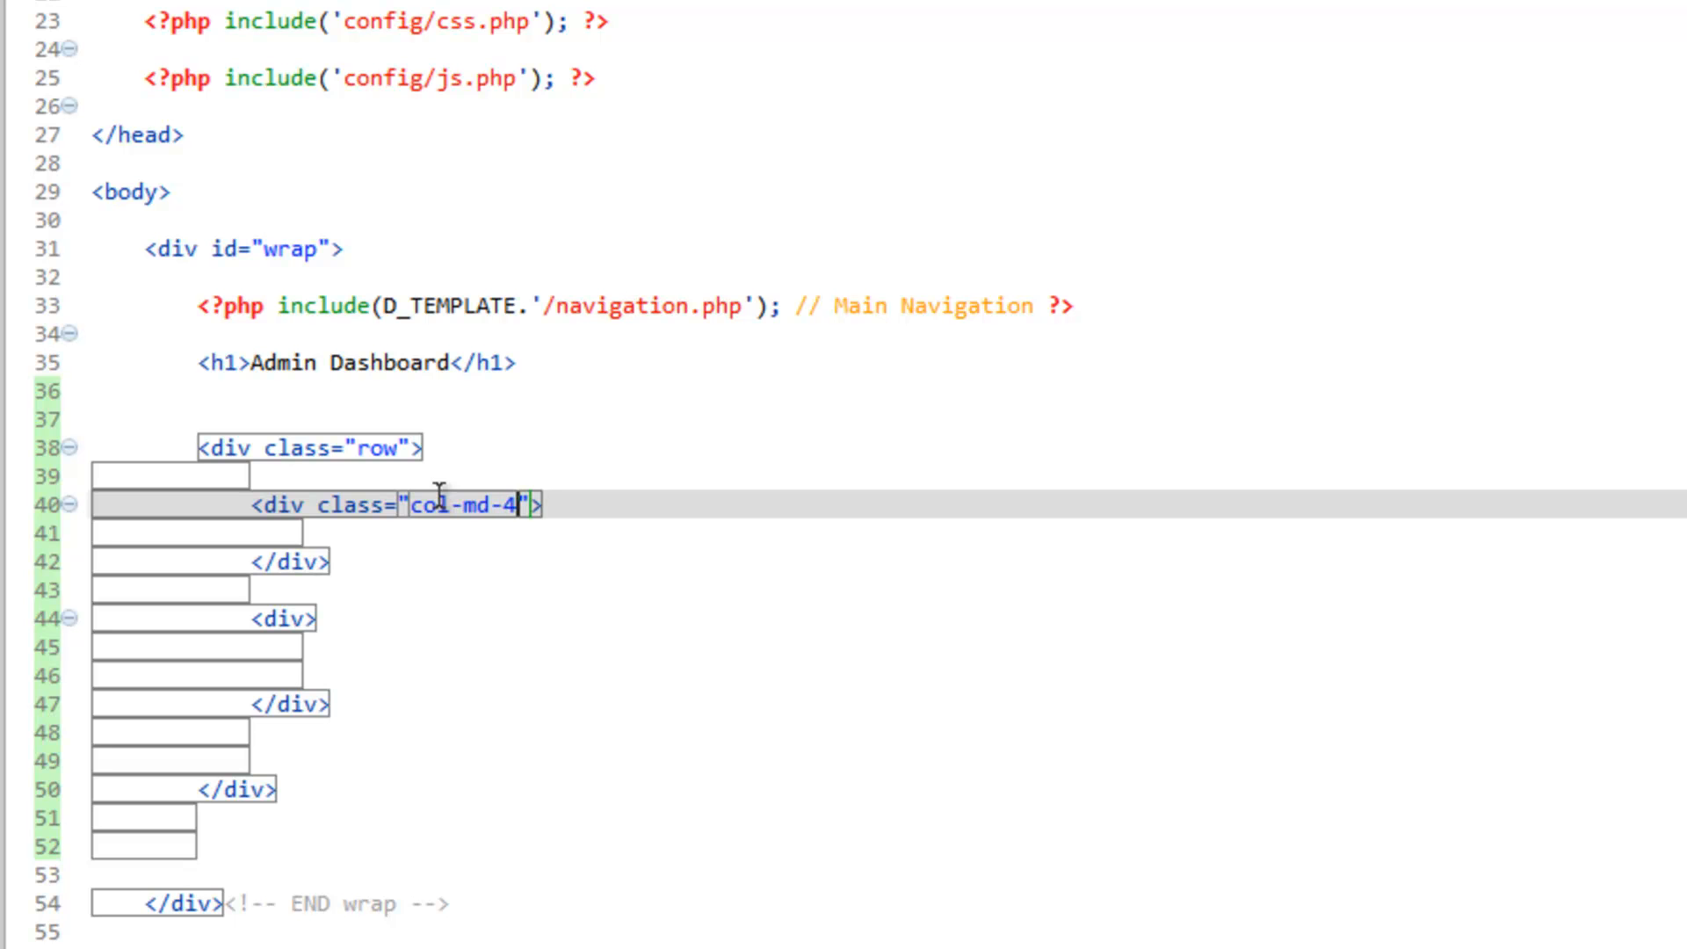
Step: Give the second nested div the class col-md-8
{"action": "left_click", "coordinate": [324, 621]}
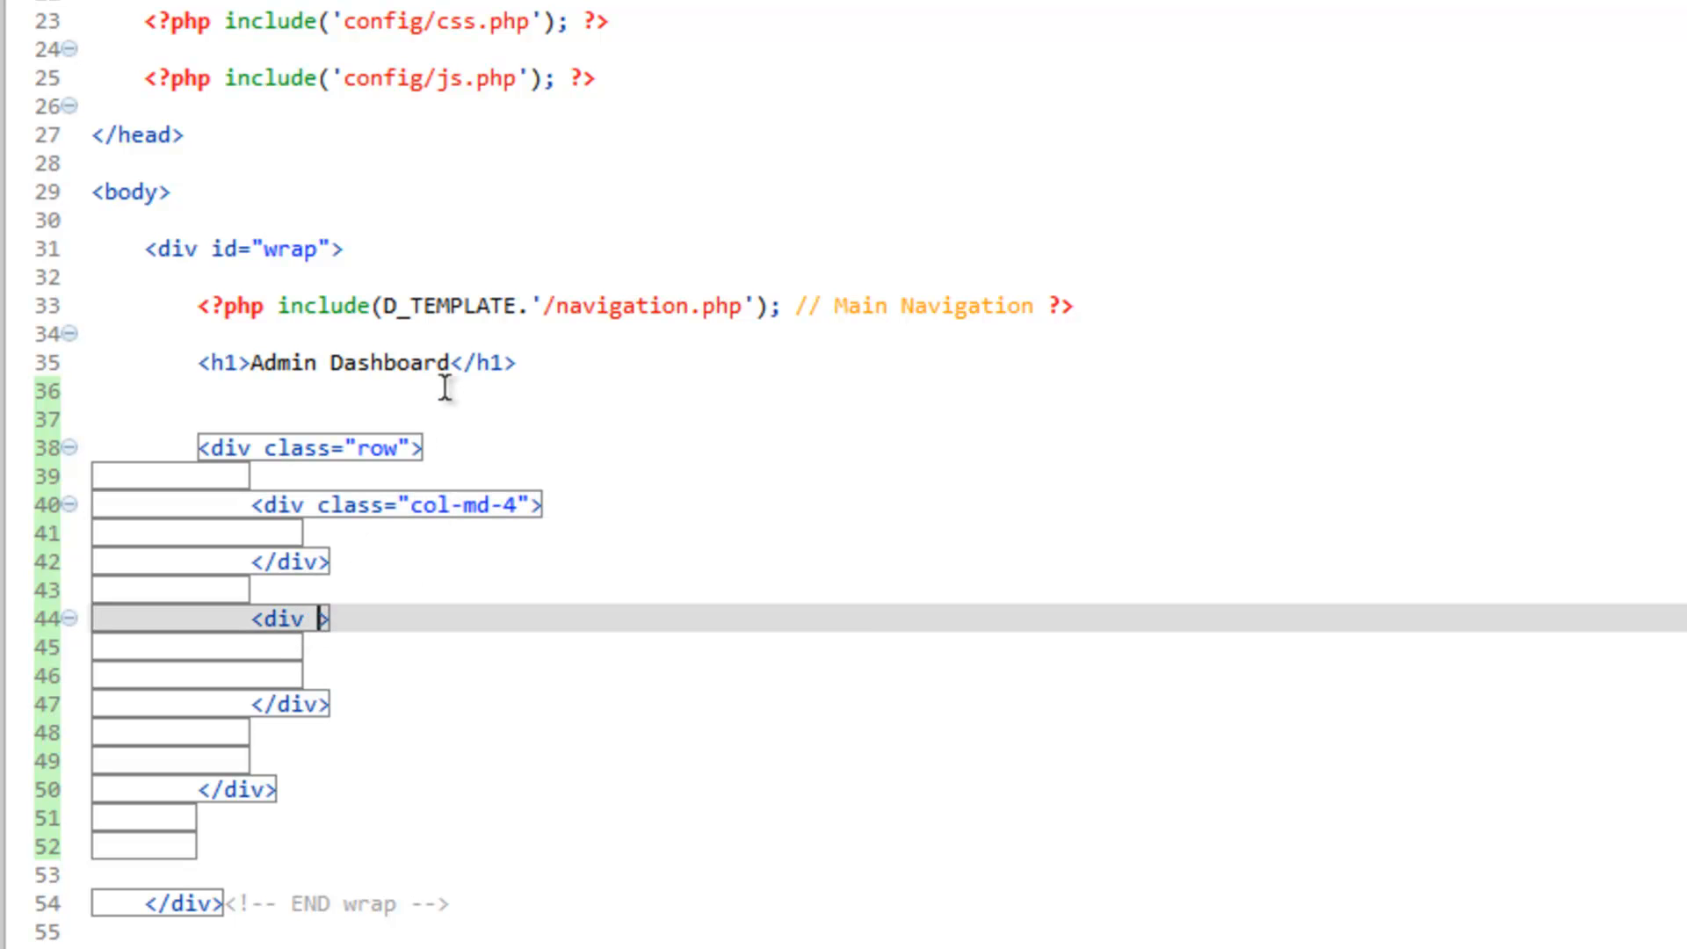
{"action": "type", "text": "class=\""}
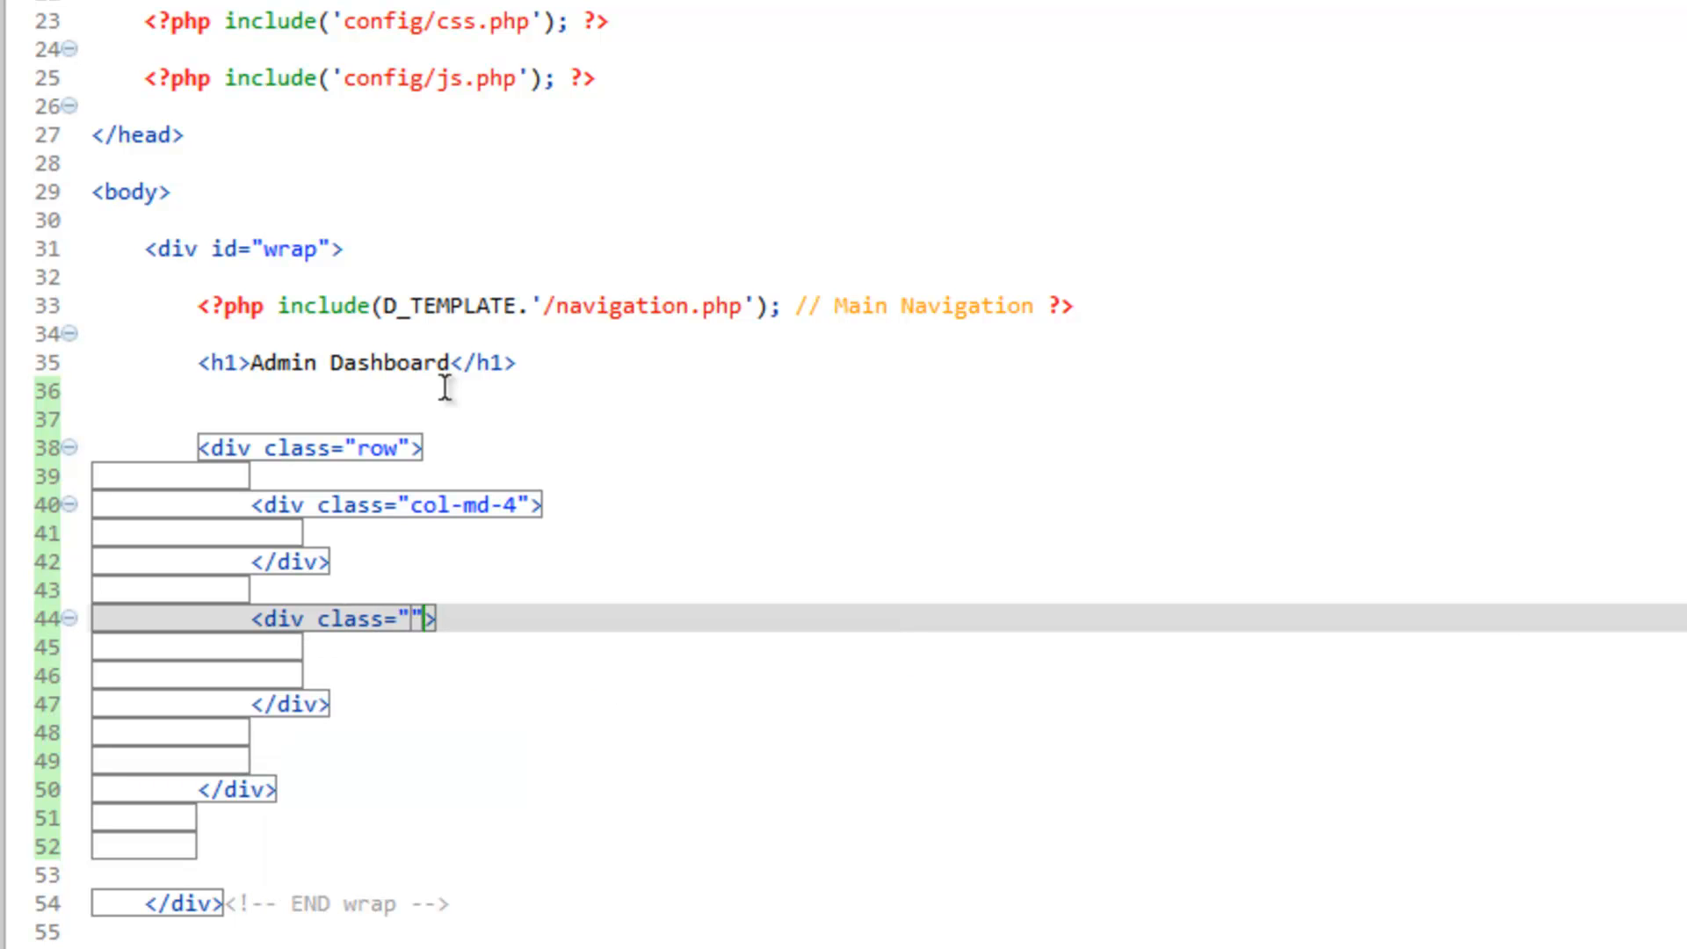
{"action": "type", "text": "col"}
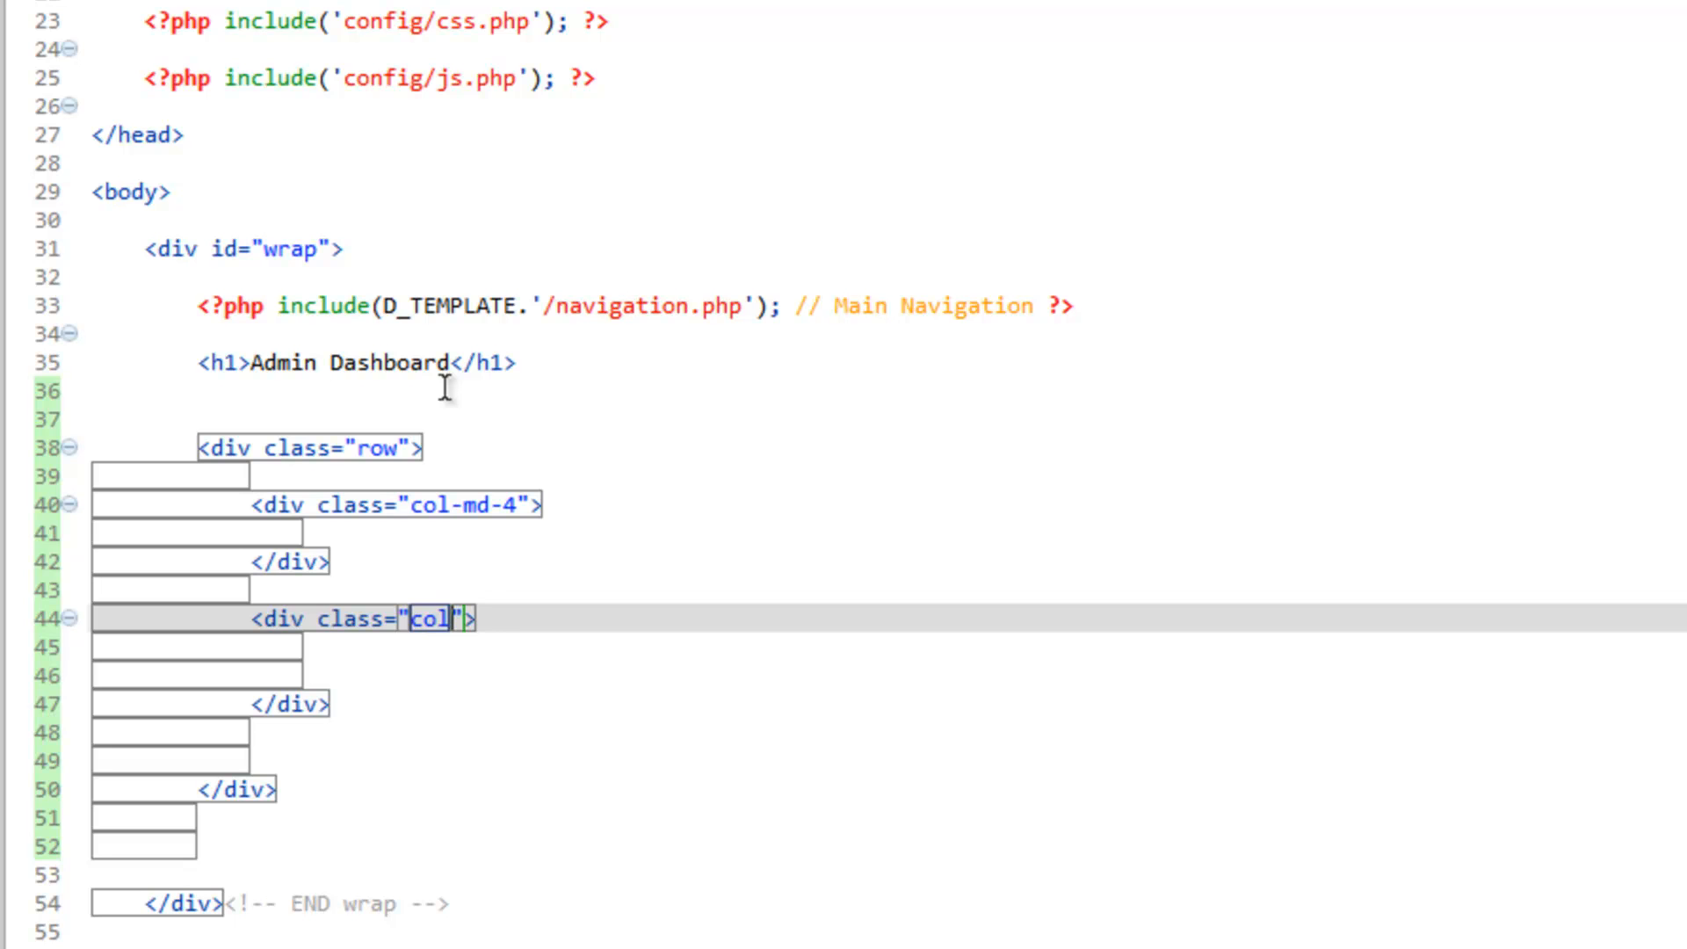
{"action": "type", "text": "-md-"}
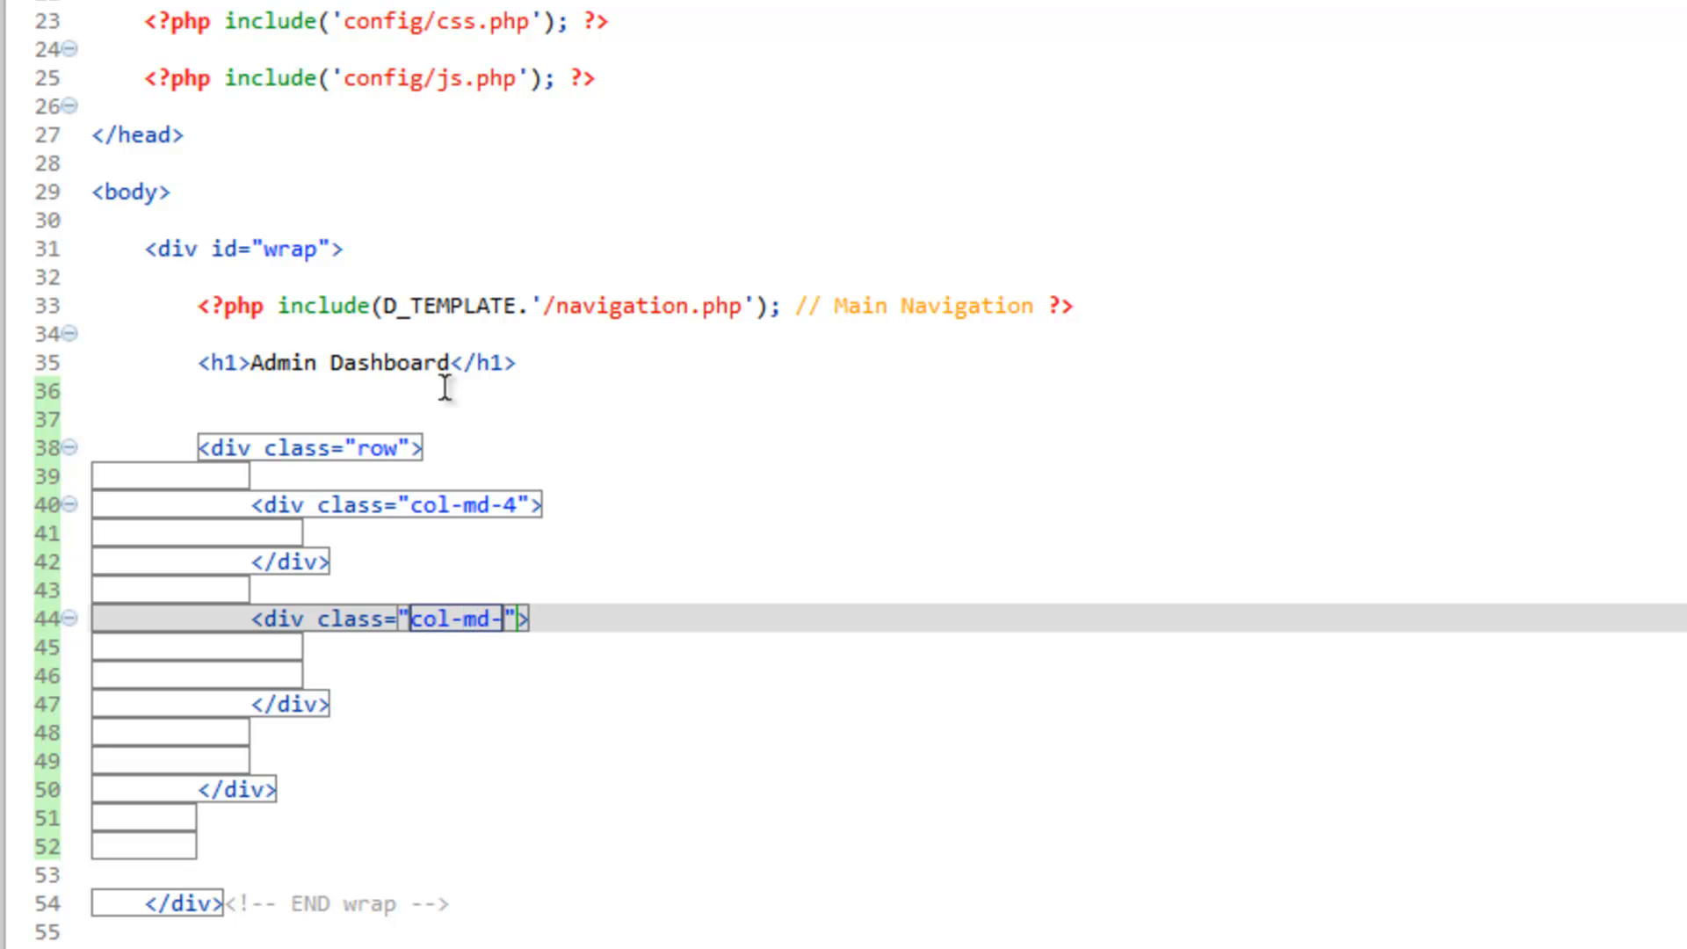
{"action": "type", "text": "8"}
{"action": "left_click", "coordinate": [889, 532]}
{"action": "type", "text": "<p></p>"}
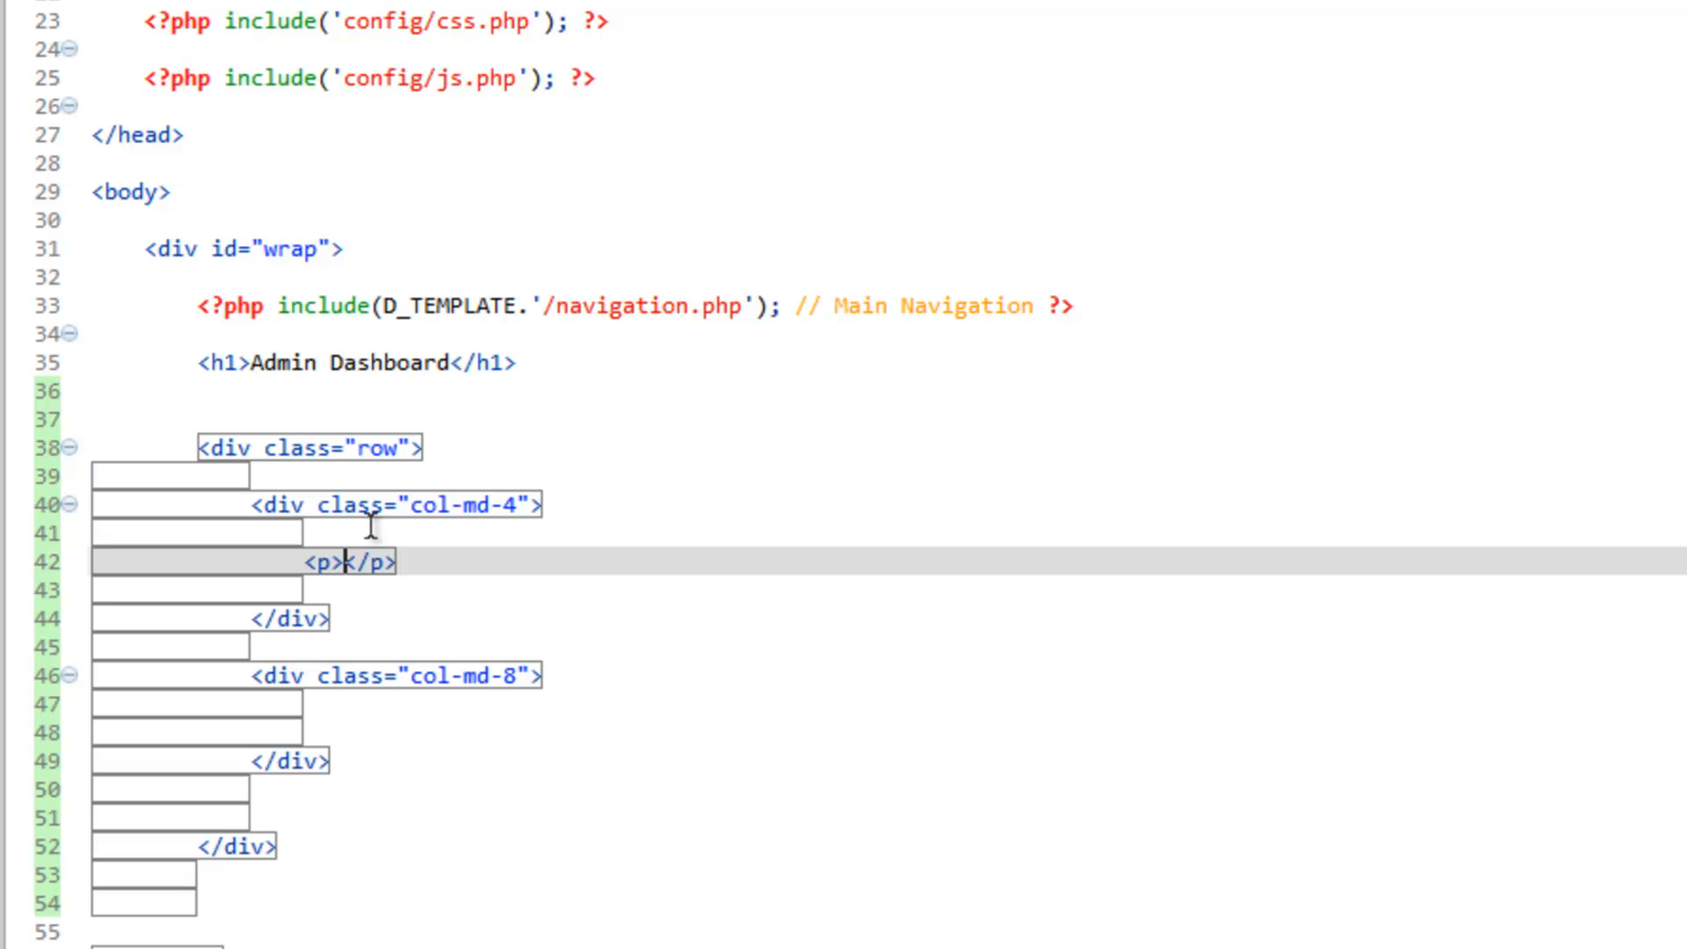
Step: Put a Page list paragraph in the first column and a Page Form paragraph in the second
{"action": "type", "text": "Page list"}
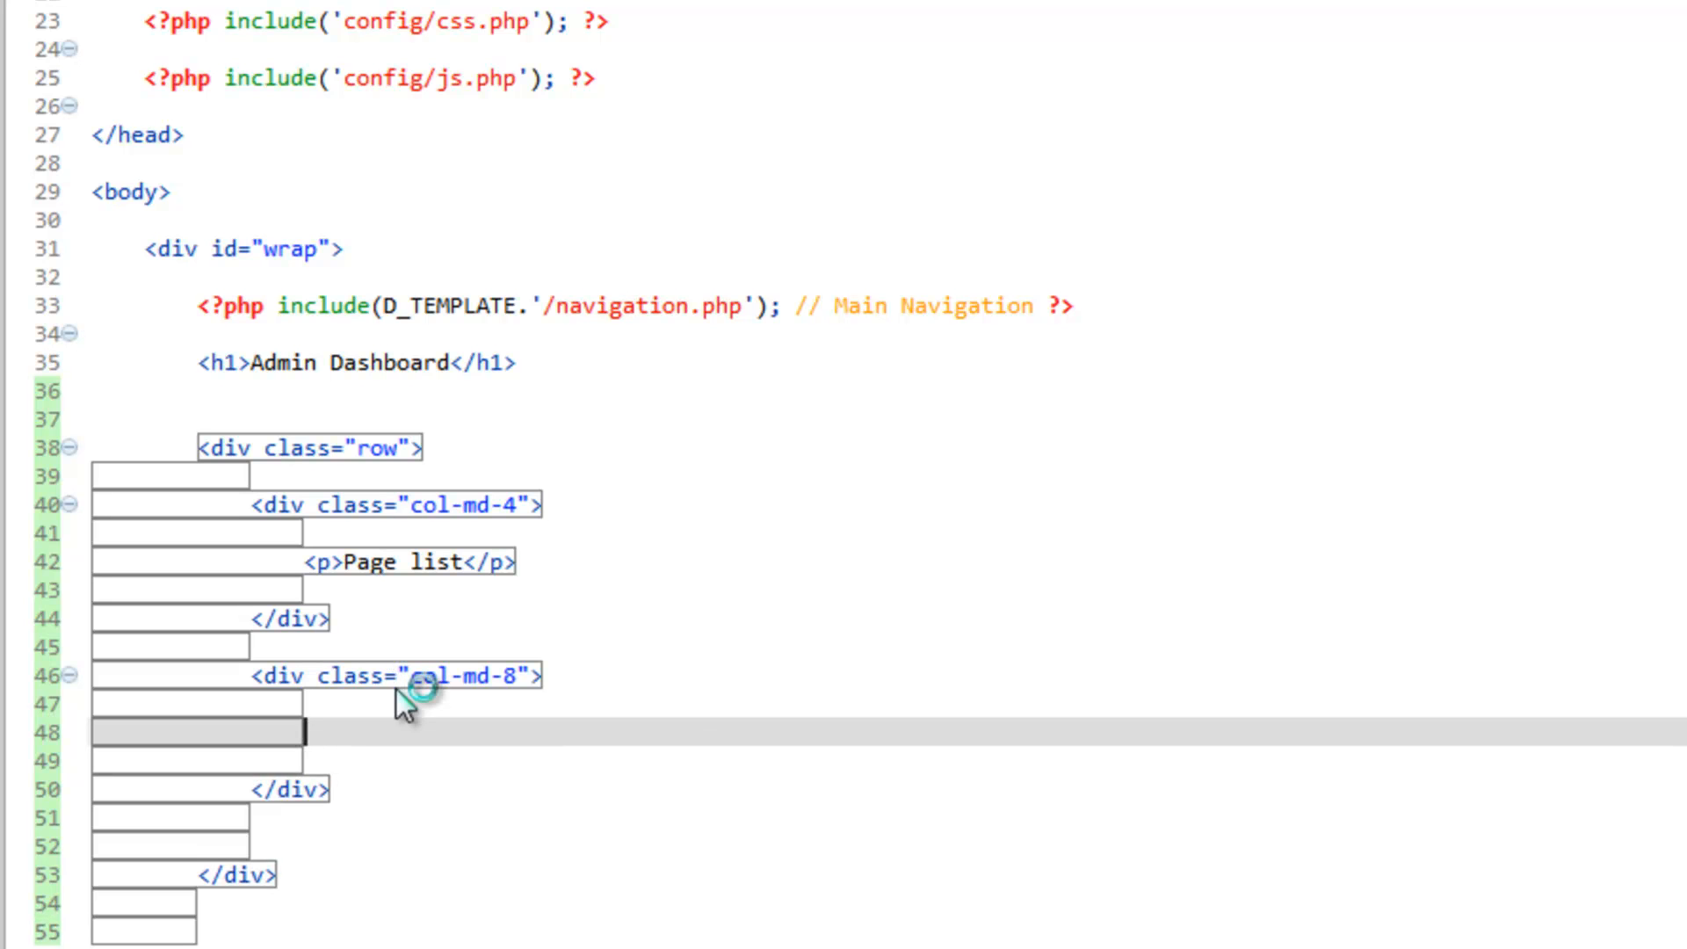
{"action": "type", "text": "<p></p>"}
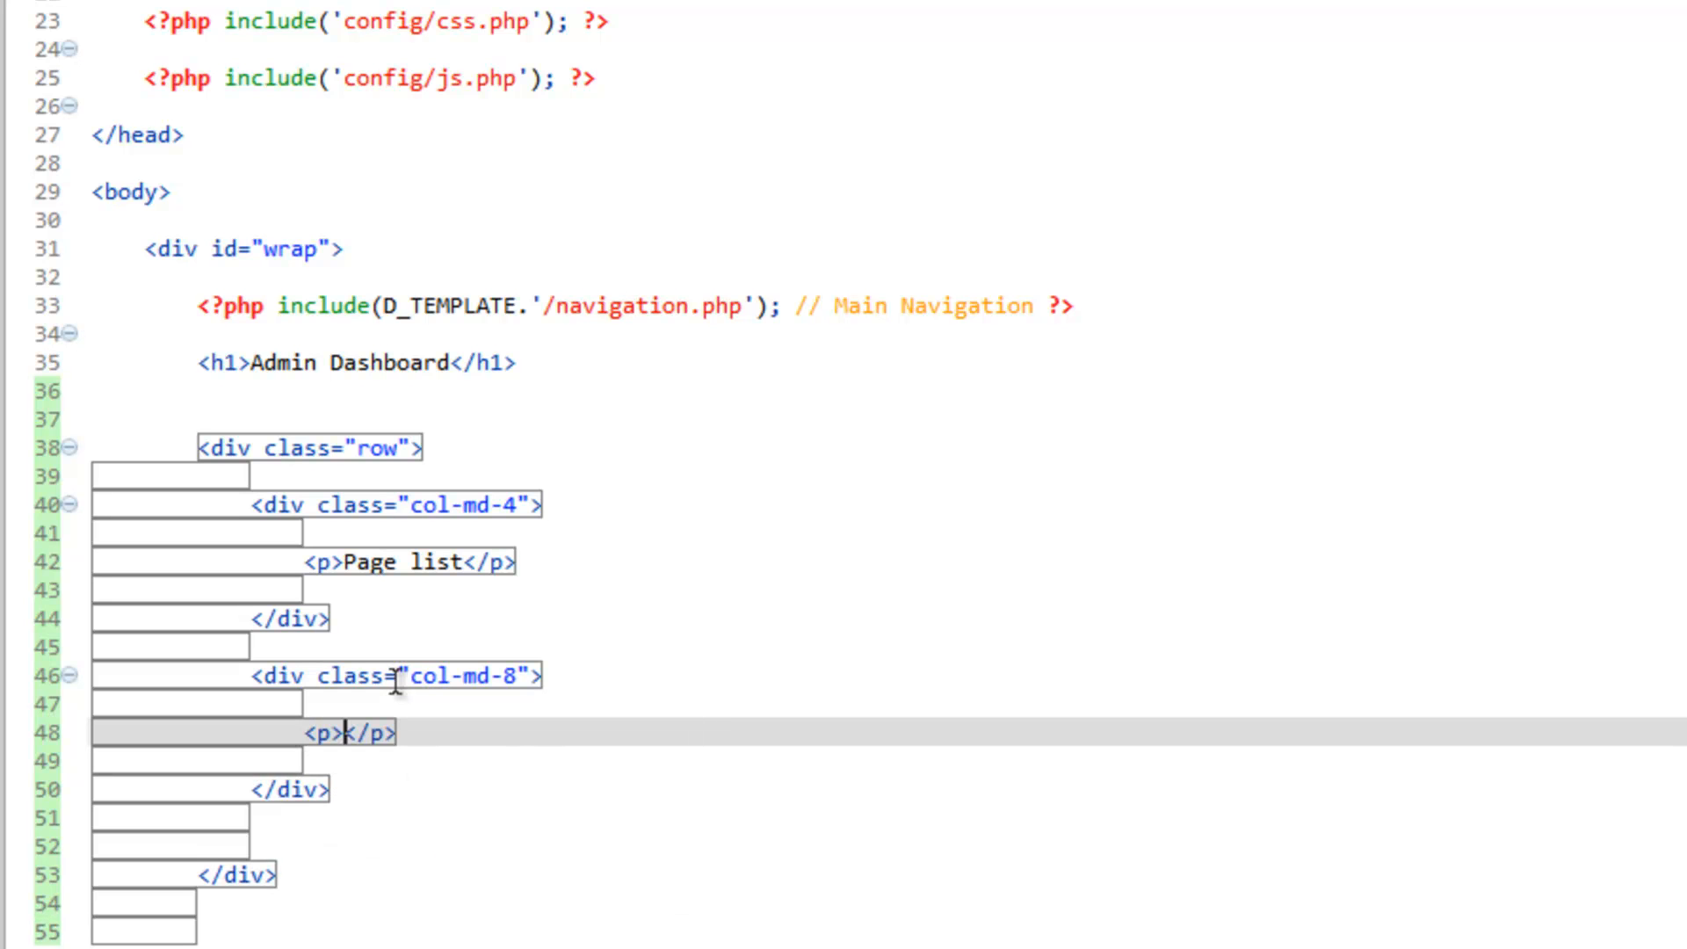
{"action": "type", "text": "F"}
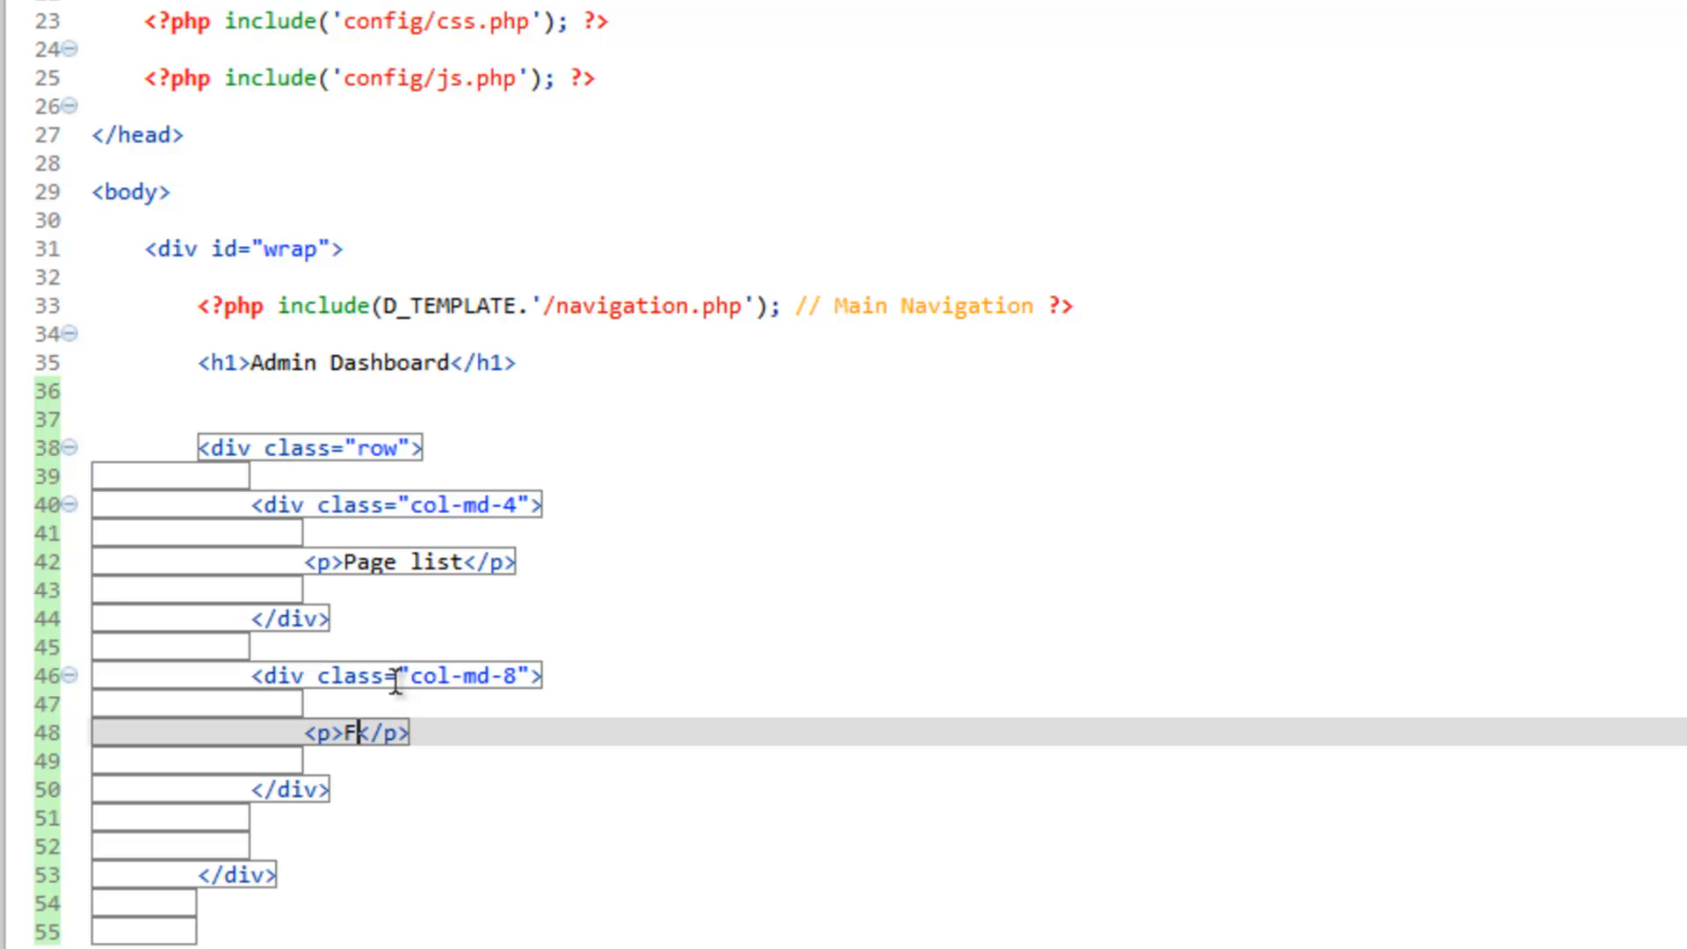
{"action": "type", "text": "age Form"}
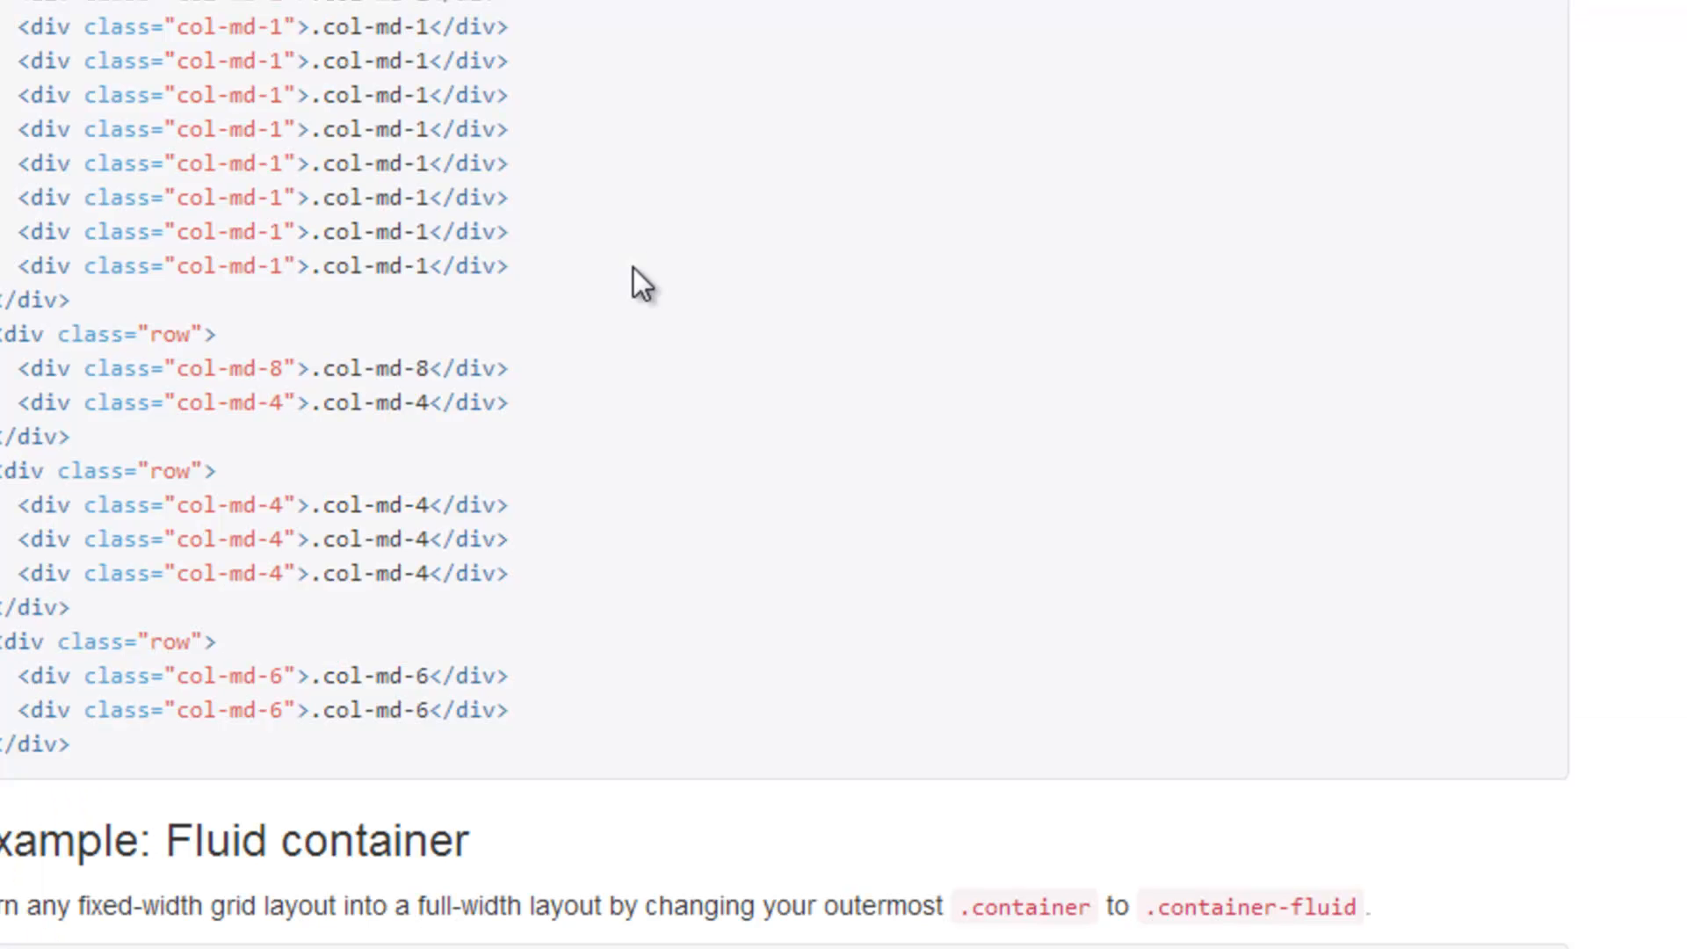
Step: View the admin dashboard in Chrome with Page list and Page Form side by side
{"action": "left_click", "coordinate": [258, 11]}
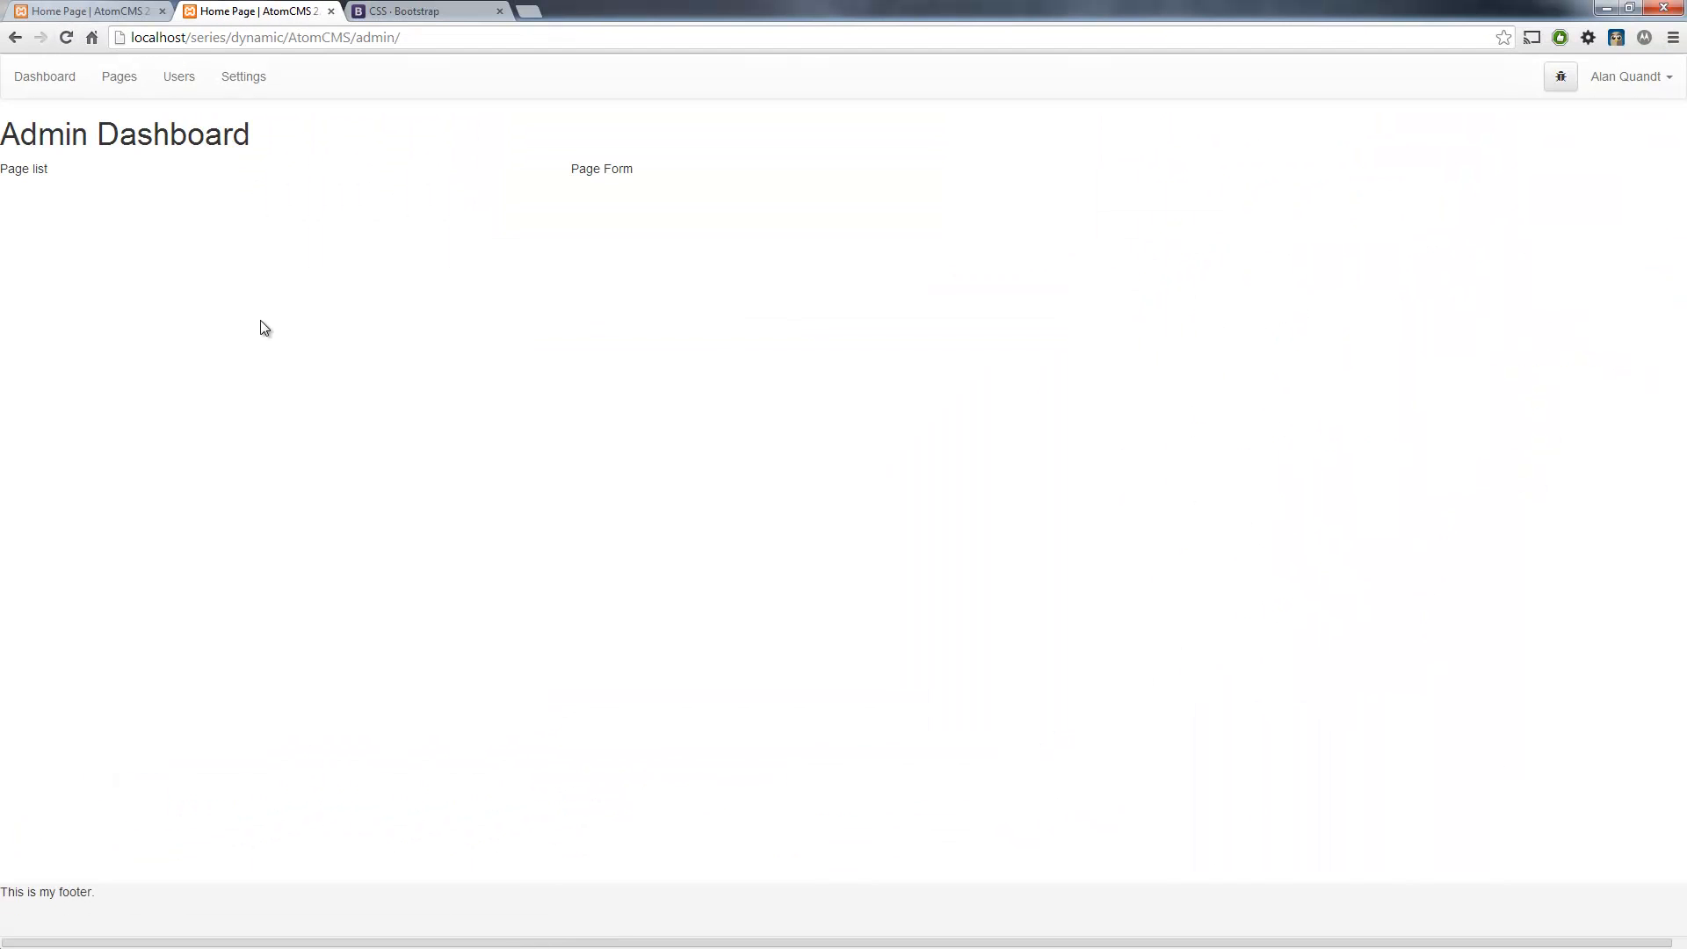
{"action": "mouse_move", "coordinate": [108, 179]}
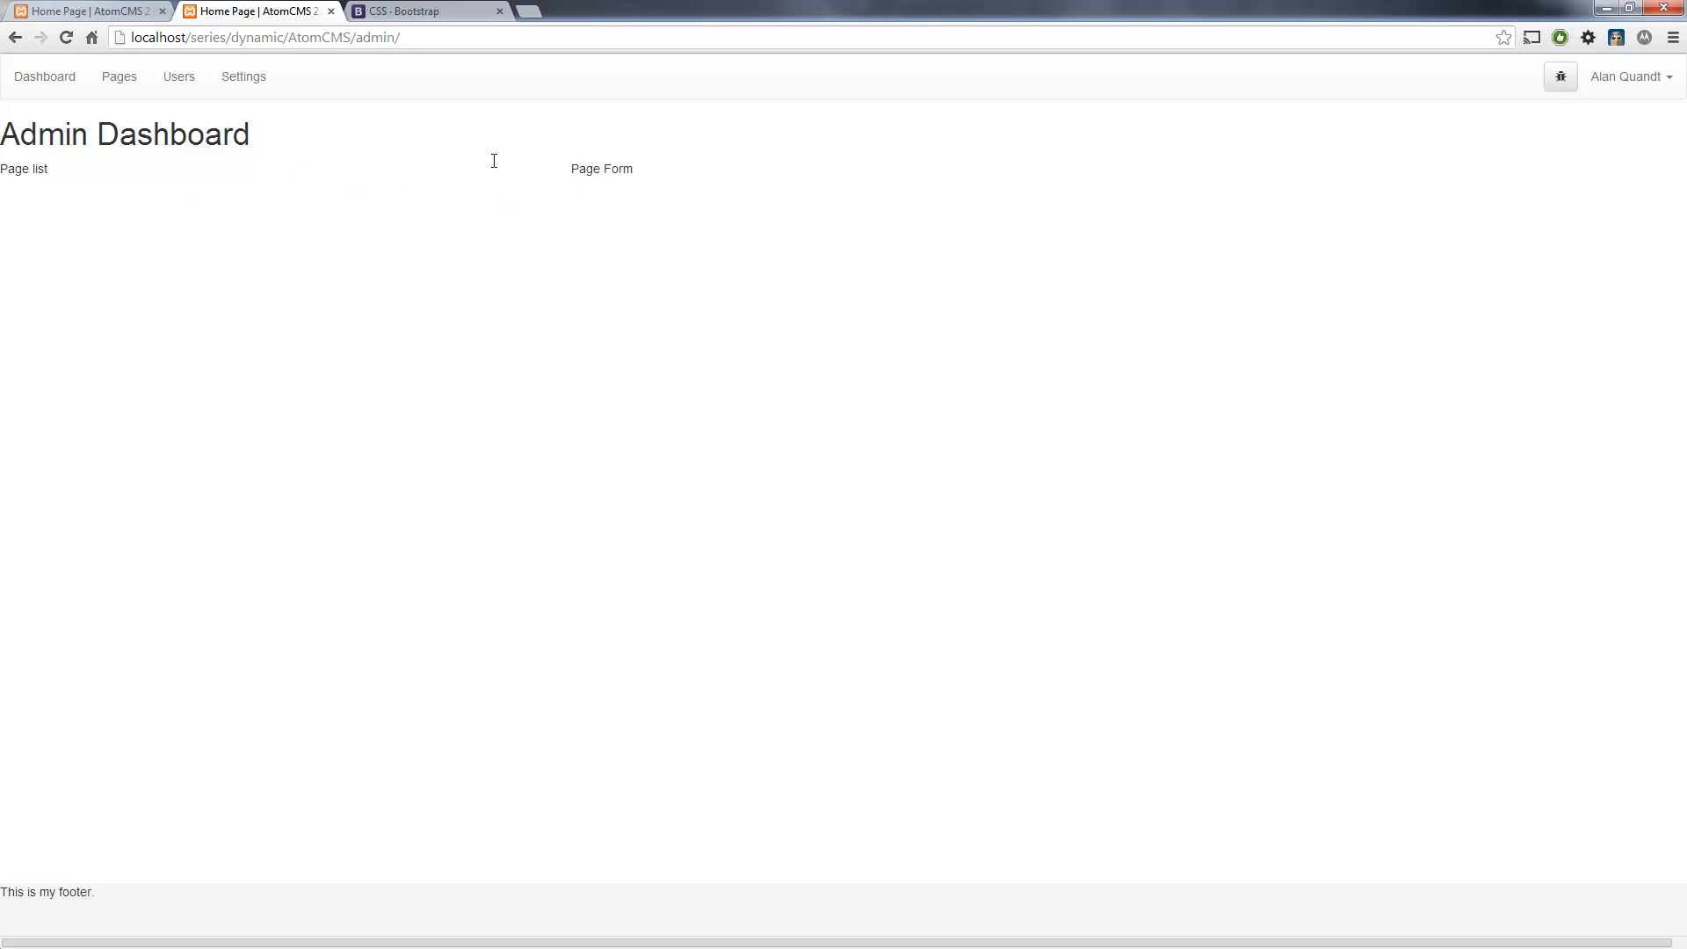
{"action": "mouse_move", "coordinate": [60, 183]}
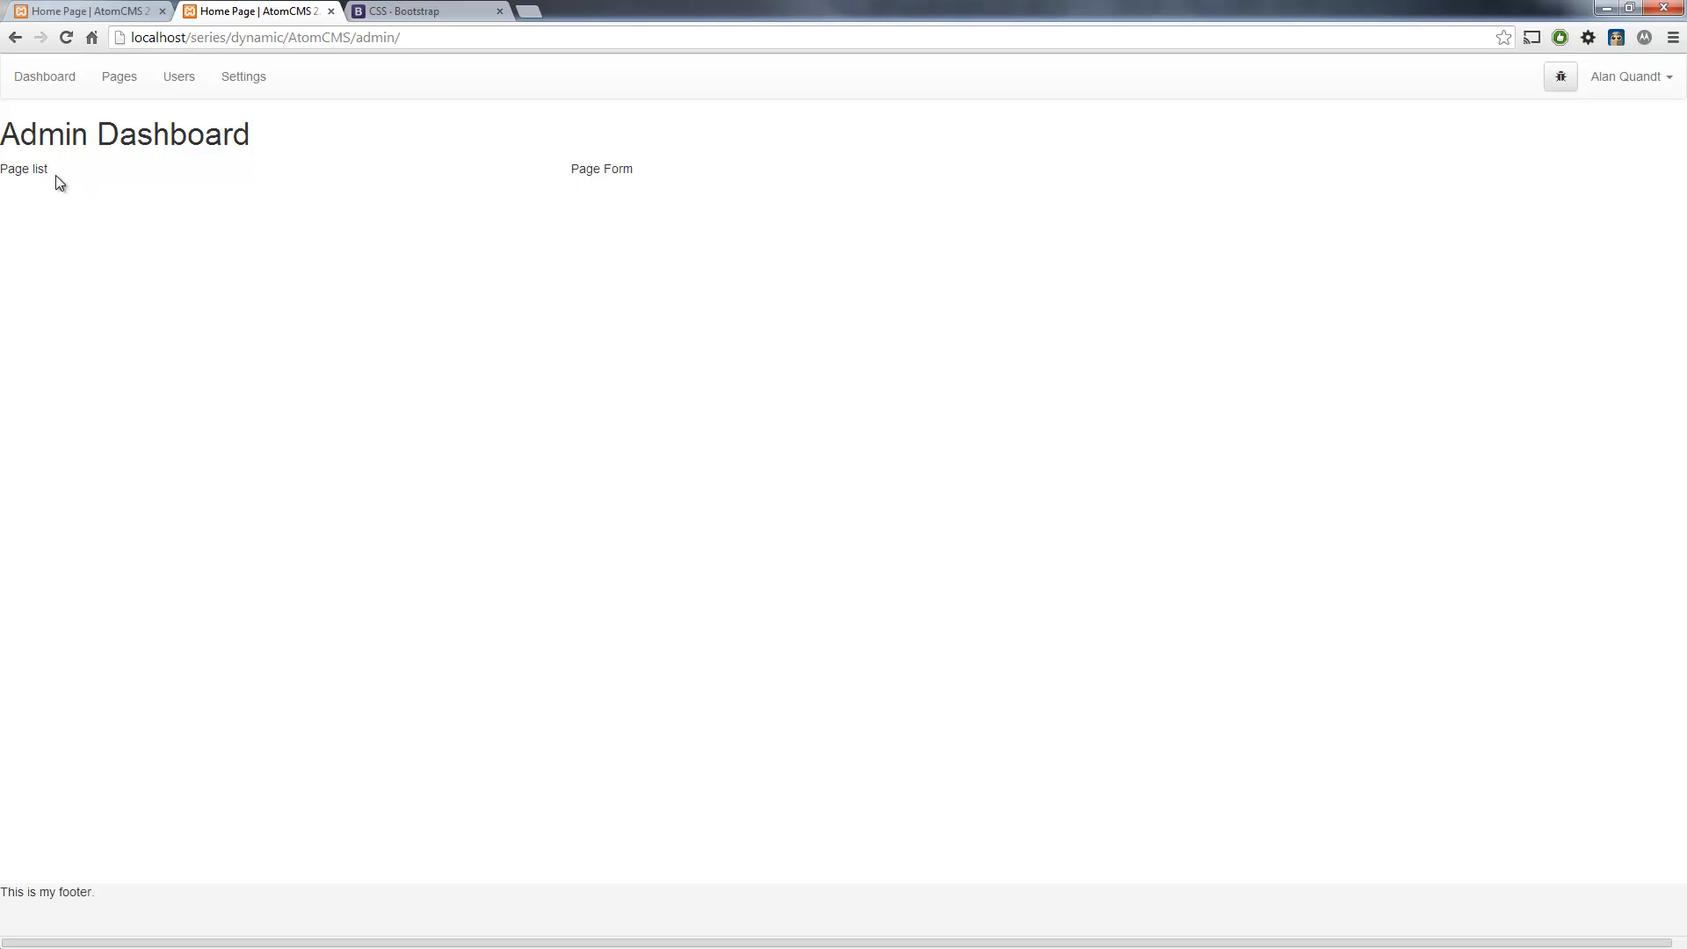
{"action": "mouse_move", "coordinate": [547, 365]}
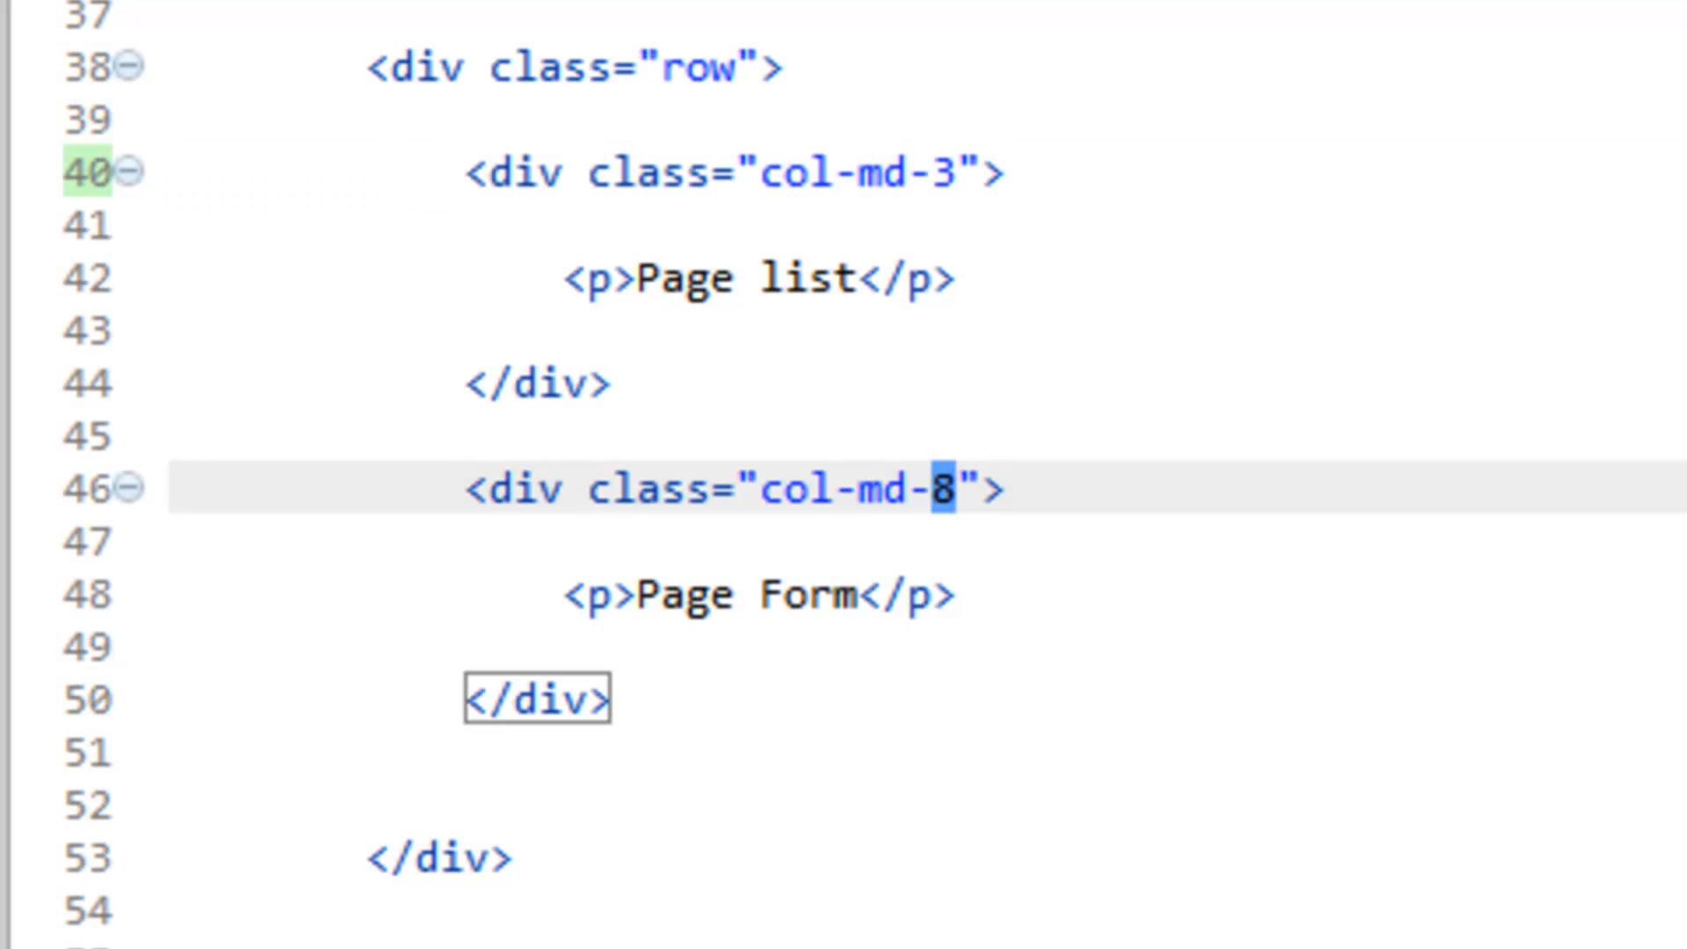
Step: Resize the dashboard columns to col-md-3 and col-md-9
{"action": "type", "text": "9"}
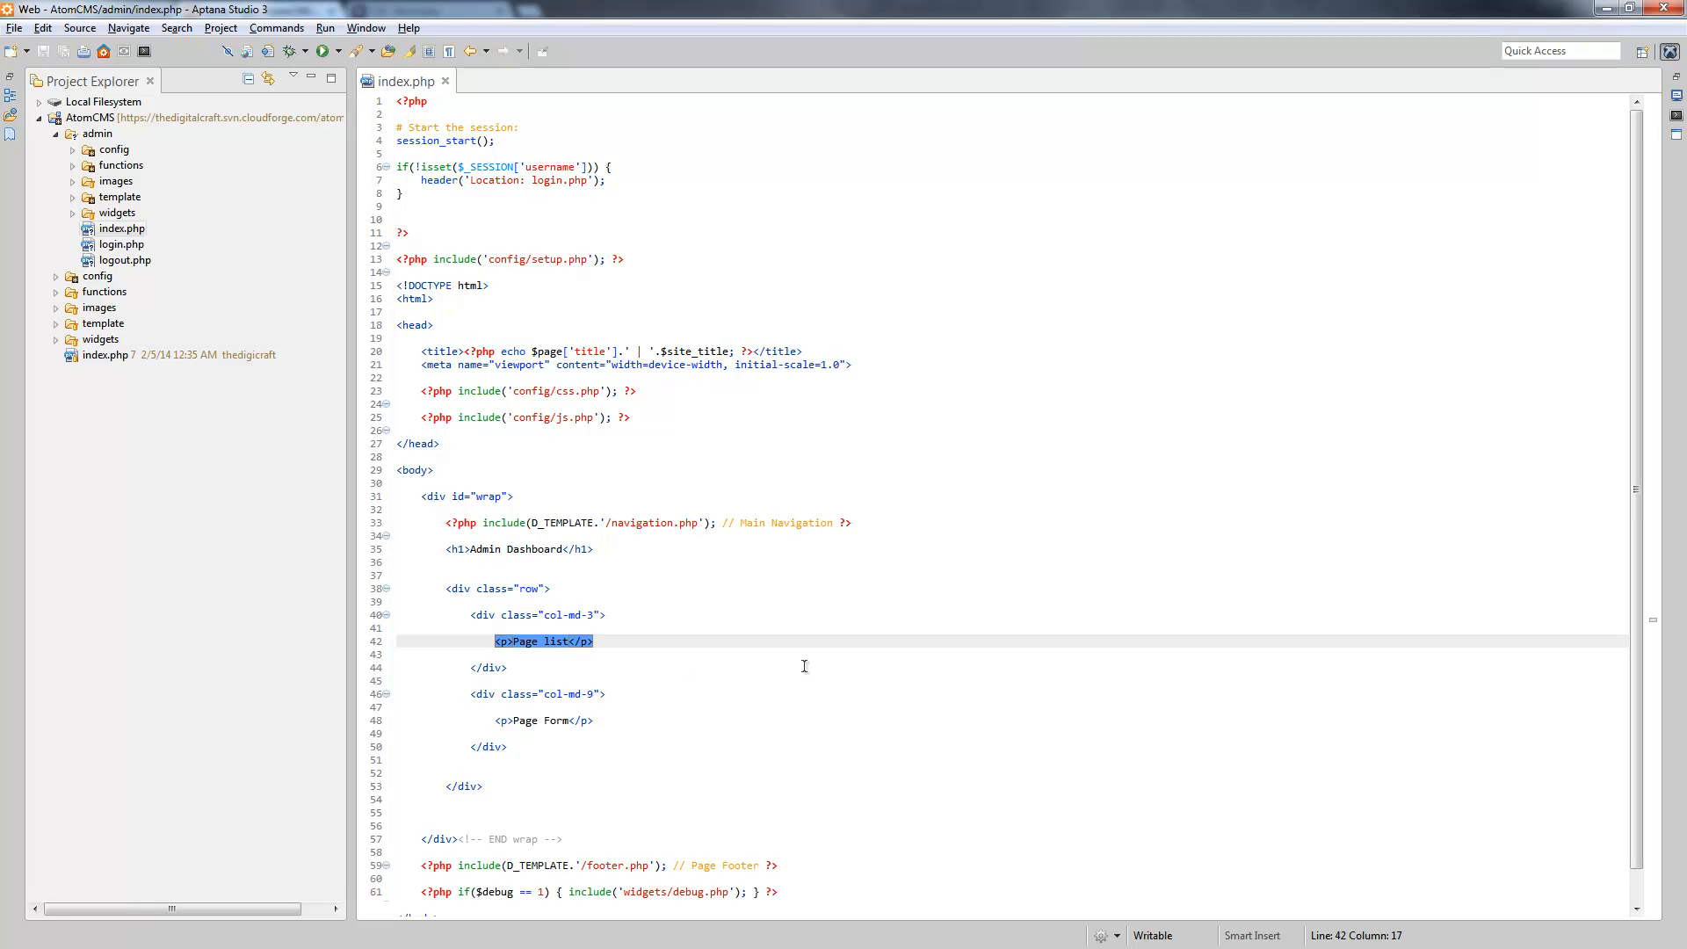
{"action": "mouse_move", "coordinate": [733, 626]}
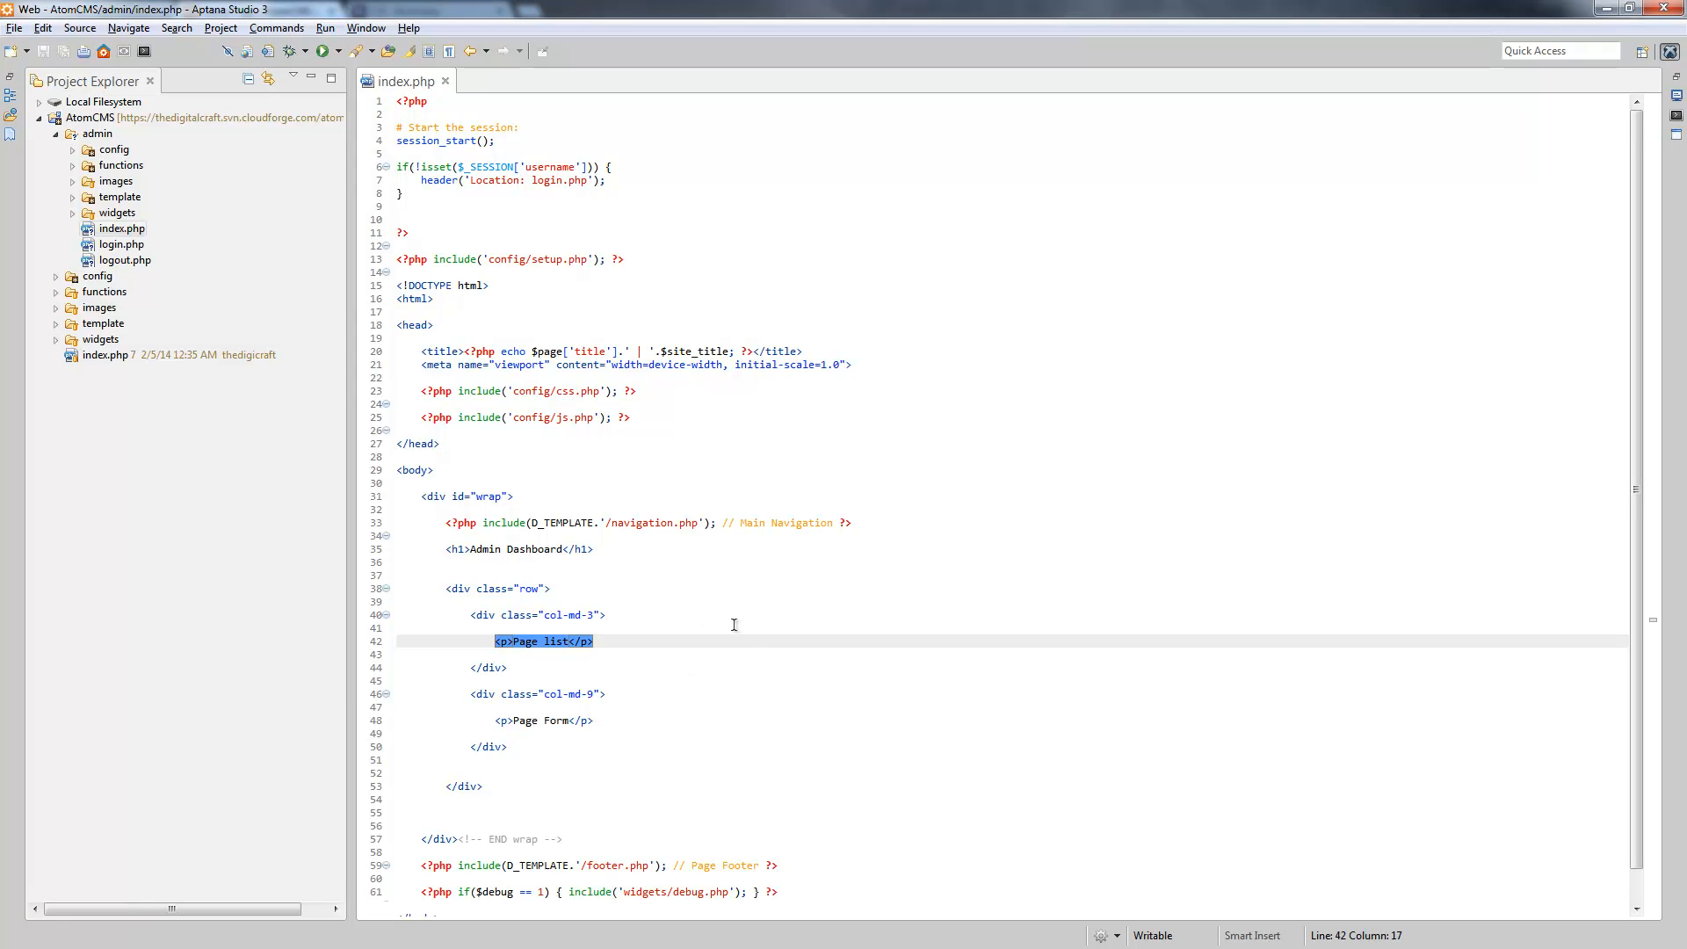
{"action": "mouse_move", "coordinate": [800, 591]}
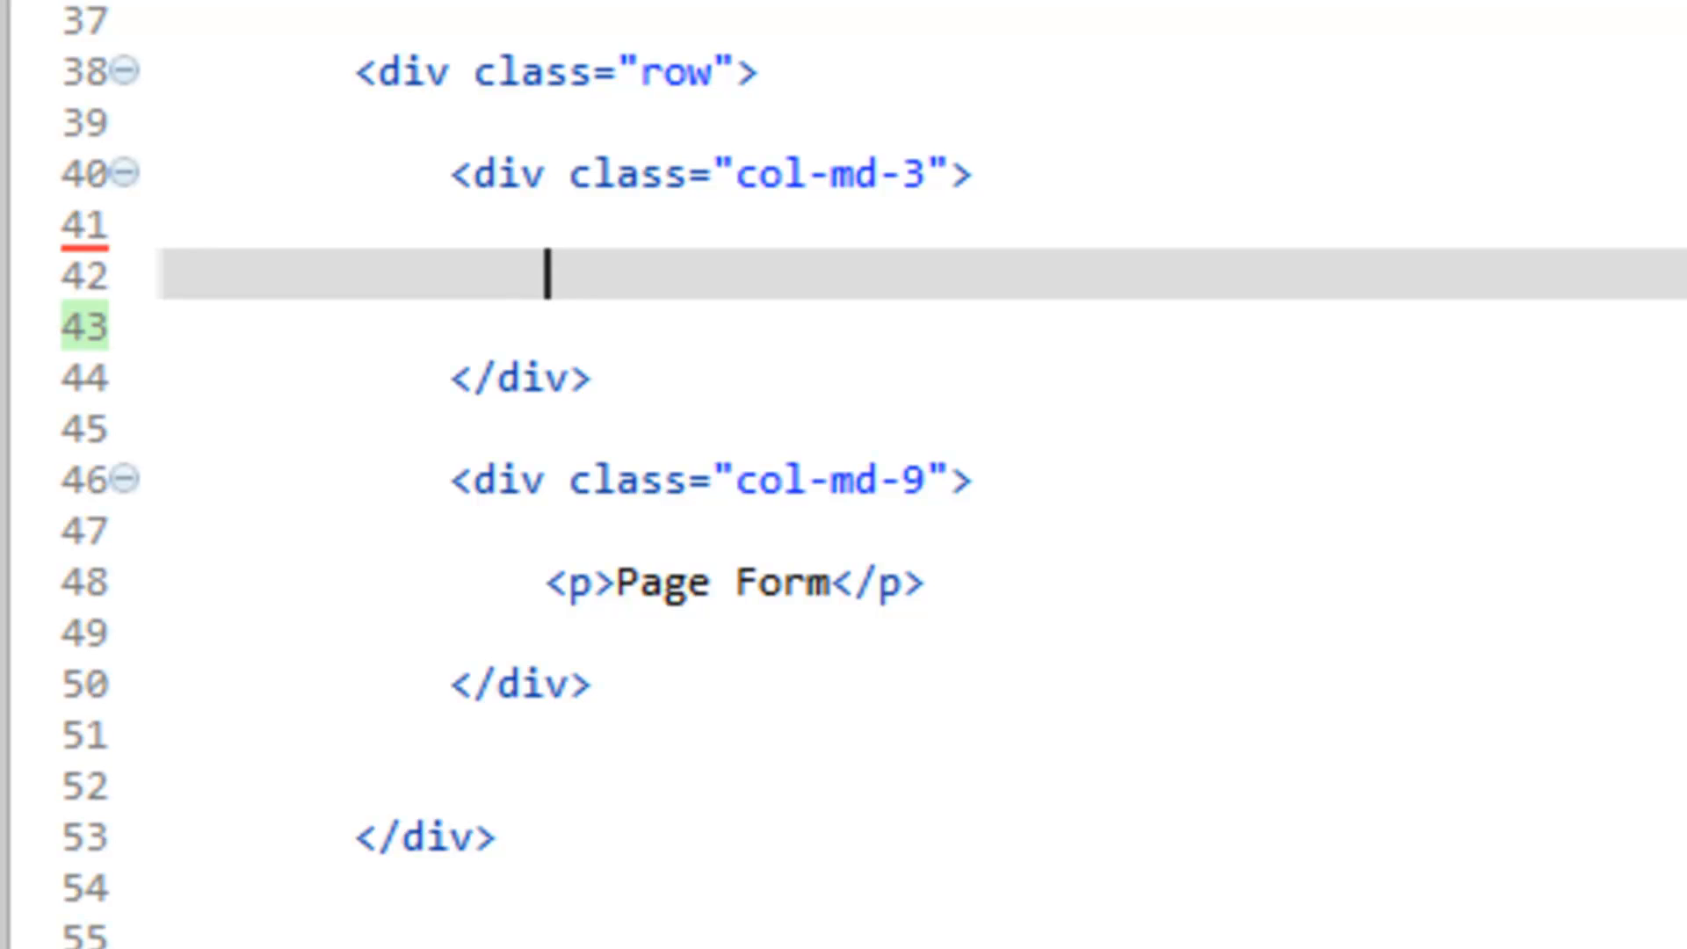
Step: Start a PHP block in the narrow column with an empty $q = ""; assignment
{"action": "key", "text": "Enter"}
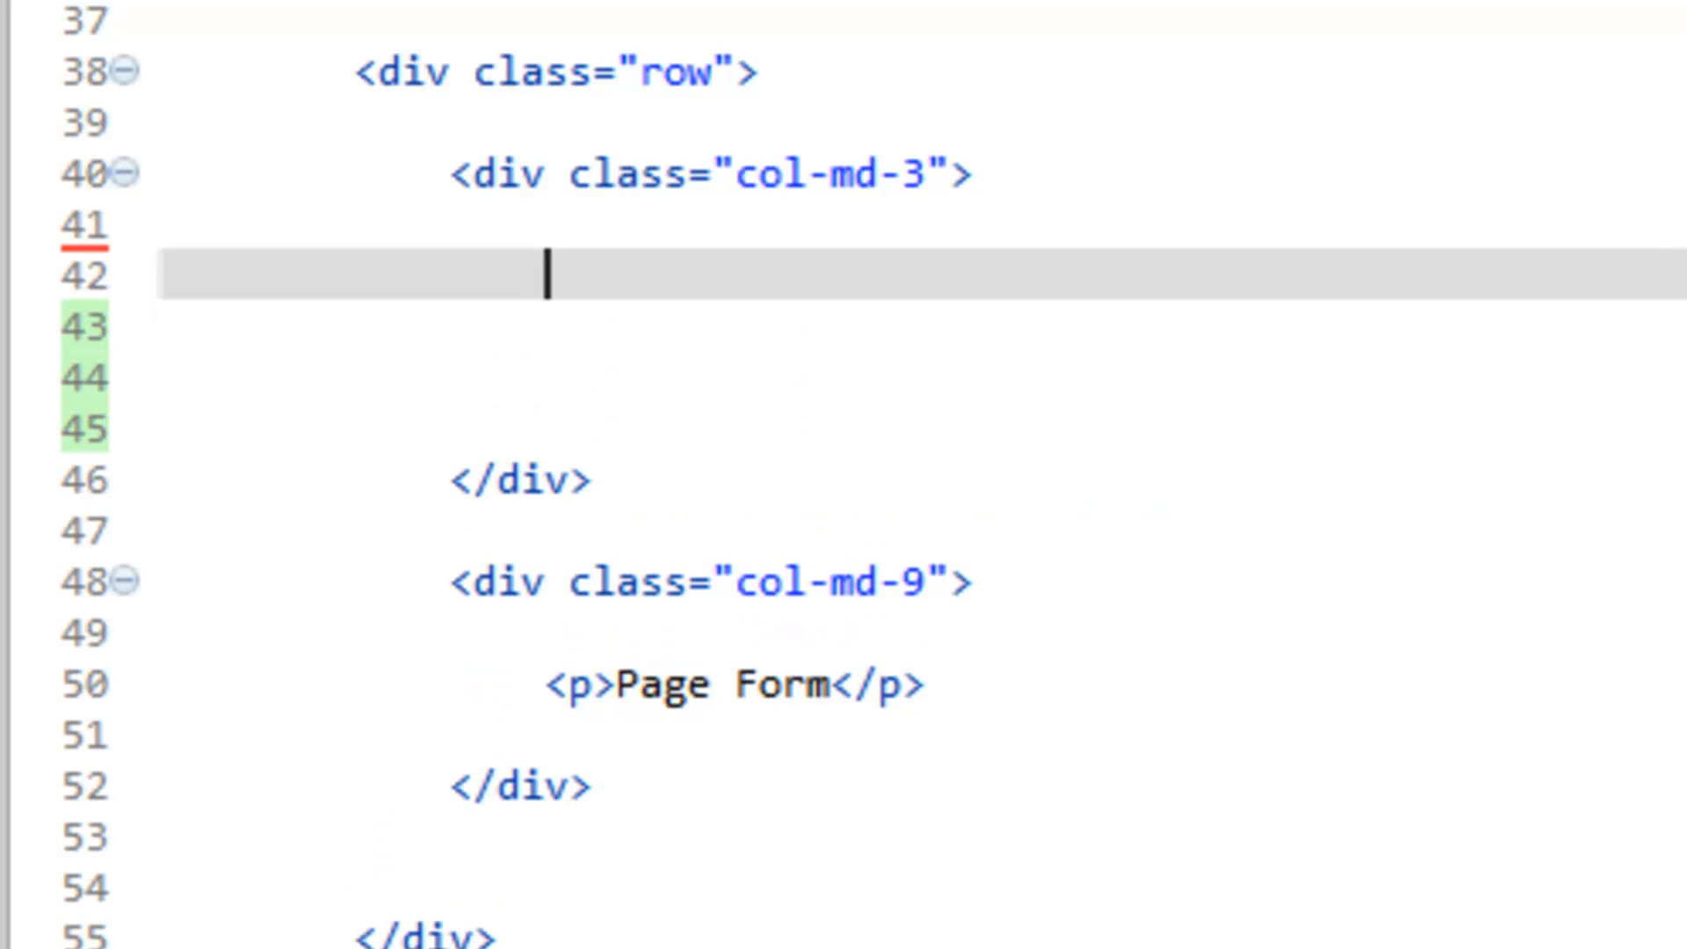
{"action": "type", "text": "<?p"}
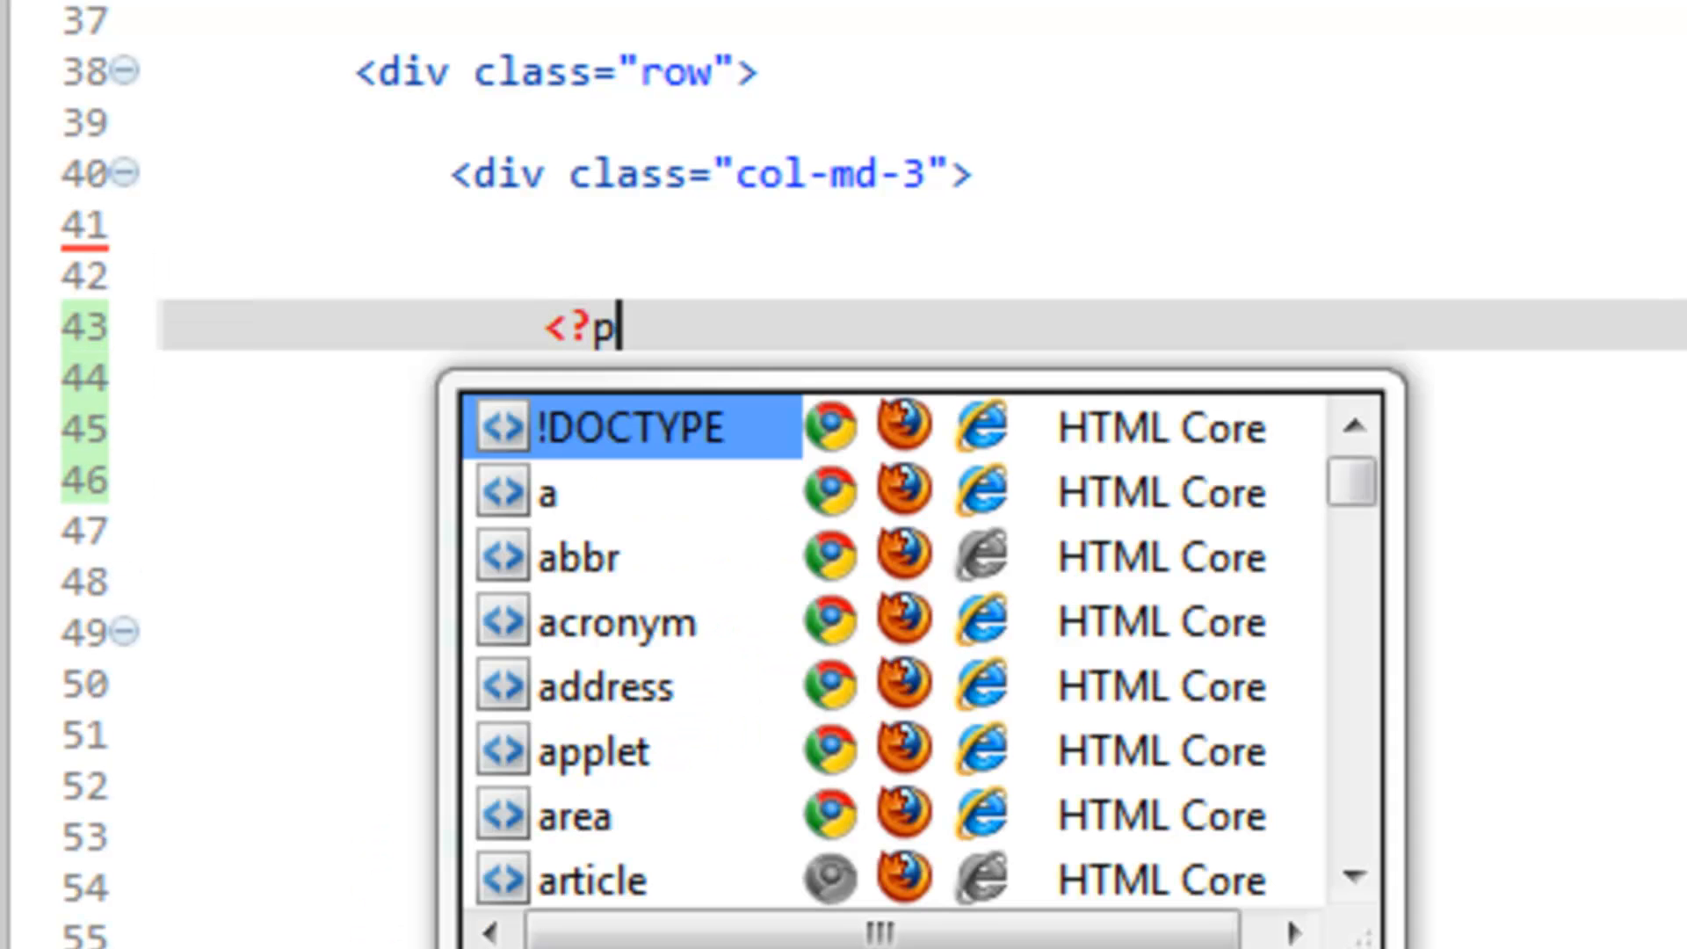
{"action": "type", "text": "hp"}
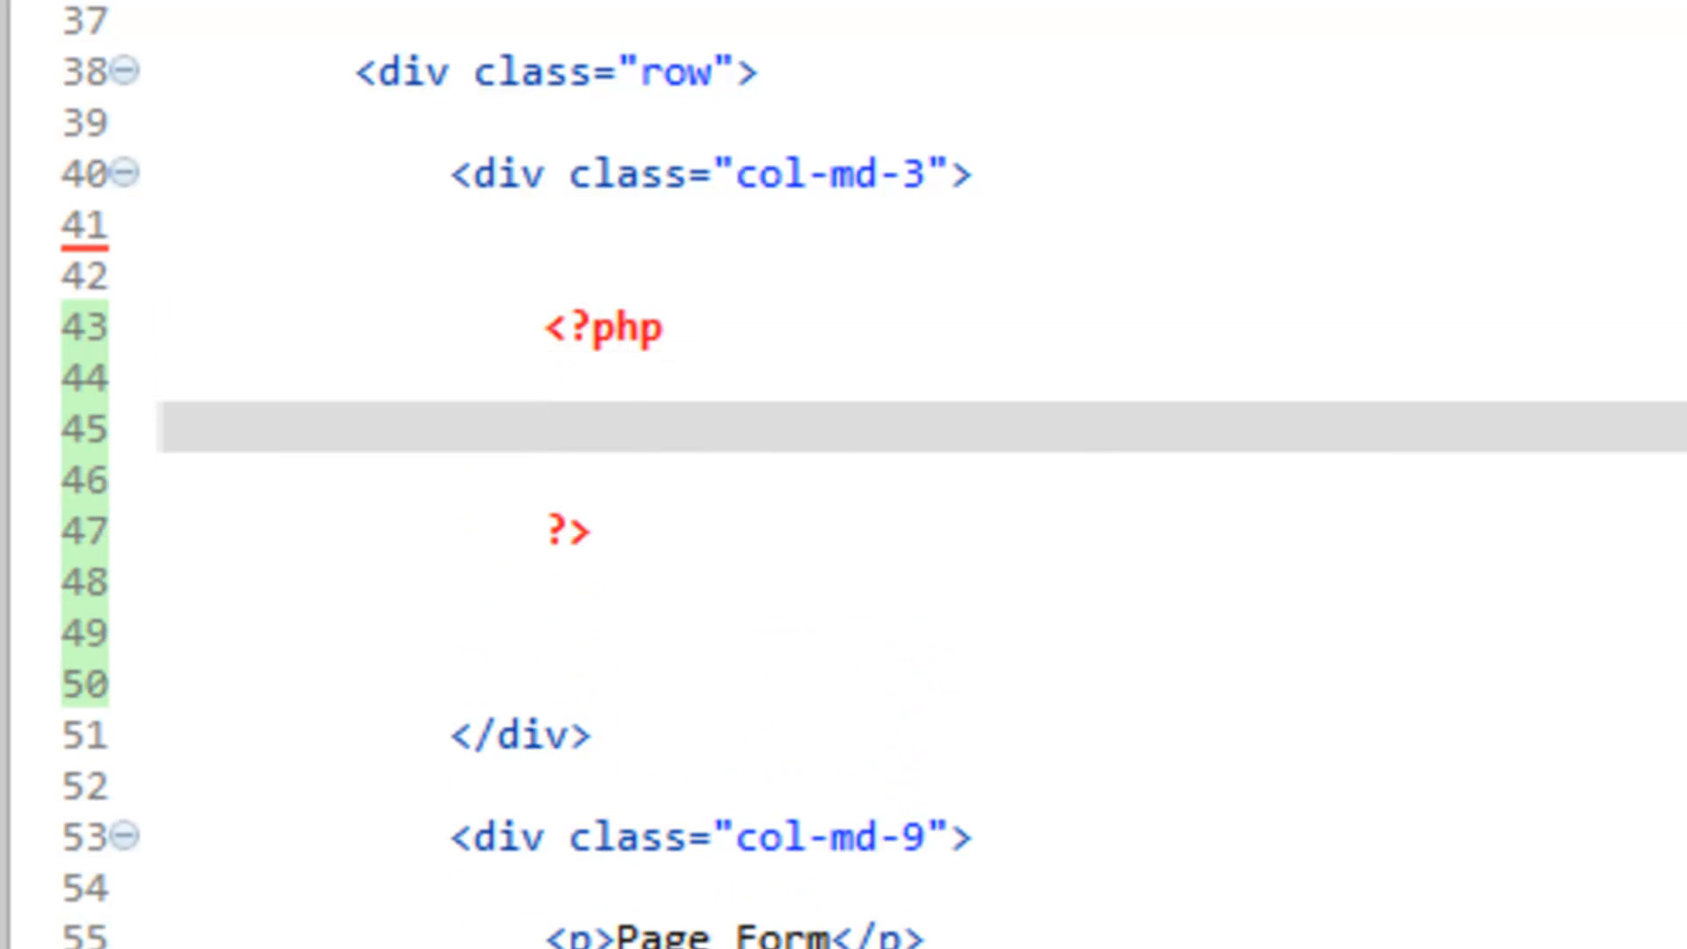
{"action": "type", "text": "$q ="}
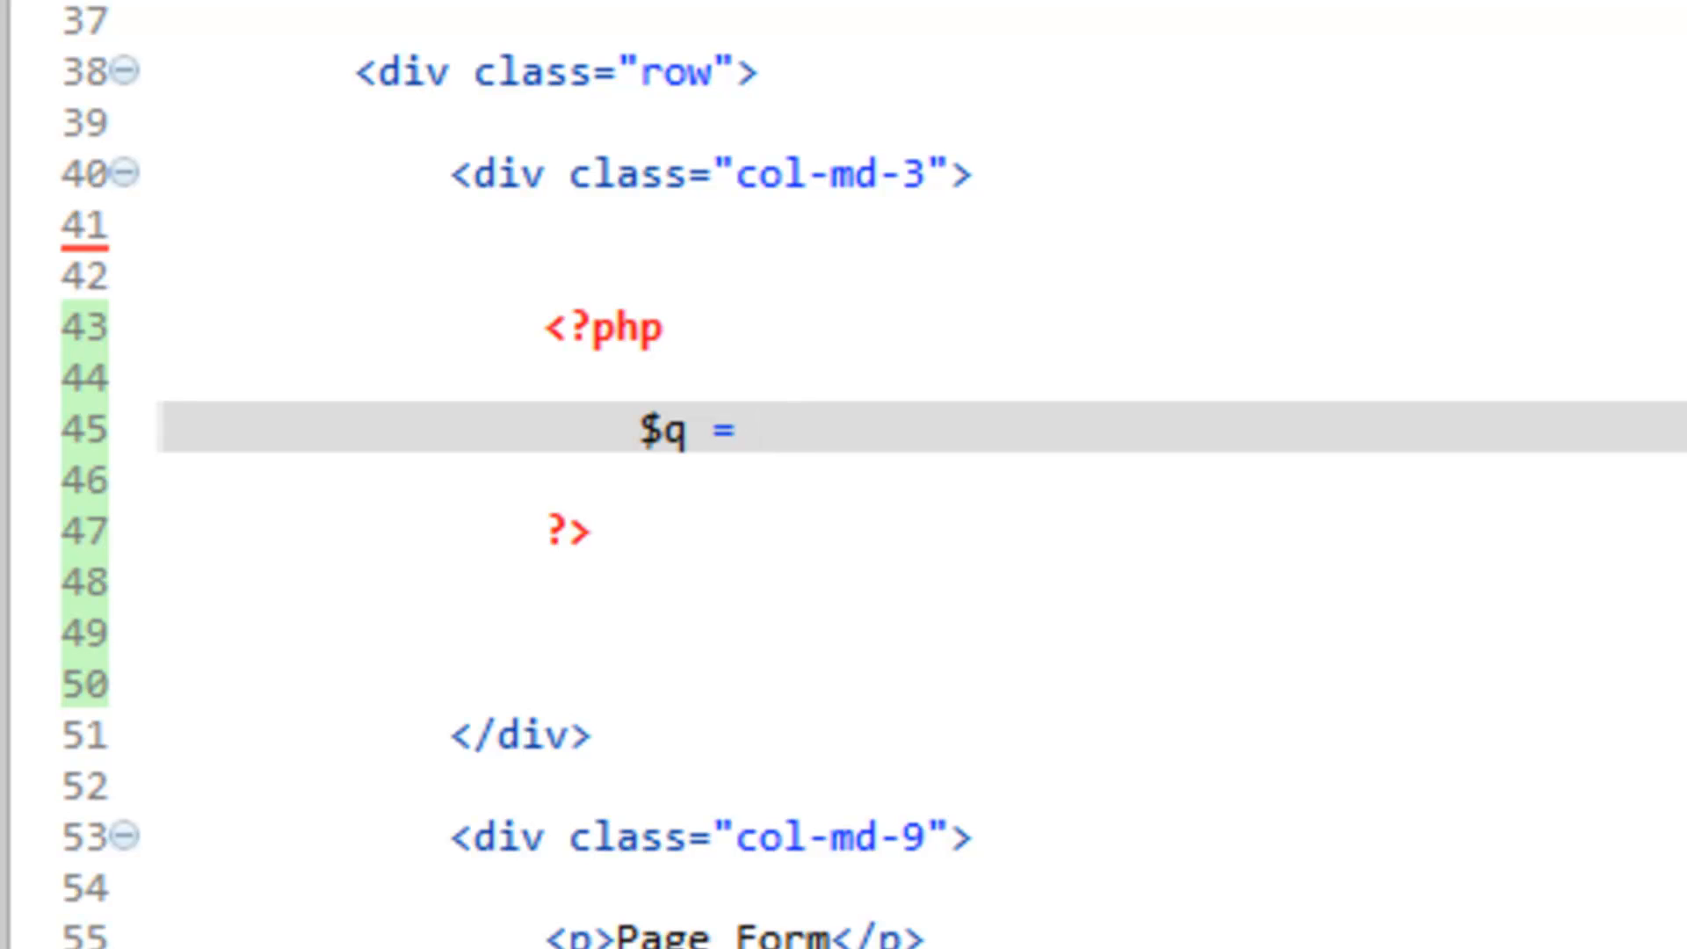
{"action": "type", "text": "\"\""}
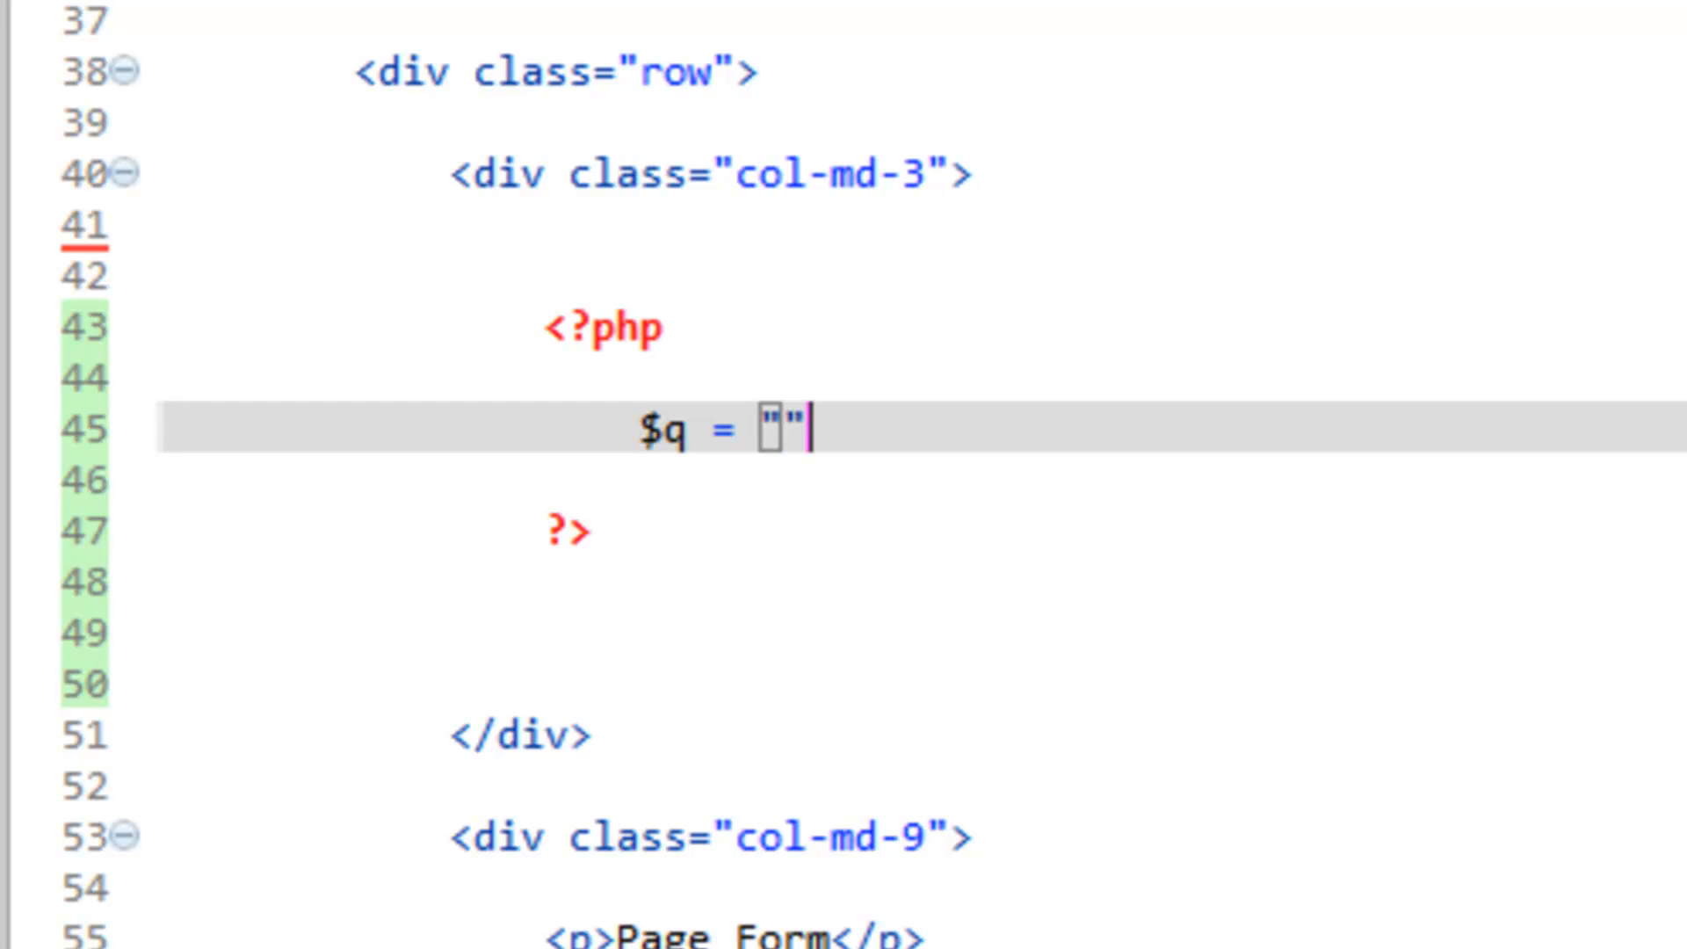
{"action": "type", "text": ";"}
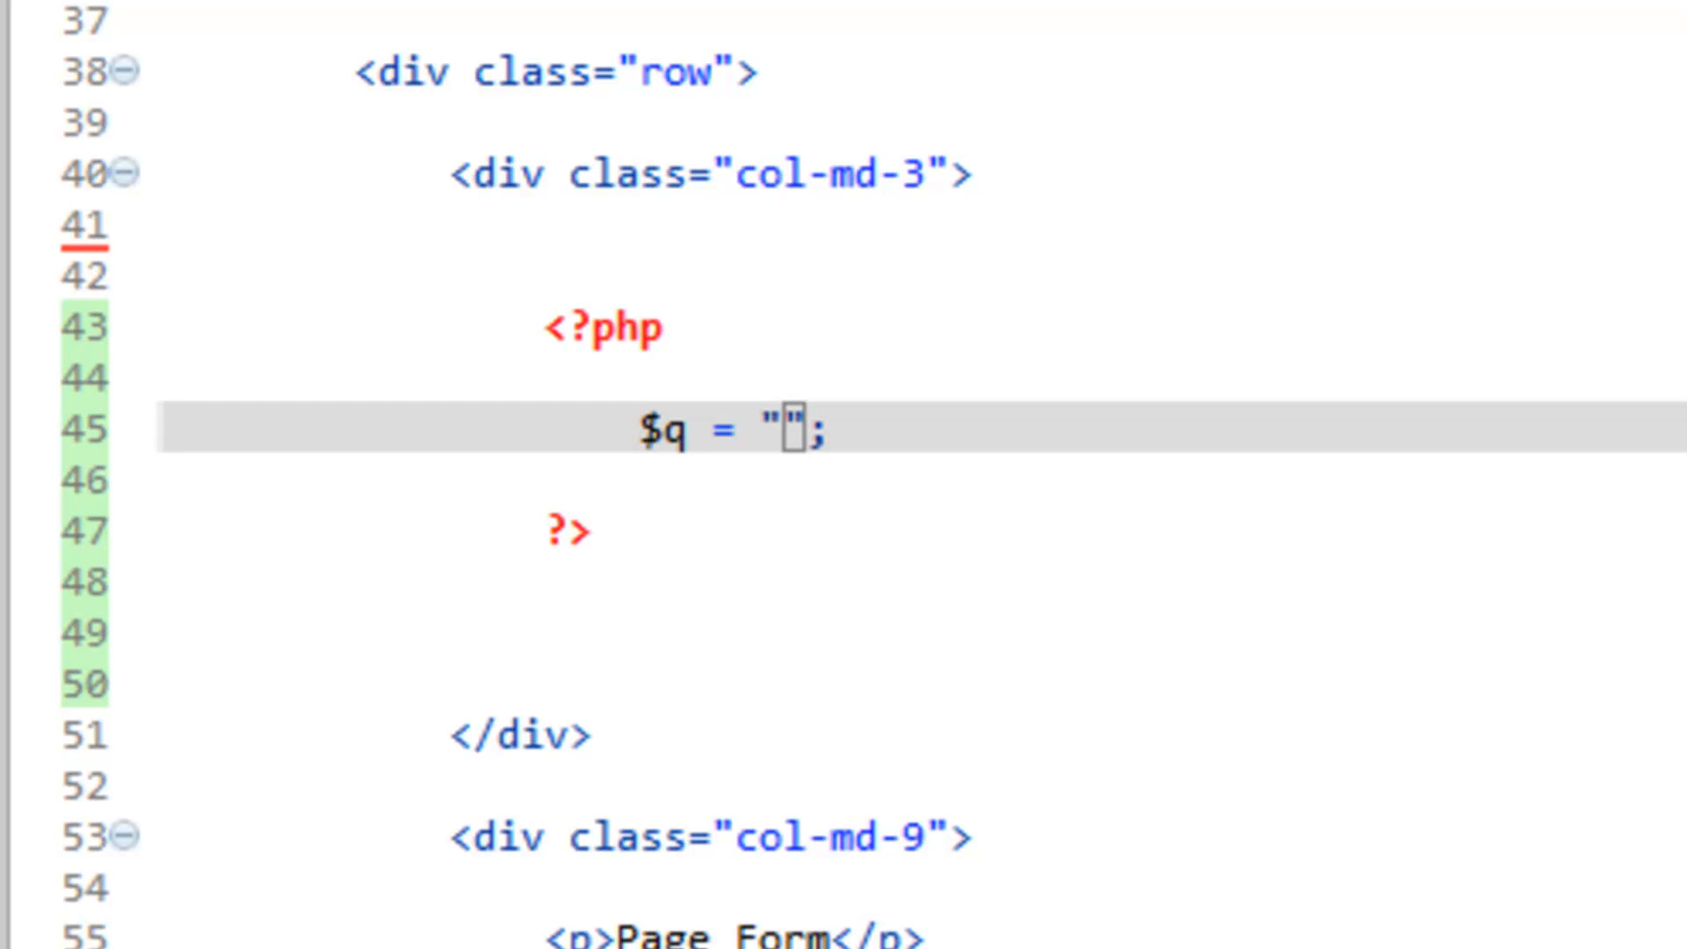
Step: Fill $q with the query SELECT * FROM pages ORDER BY name ASC
{"action": "type", "text": "S"}
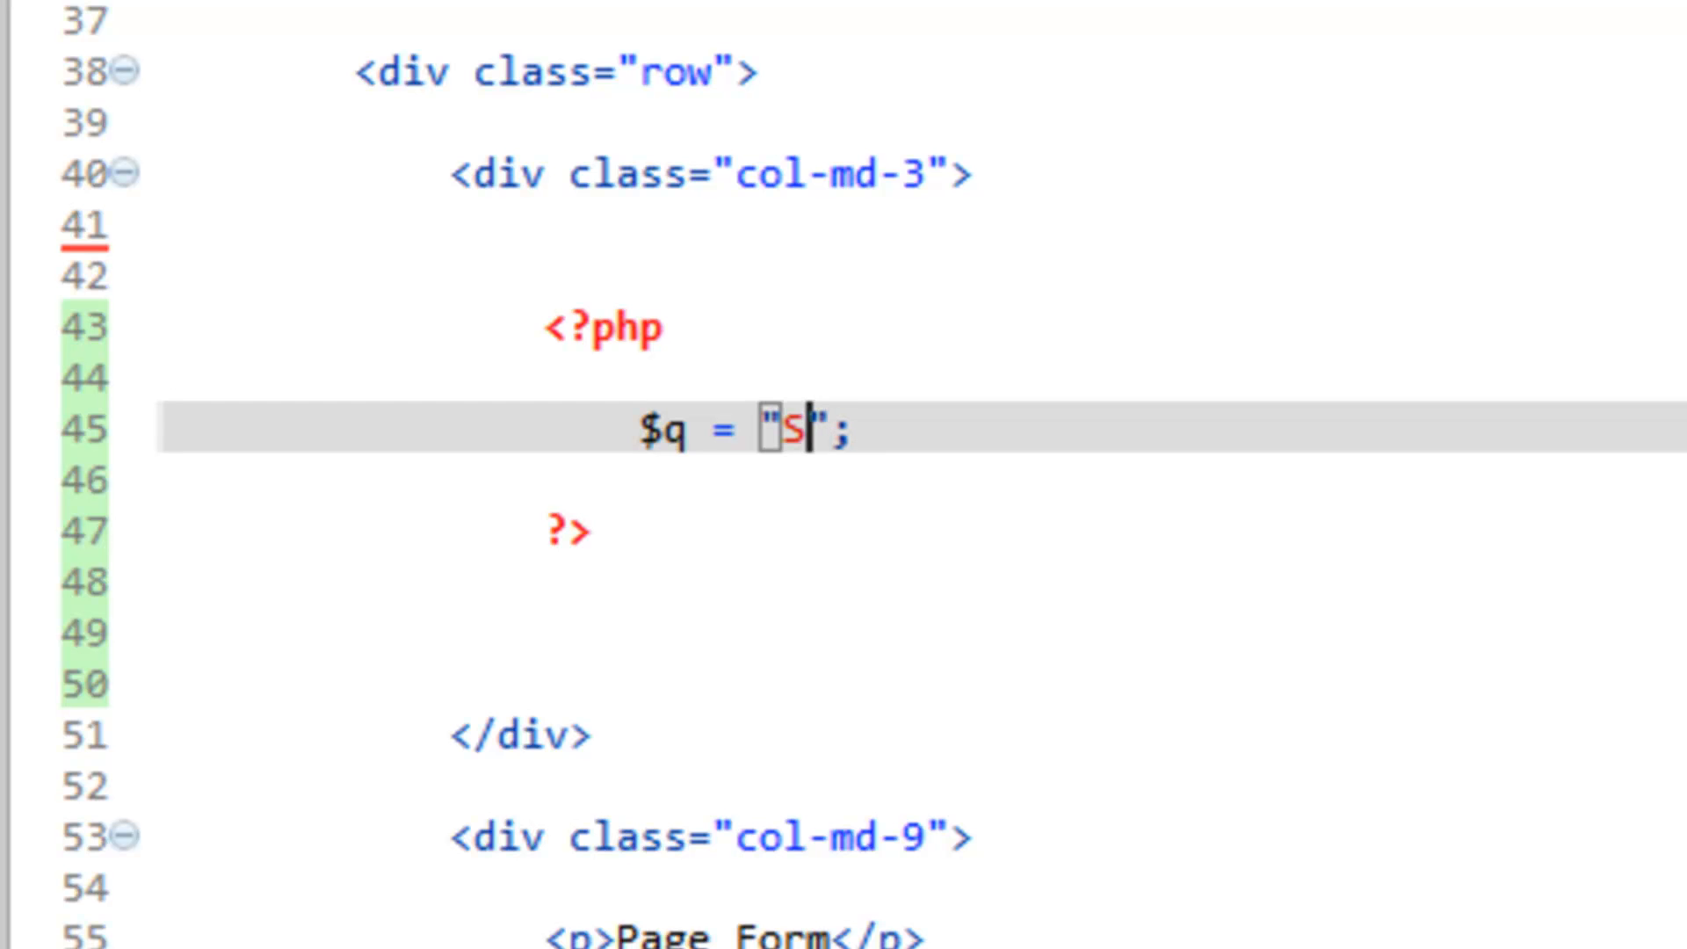
{"action": "type", "text": "ELECT"}
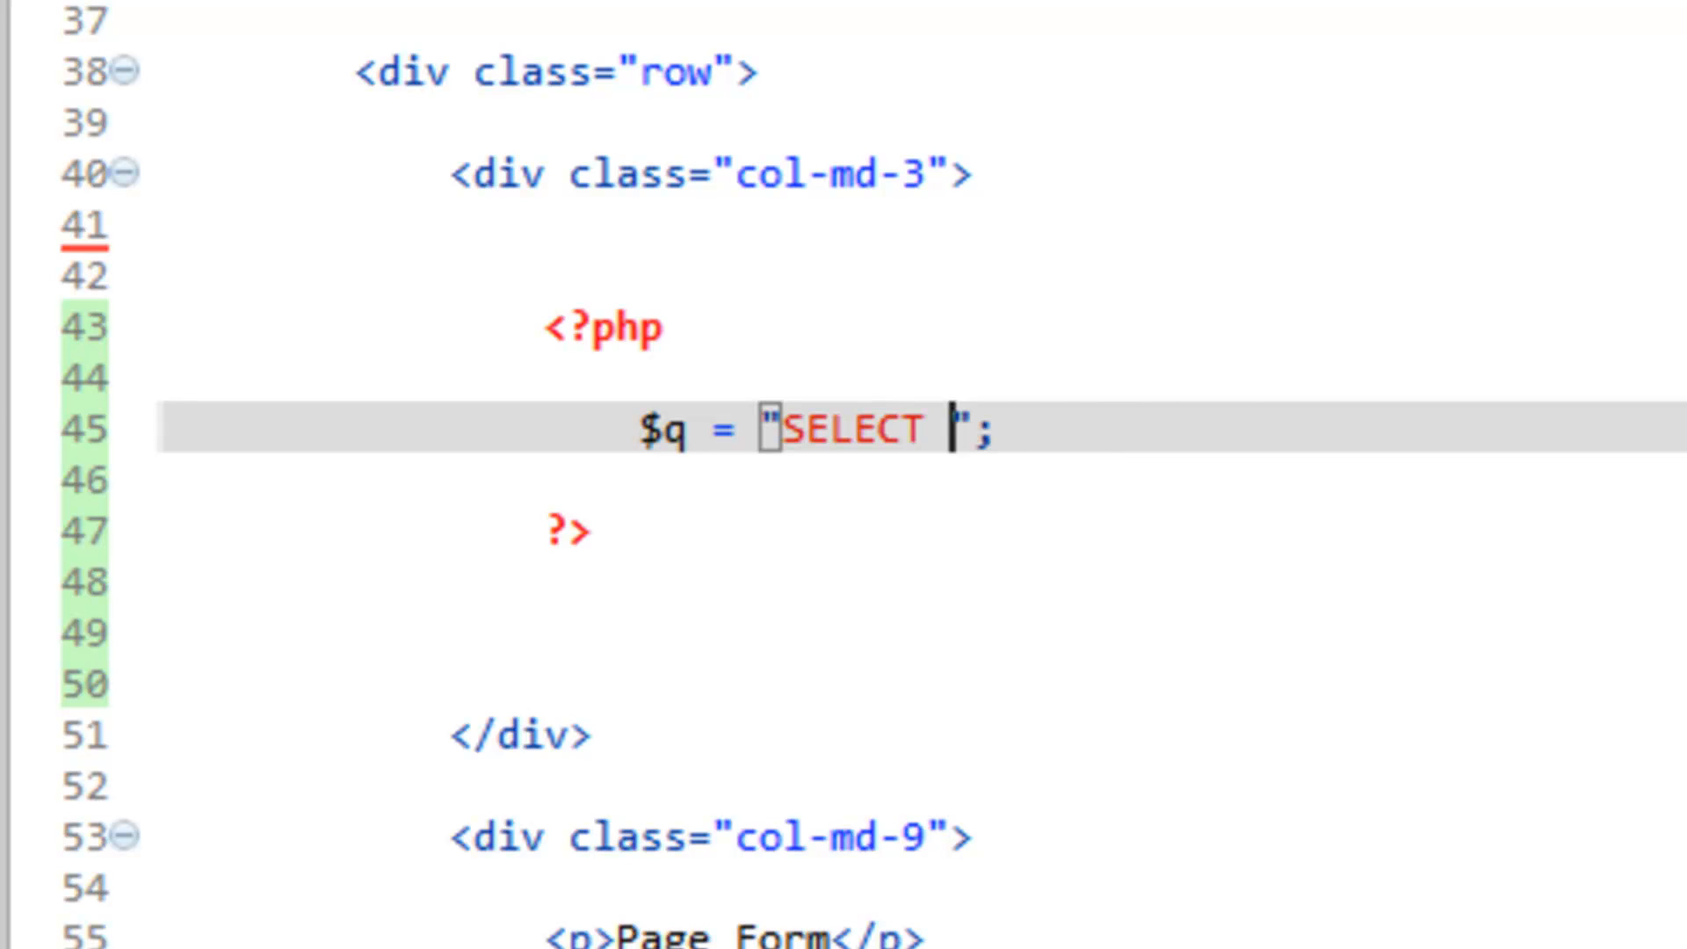
{"action": "type", "text": "* FROM pages"}
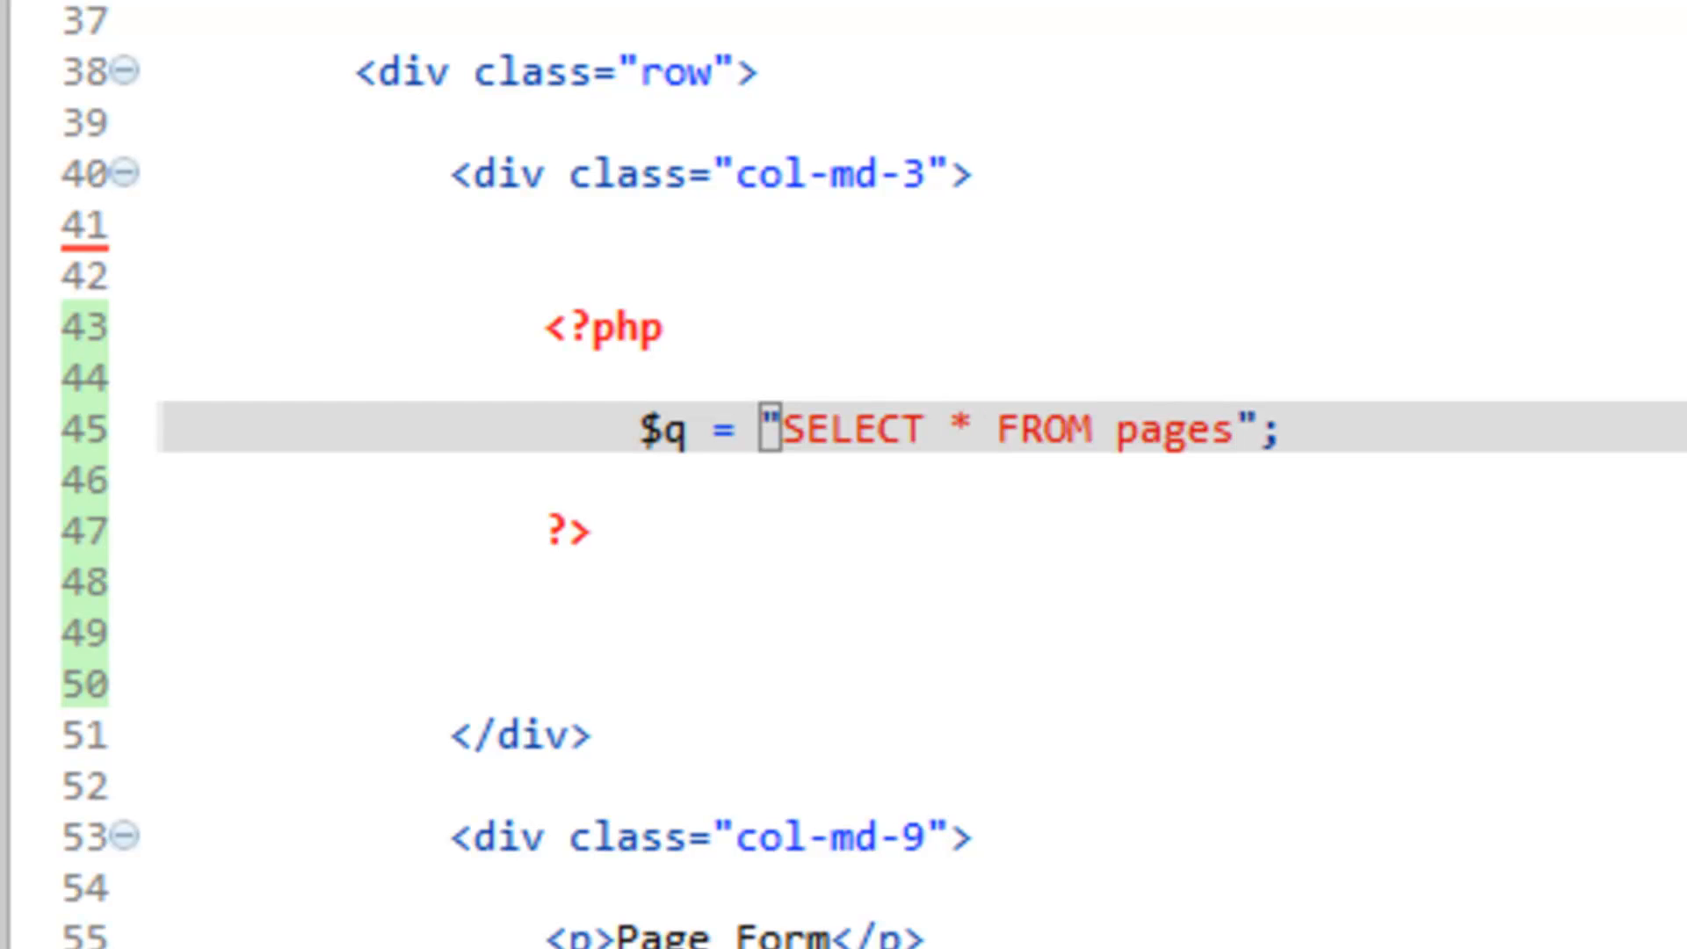
{"action": "left_click", "coordinate": [1237, 429]}
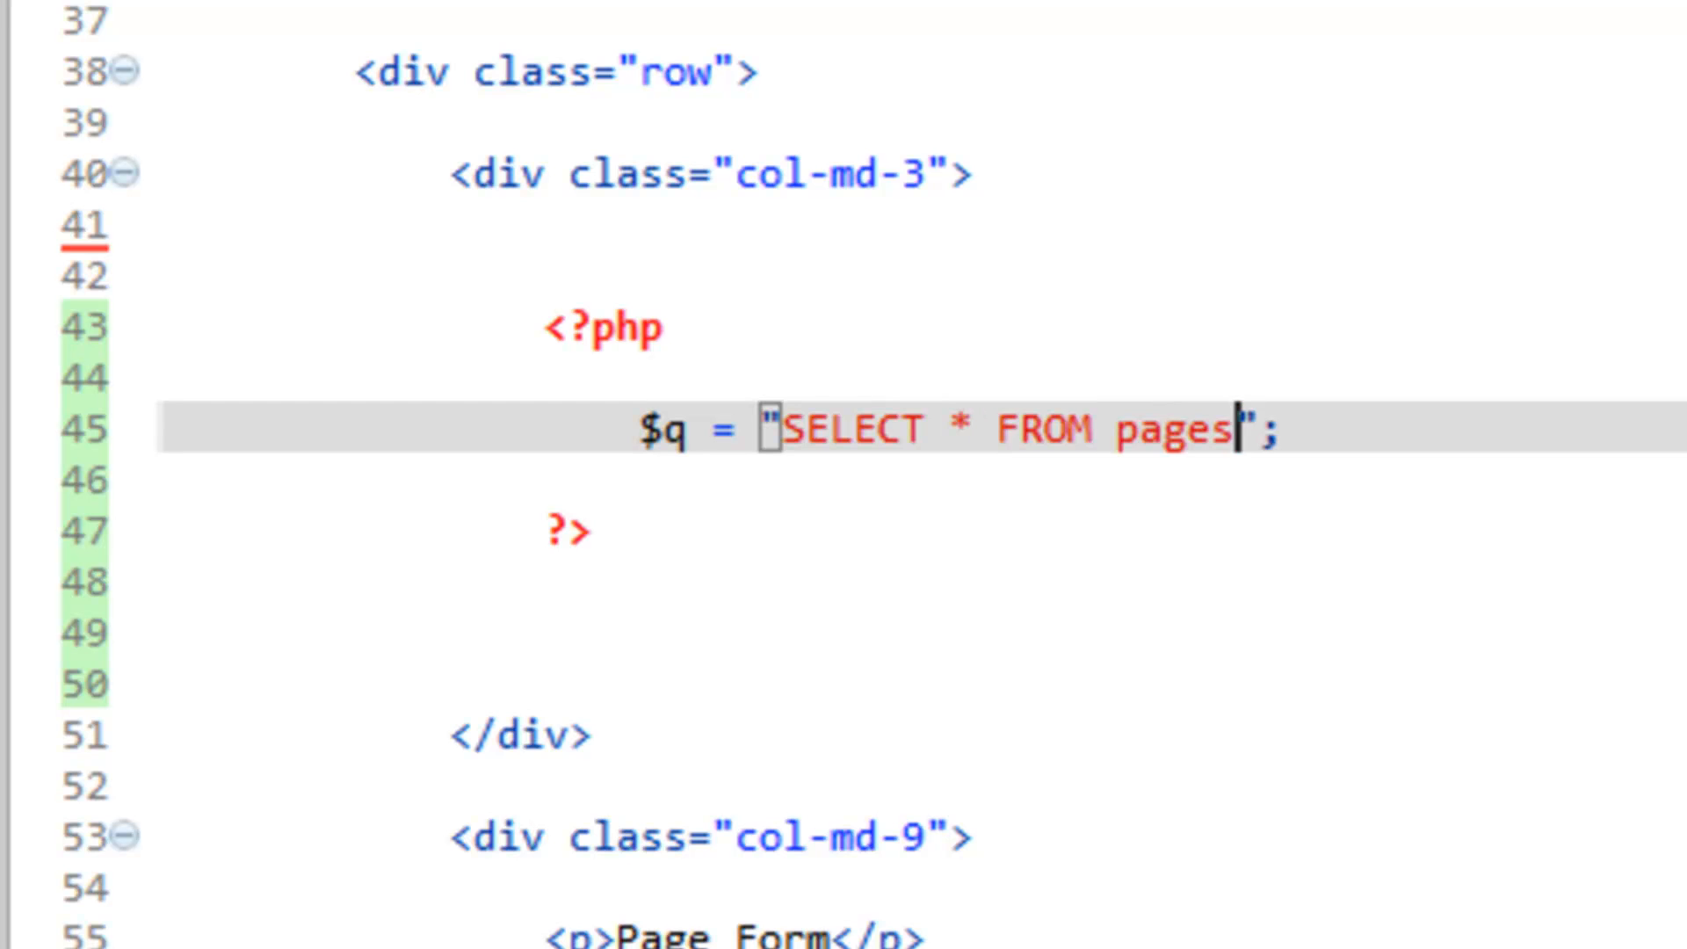
{"action": "type", "text": "ORD"}
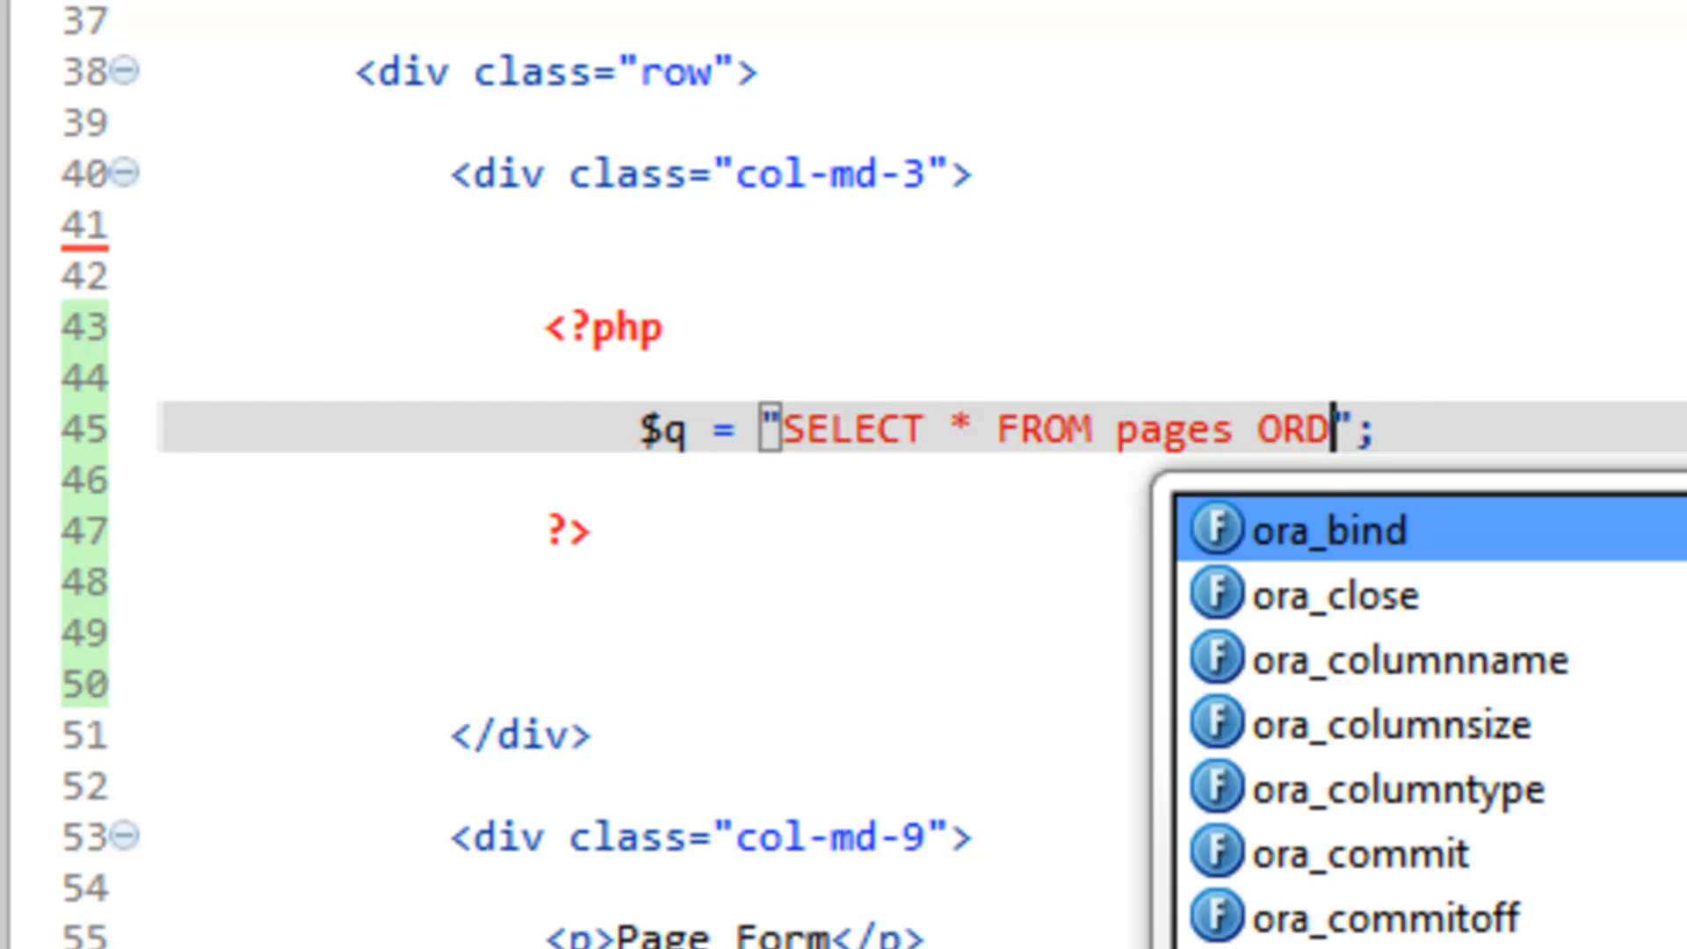
{"action": "type", "text": "ER BY"}
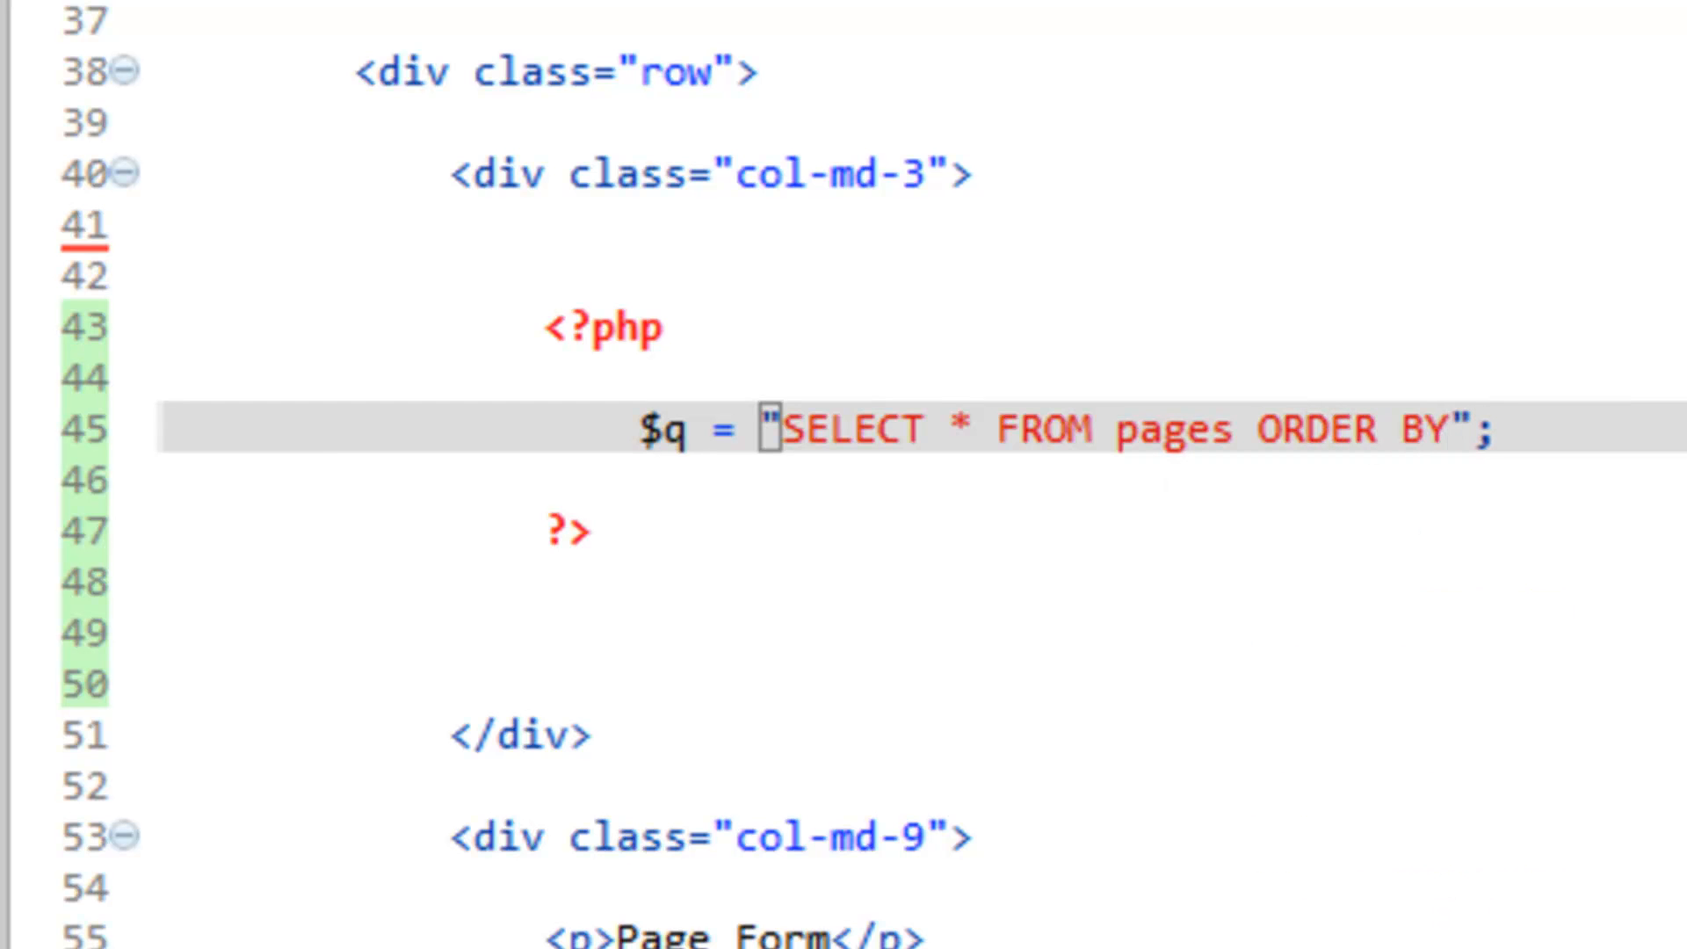
{"action": "type", "text": "name"}
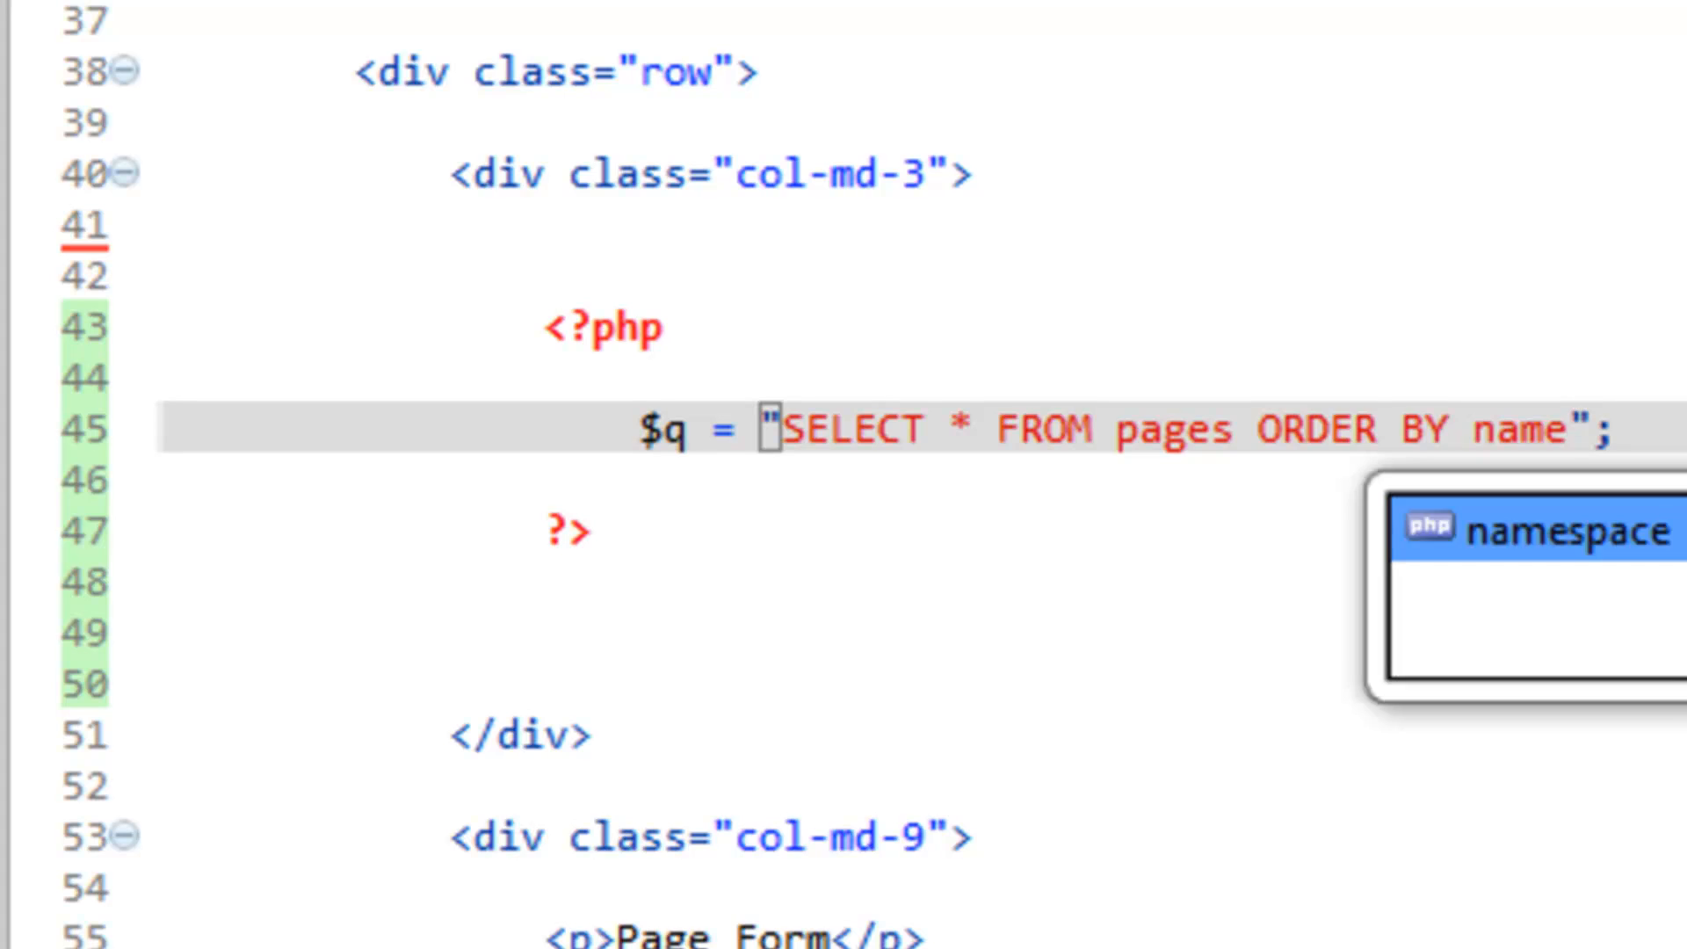
{"action": "type", "text": "ASC"}
{"action": "type", "text": "$"}
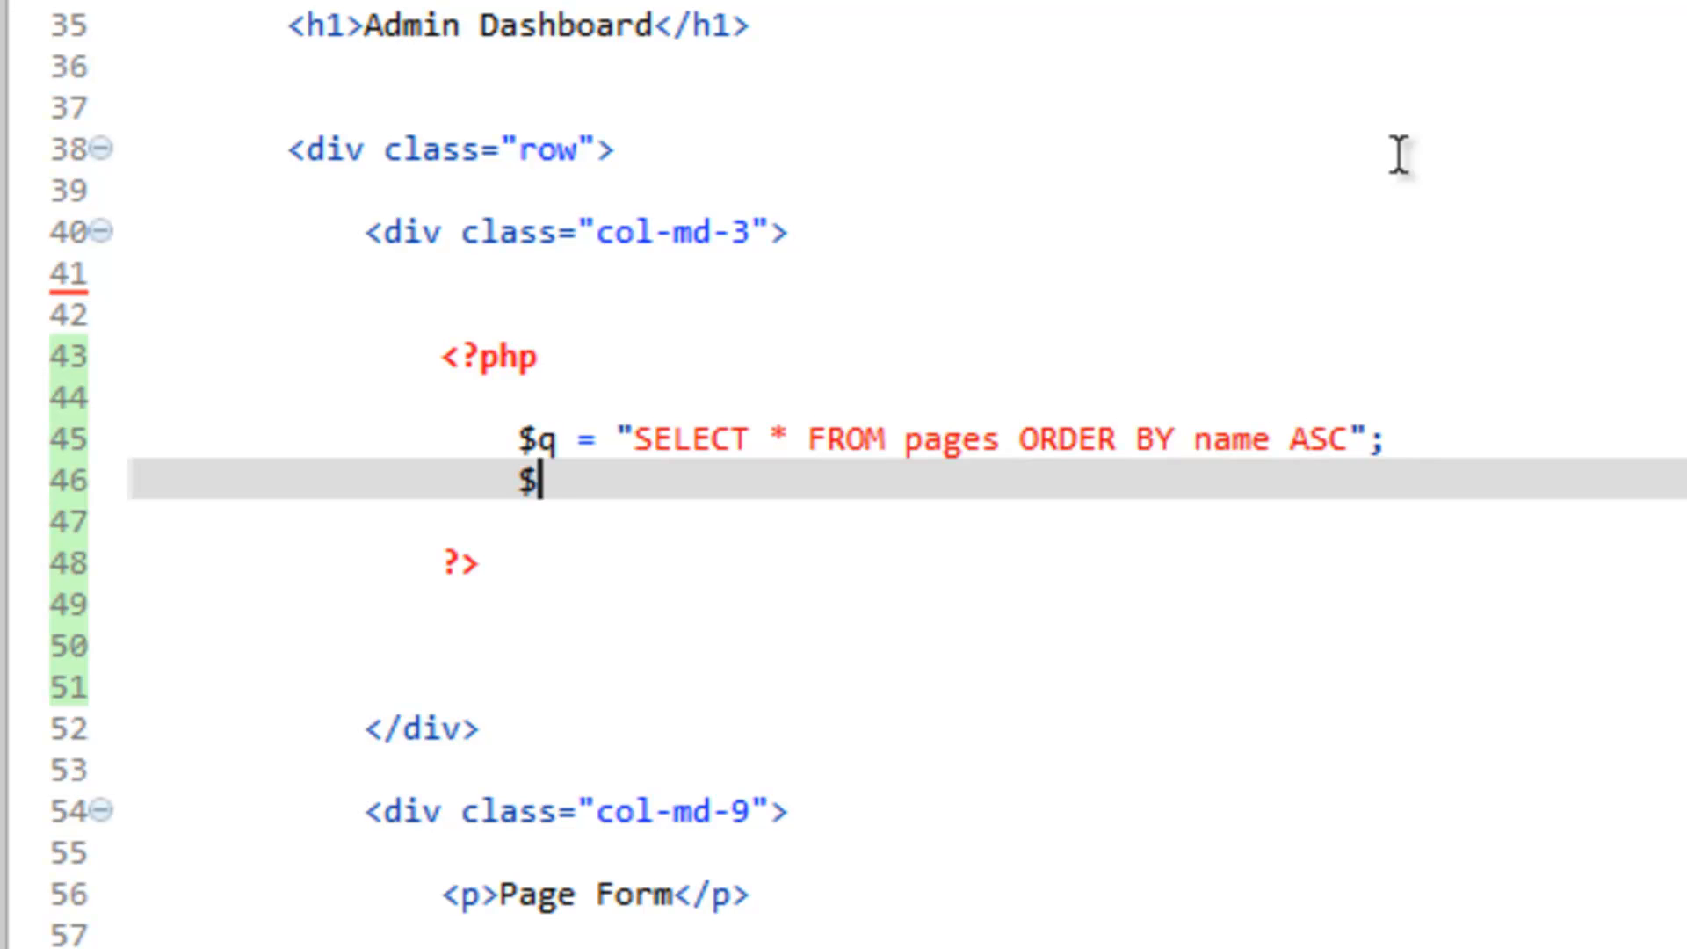
Step: Add $r = mysqli_query($dbc, $q); to run the query on the connection
{"action": "type", "text": "r ="}
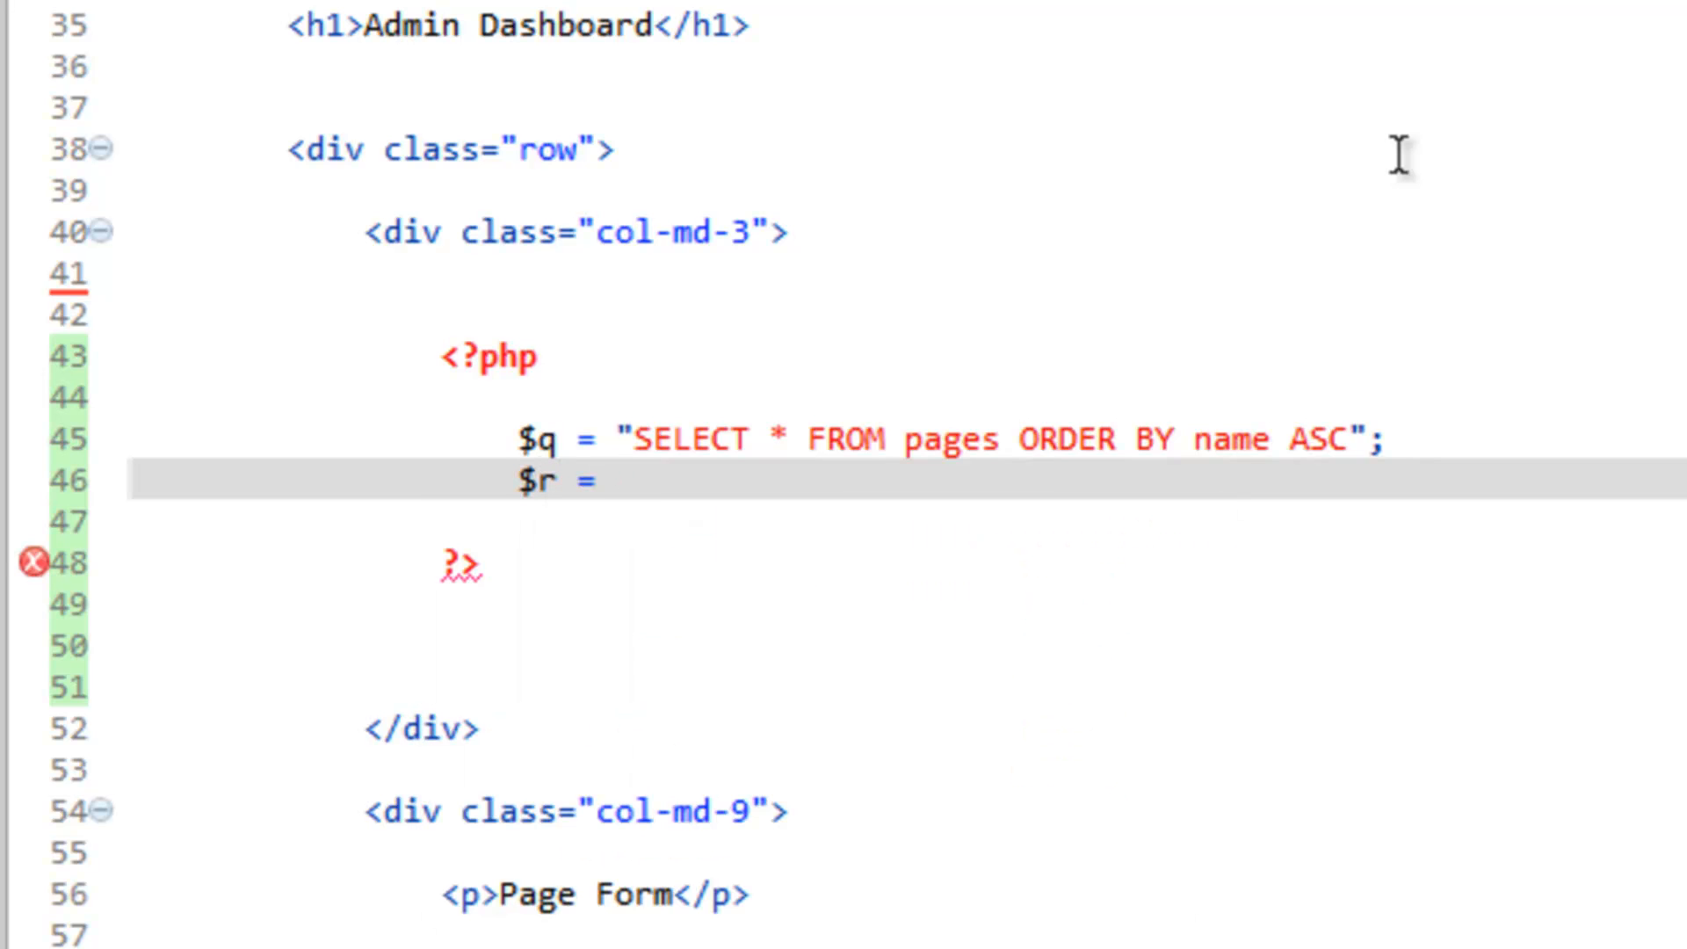
{"action": "type", "text": "mysqli_query($, $query"}
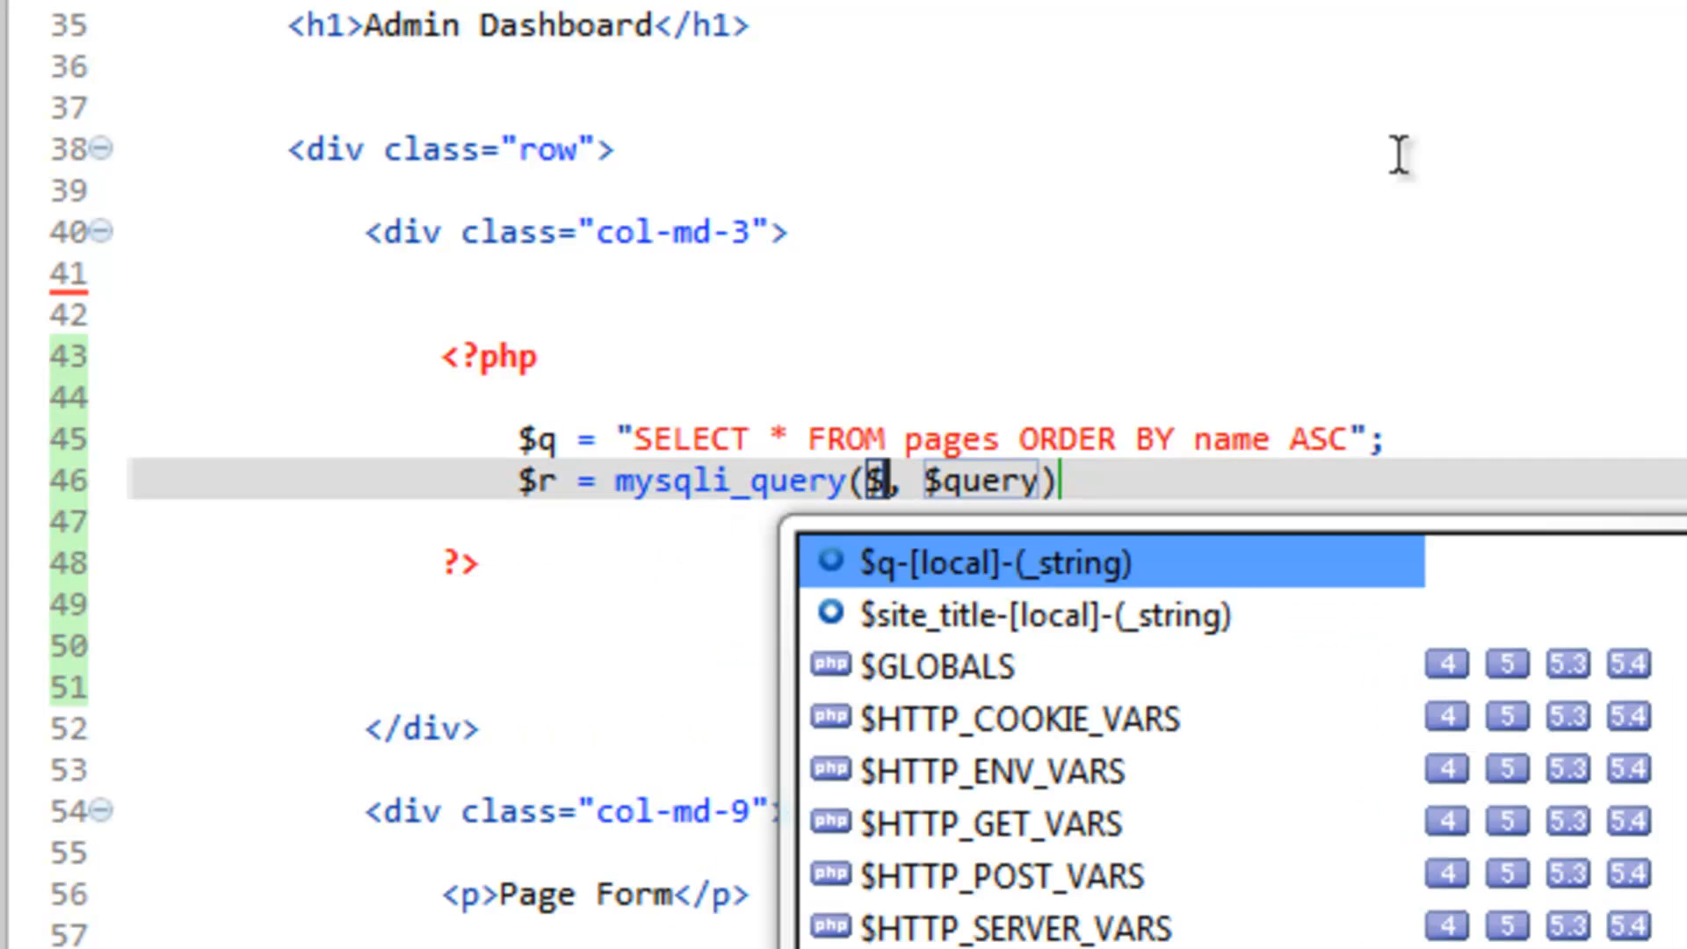
{"action": "type", "text": "dbc"}
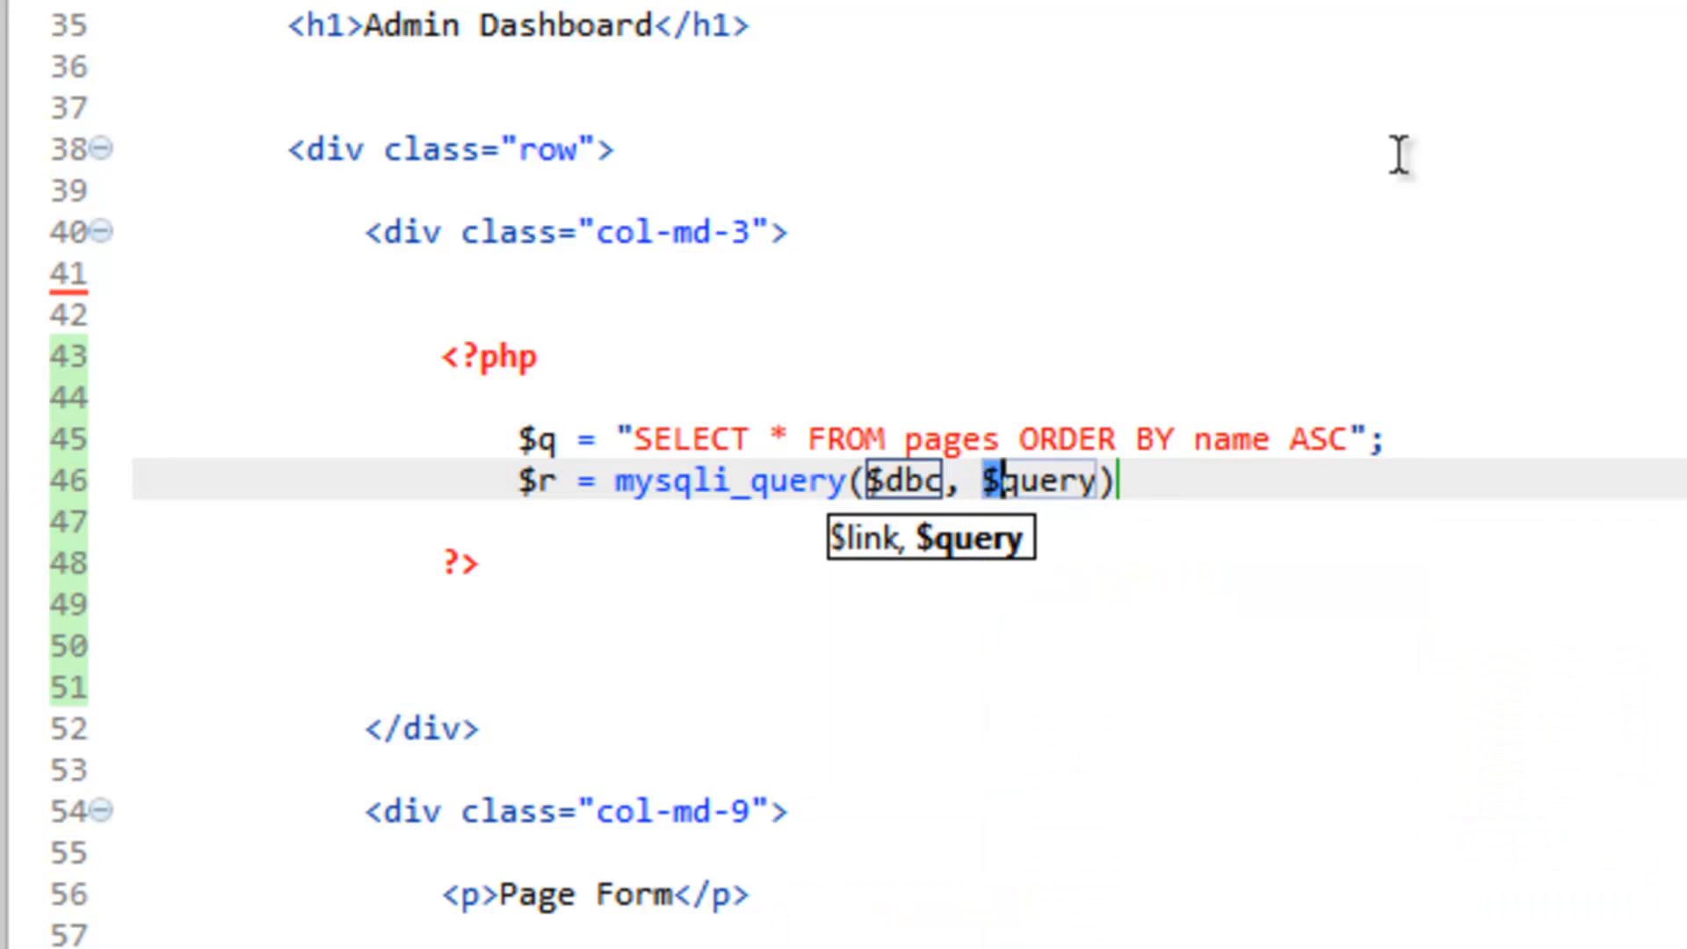
{"action": "key", "text": "Backspace"}
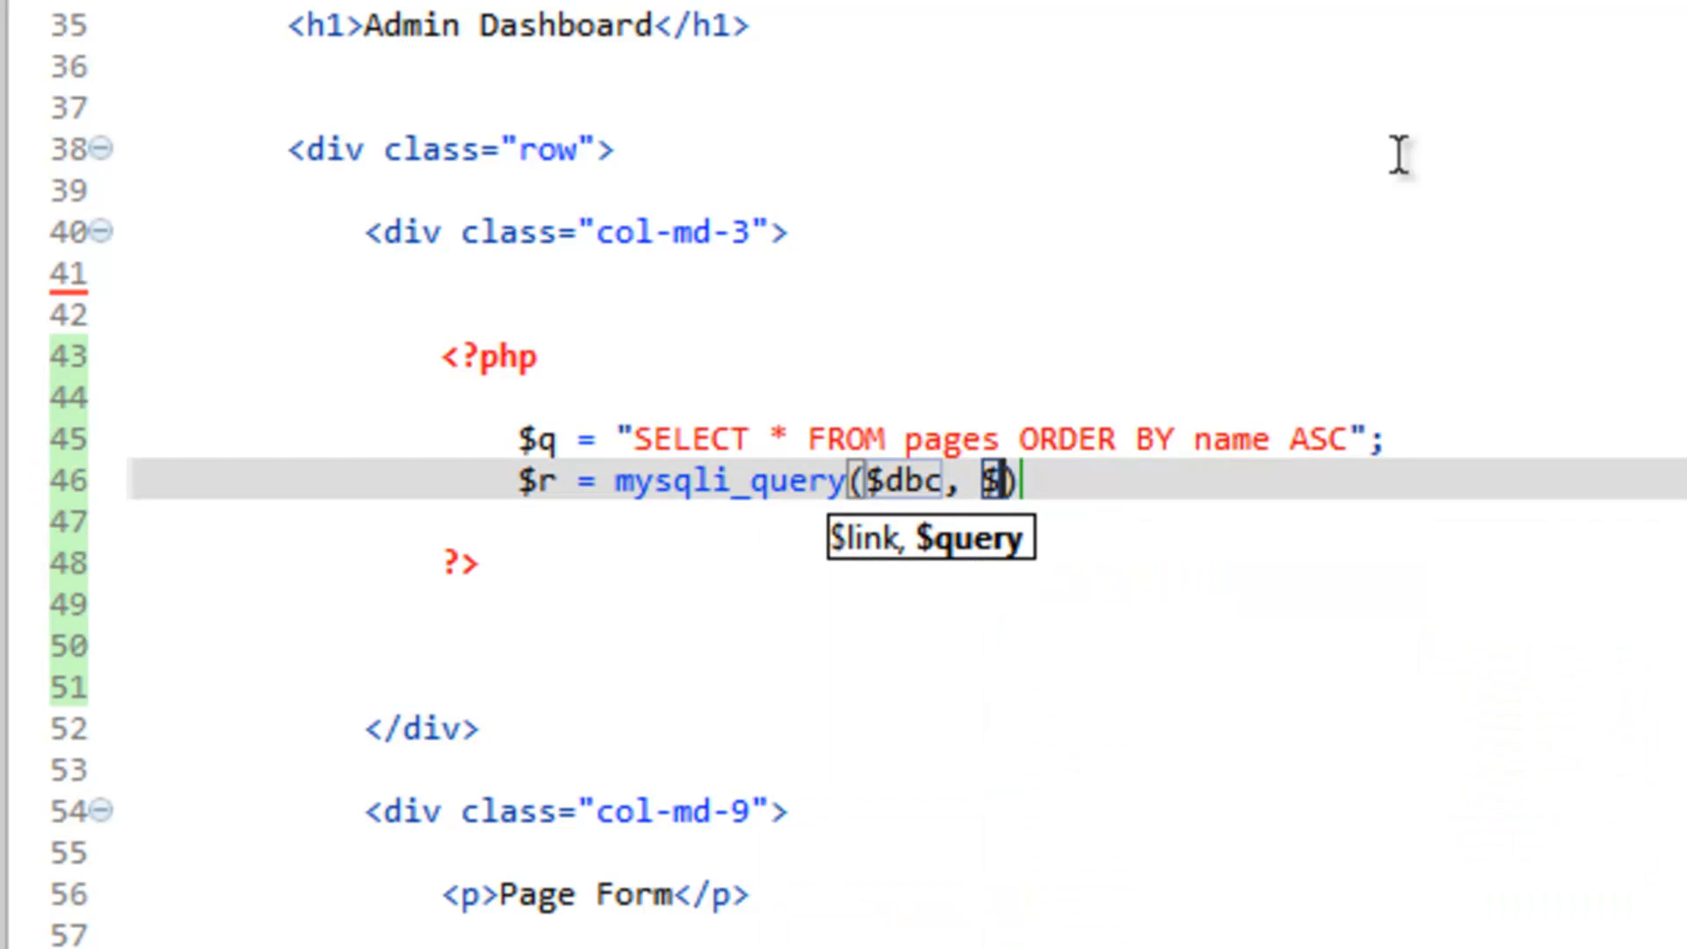
{"action": "type", "text": "q"}
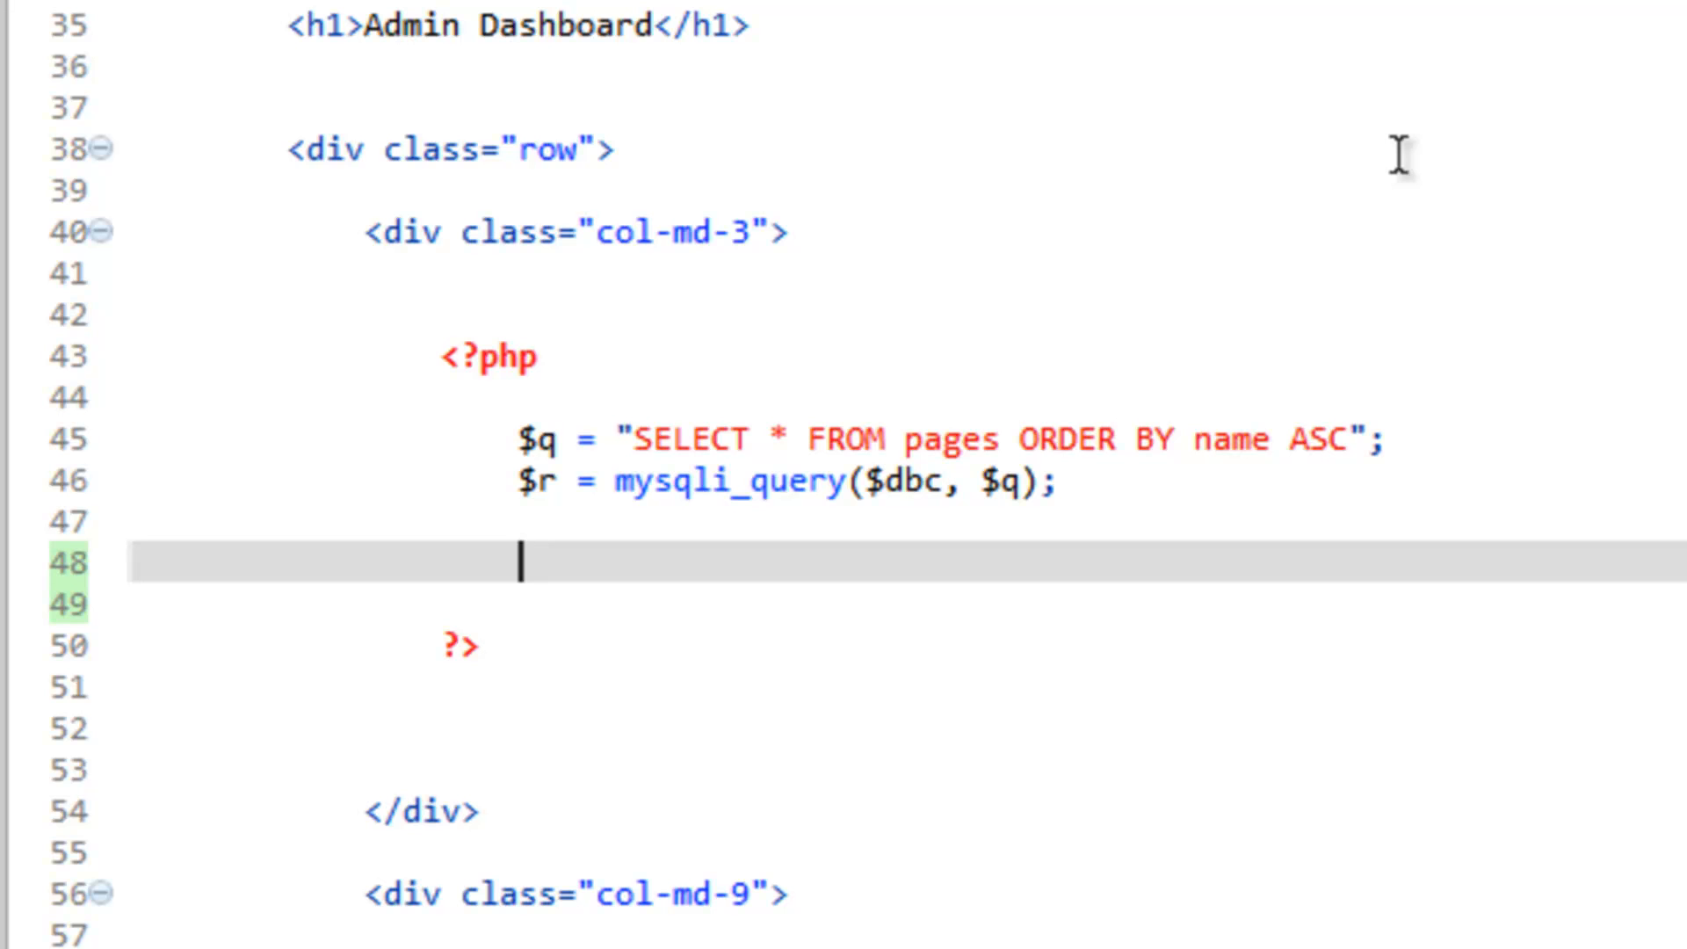
Step: Write while($page_list = mysqli_fetch_assoc($r)) { } to loop over the result rows
{"action": "type", "text": "whi"}
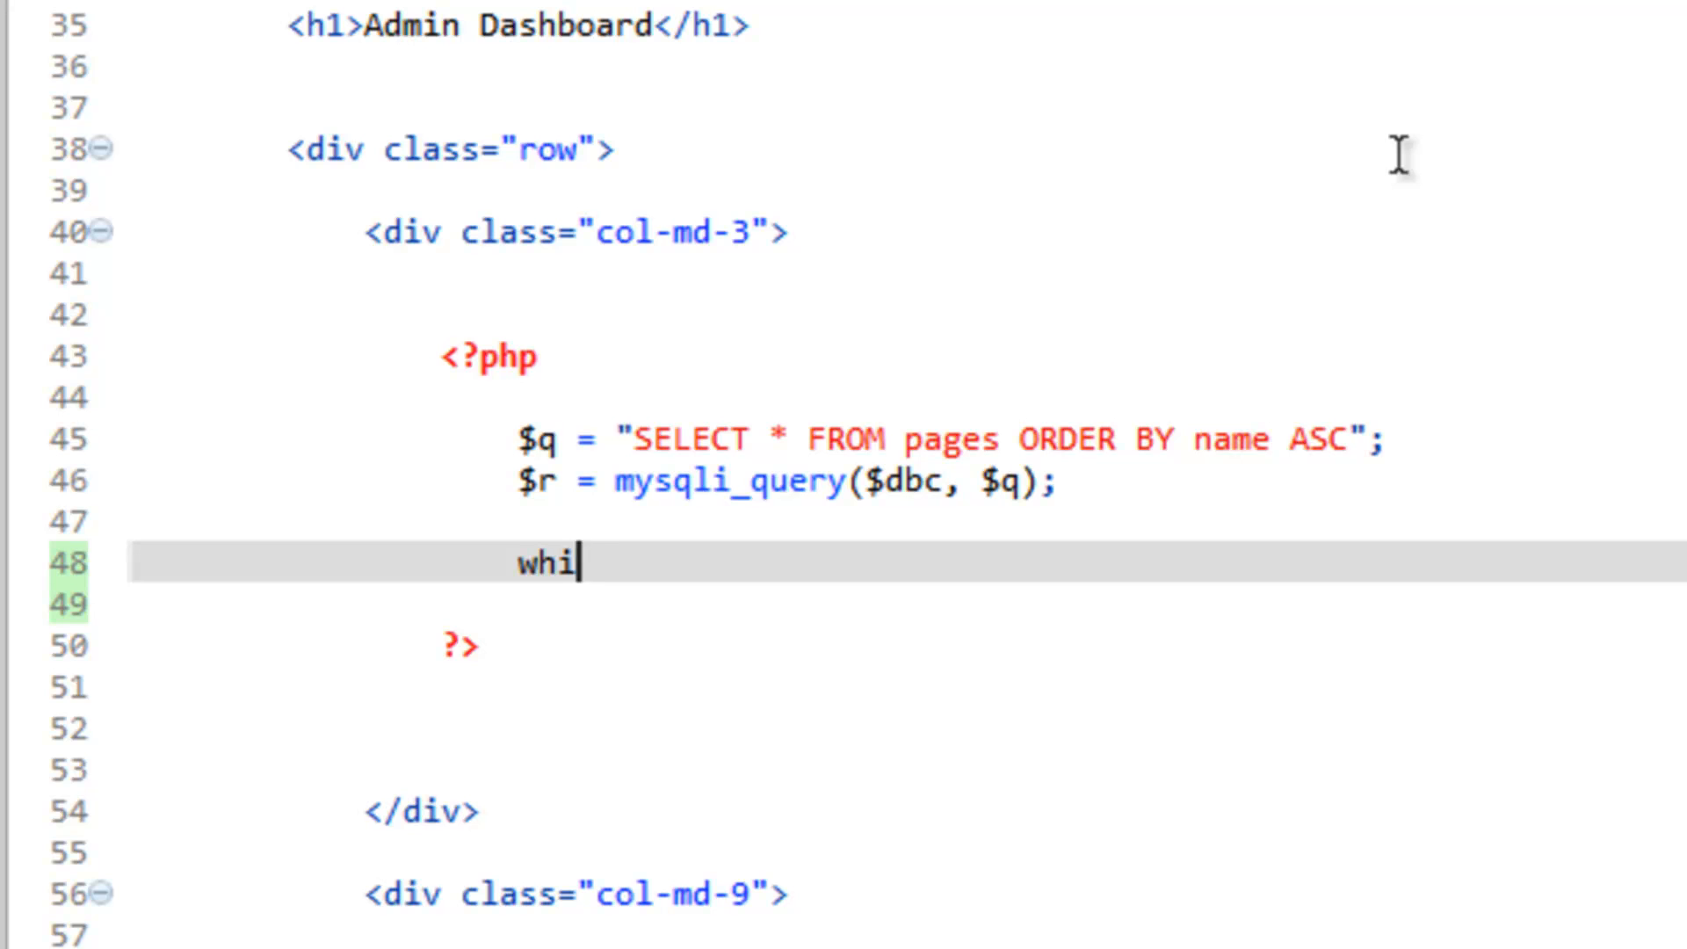
{"action": "type", "text": "le("}
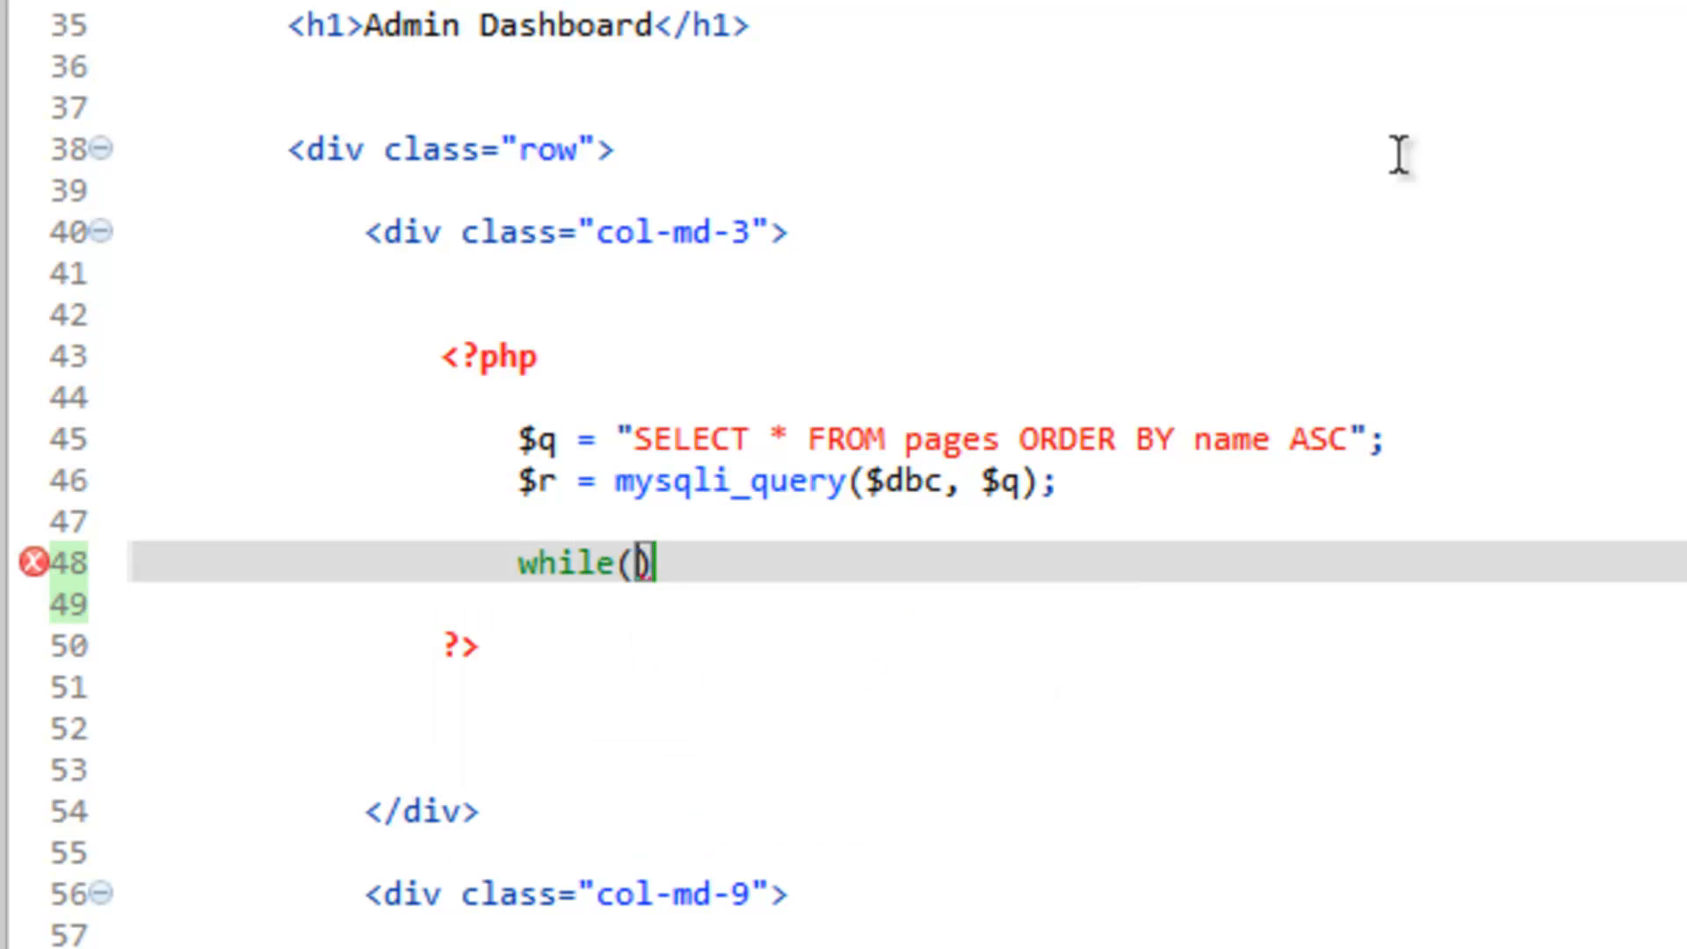
{"action": "type", "text": "$"}
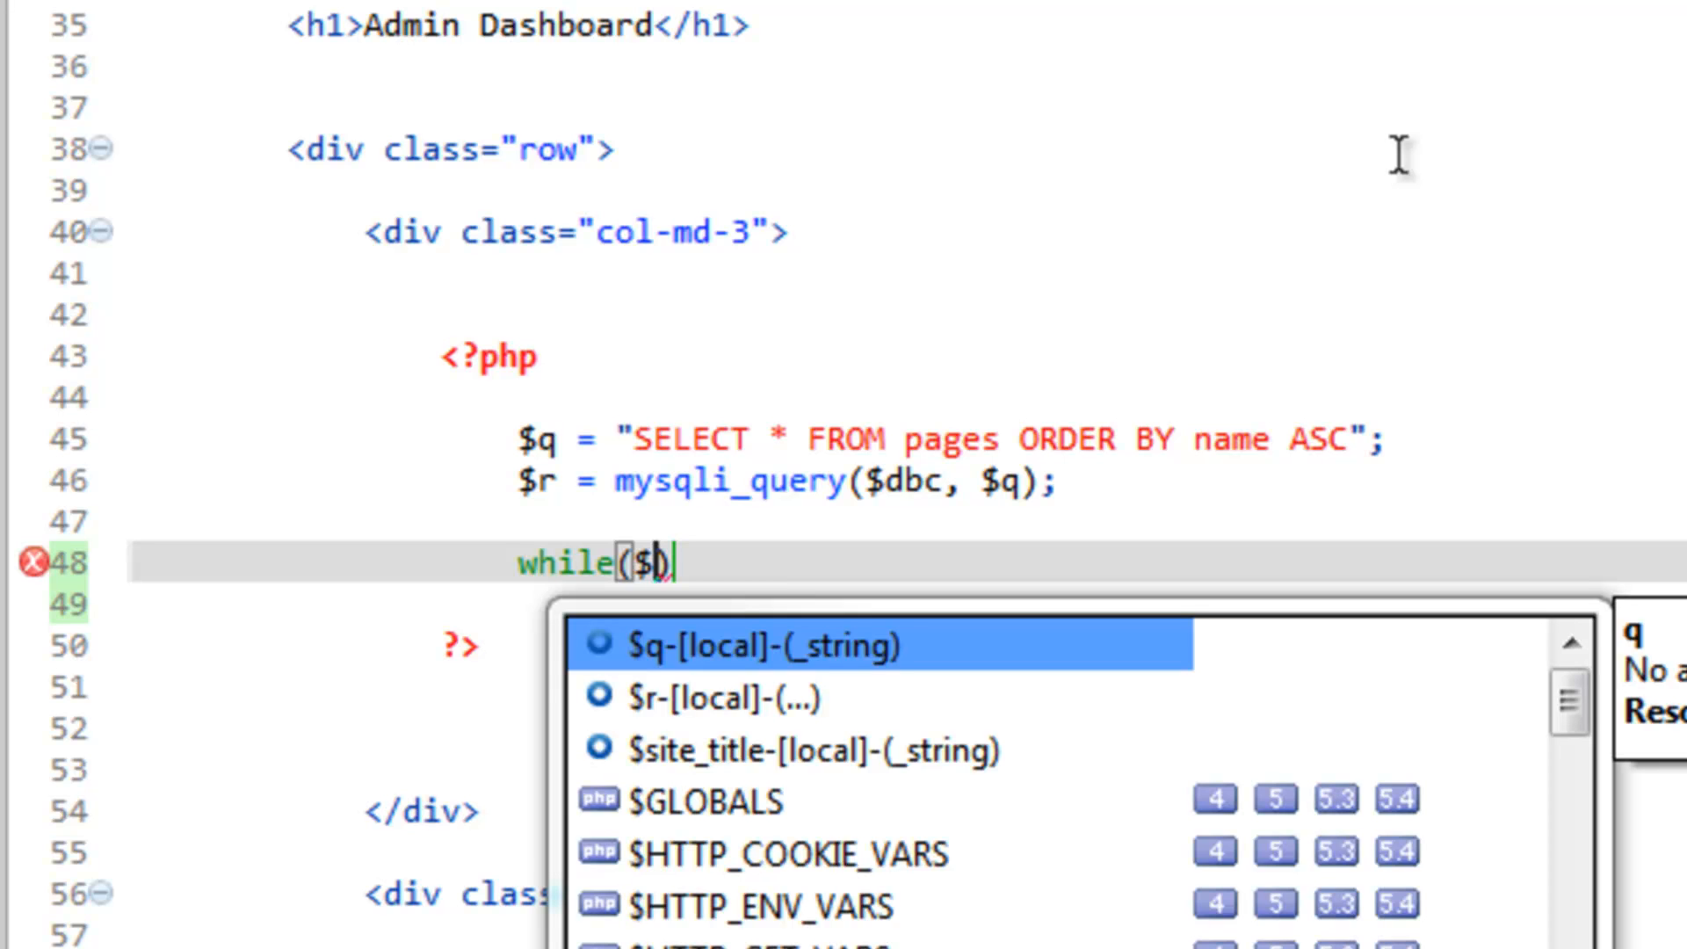
{"action": "type", "text": "page"}
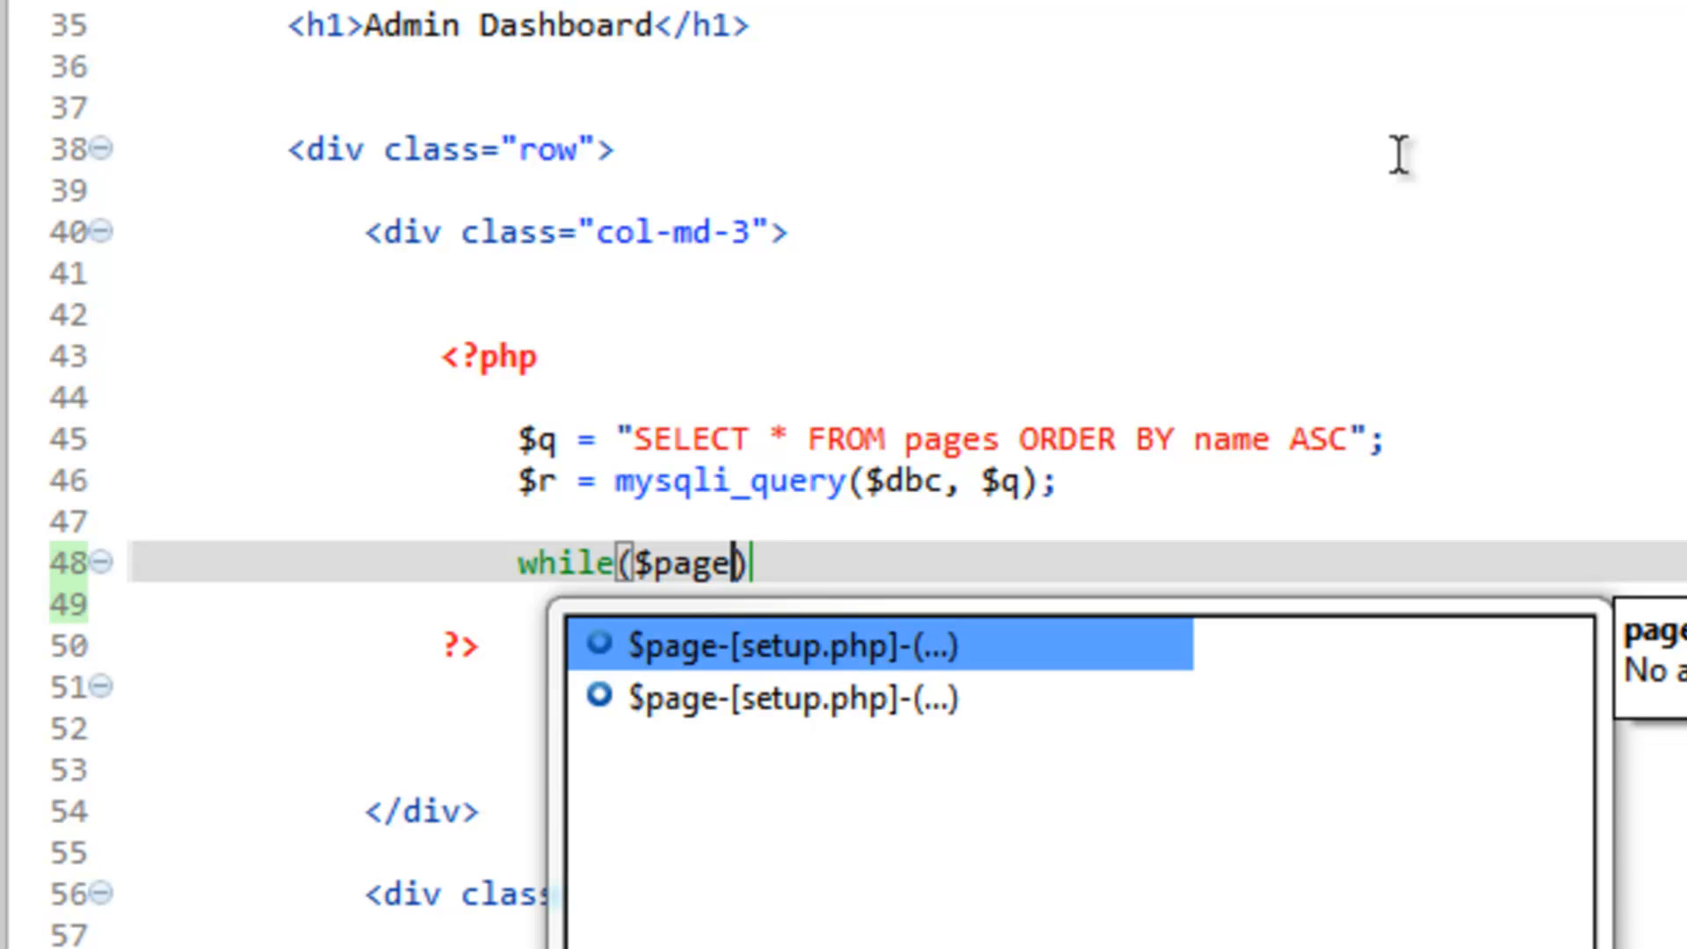
{"action": "type", "text": "_"}
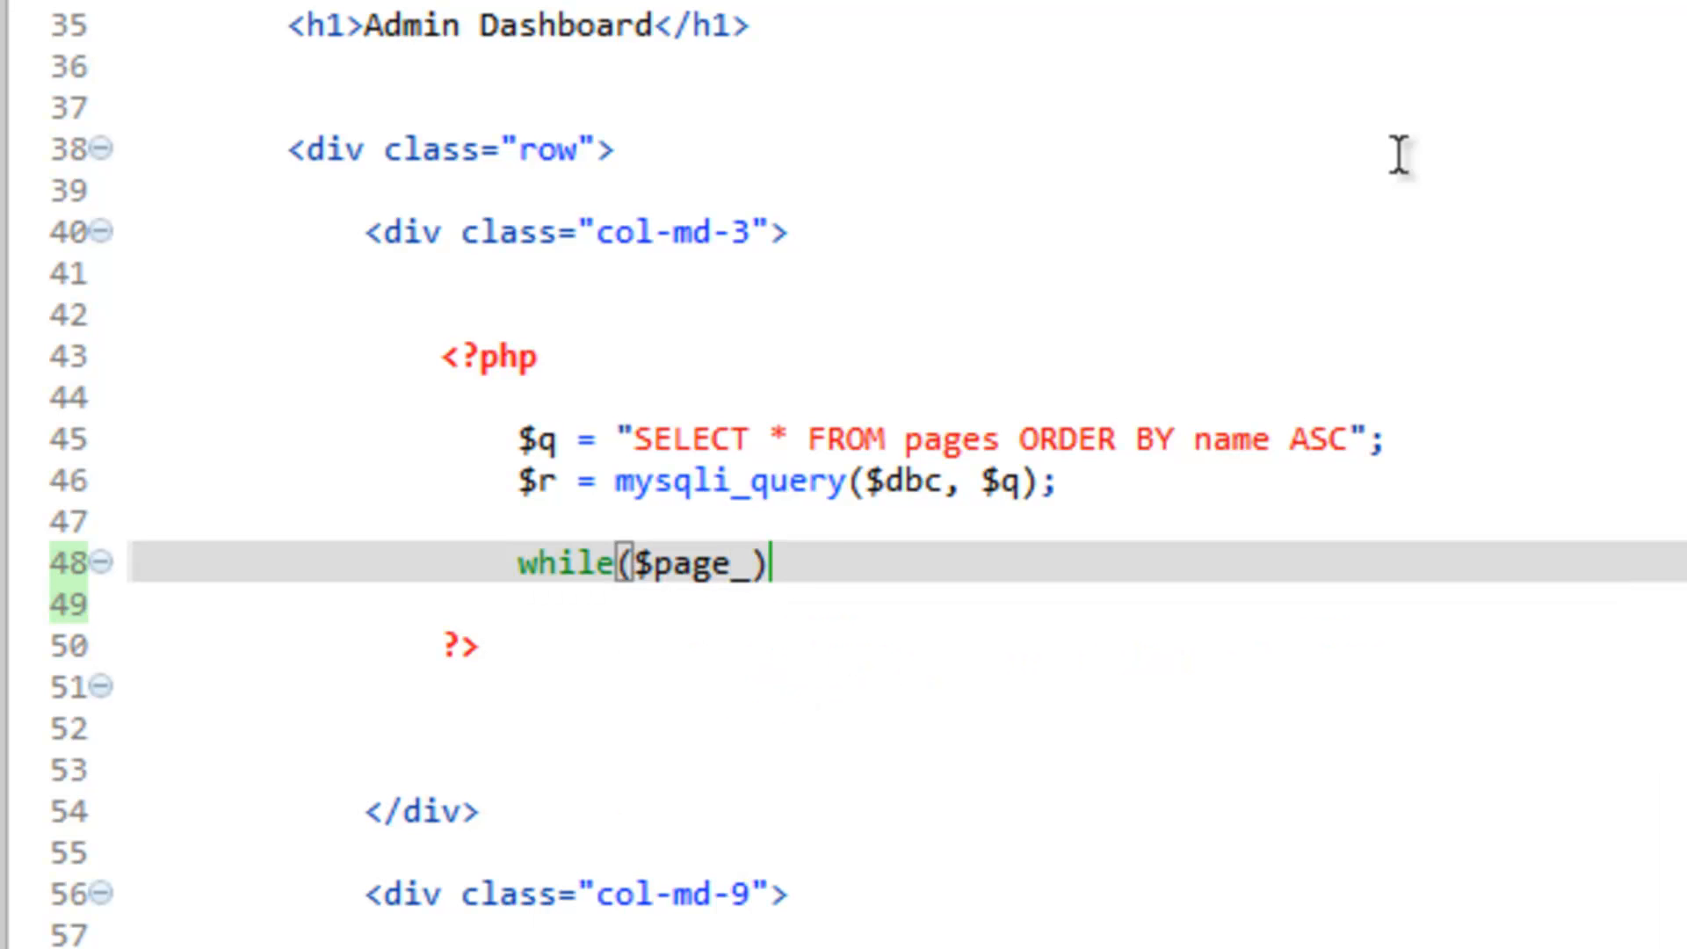
{"action": "type", "text": "list"}
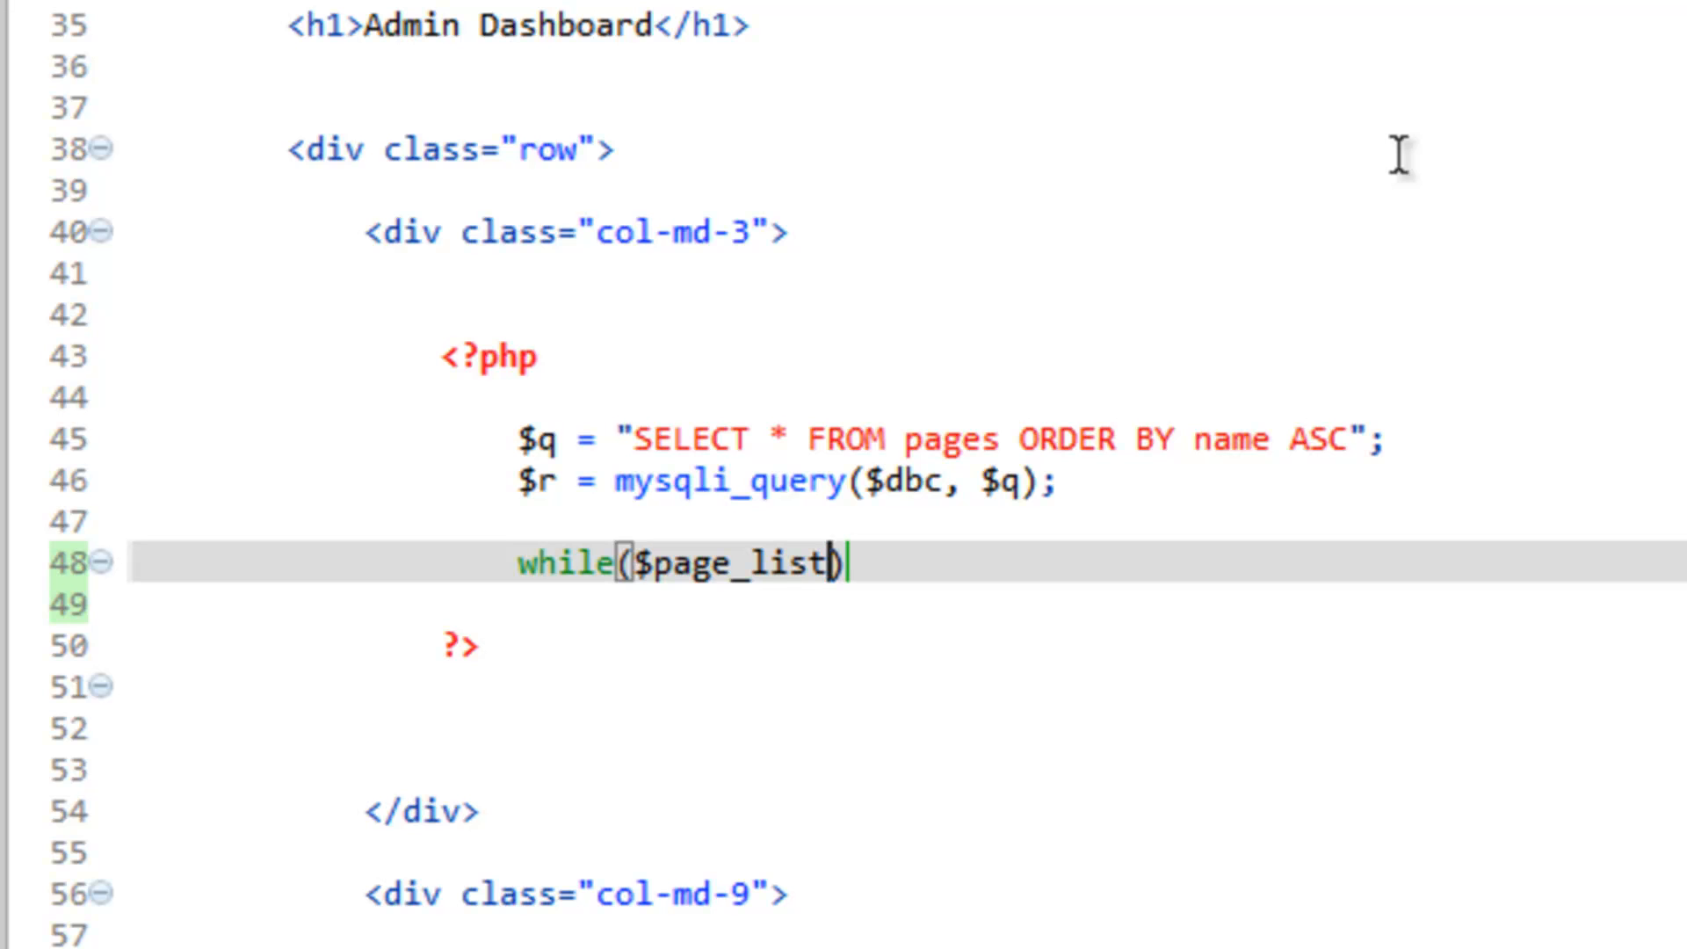
{"action": "type", "text": "="}
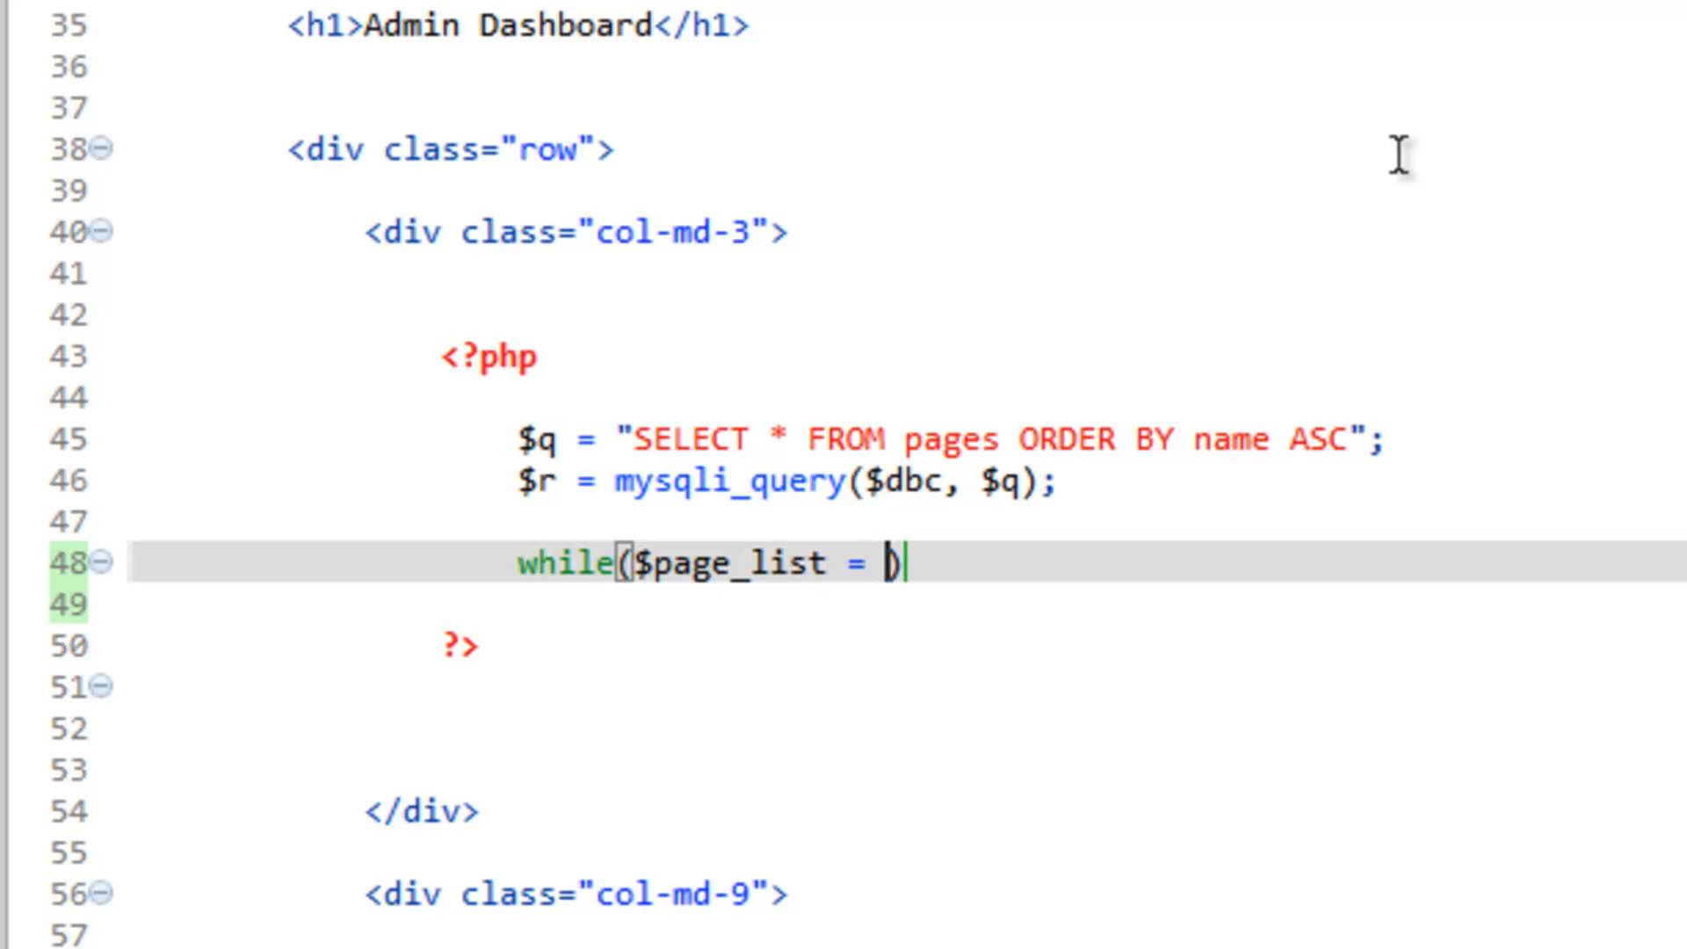
{"action": "type", "text": "m"}
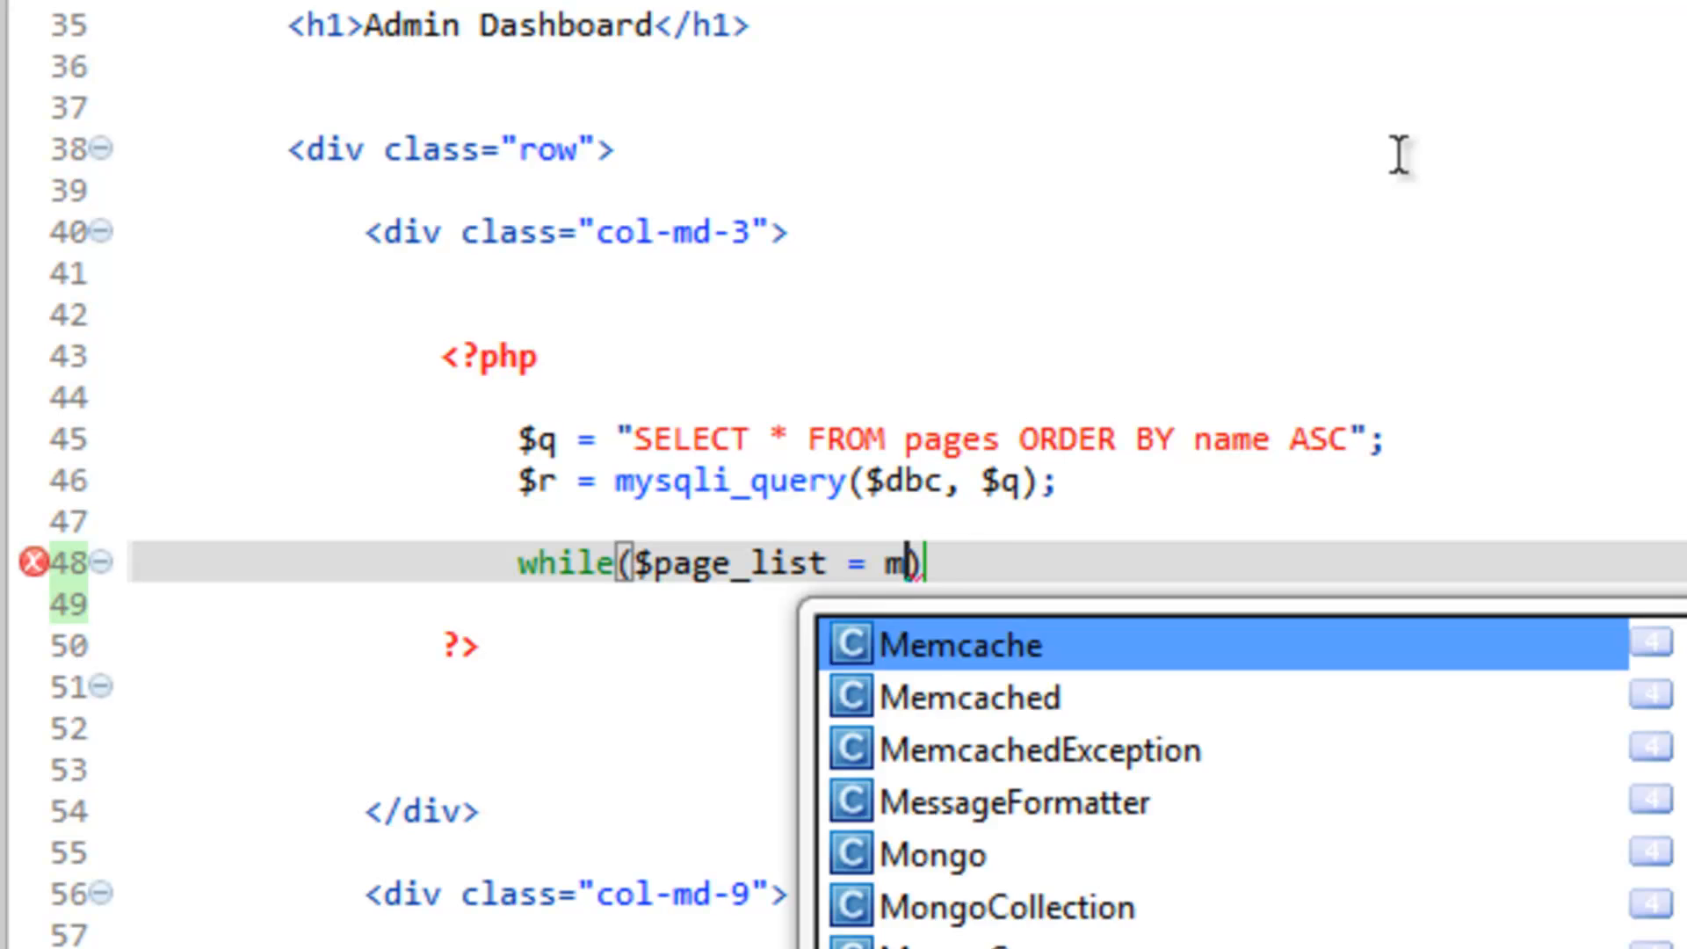
{"action": "type", "text": "ysql"}
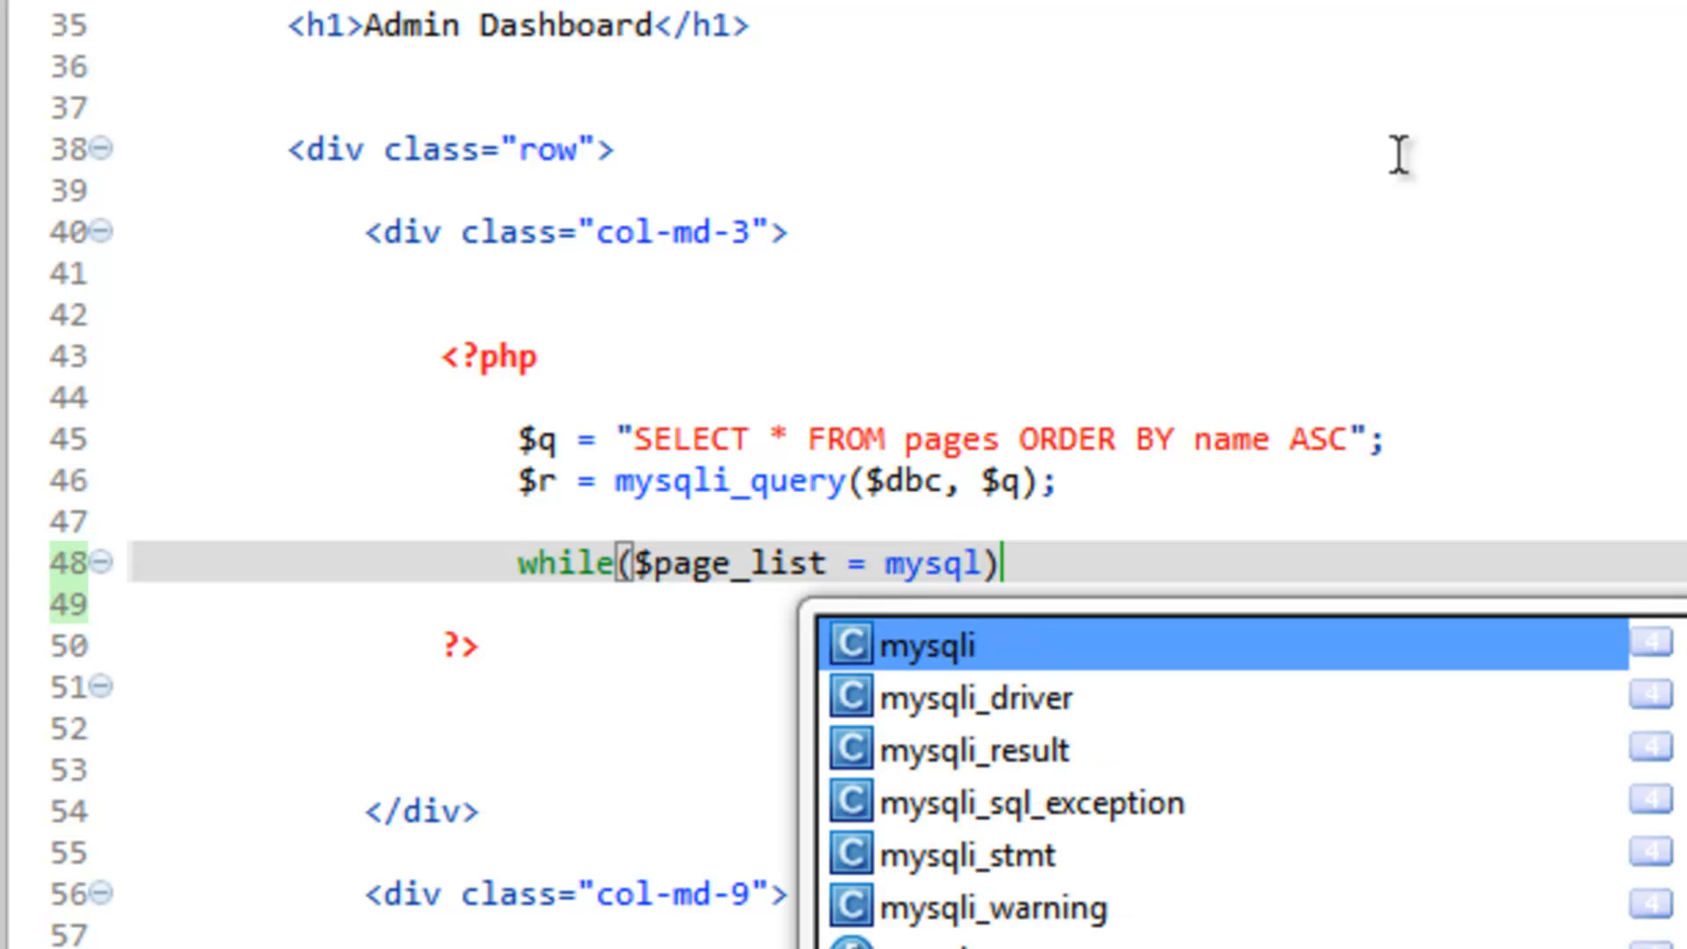
{"action": "type", "text": "_fetch_assoc($result"}
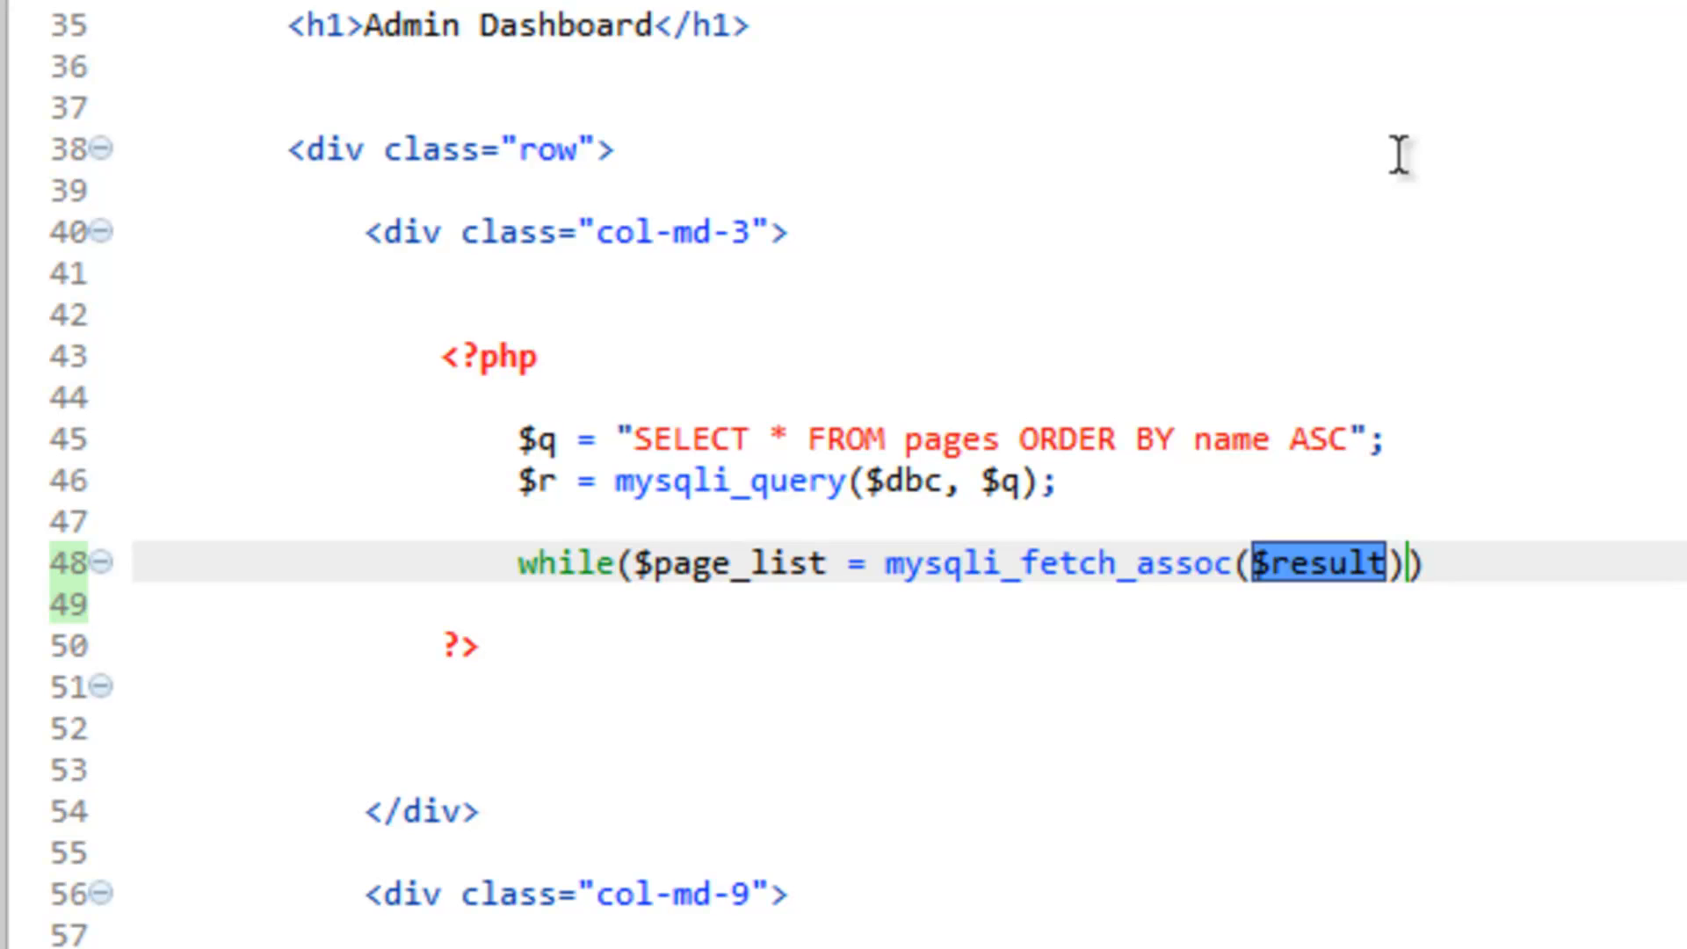
{"action": "type", "text": "$r"}
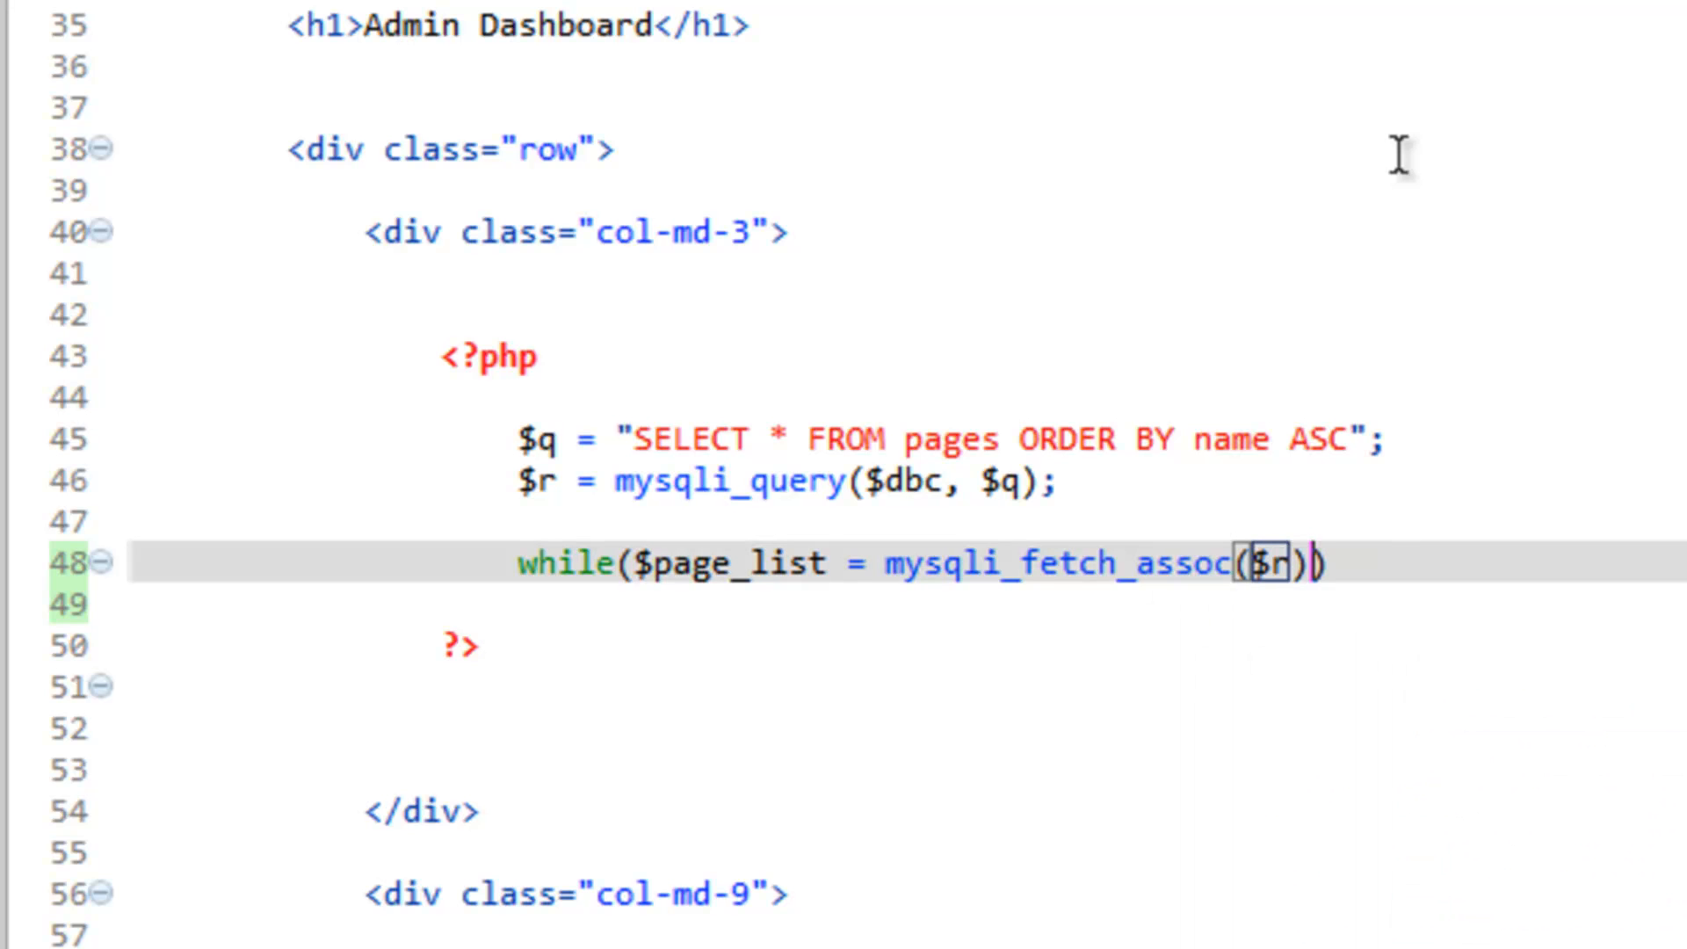
{"action": "type", "text": "{"}
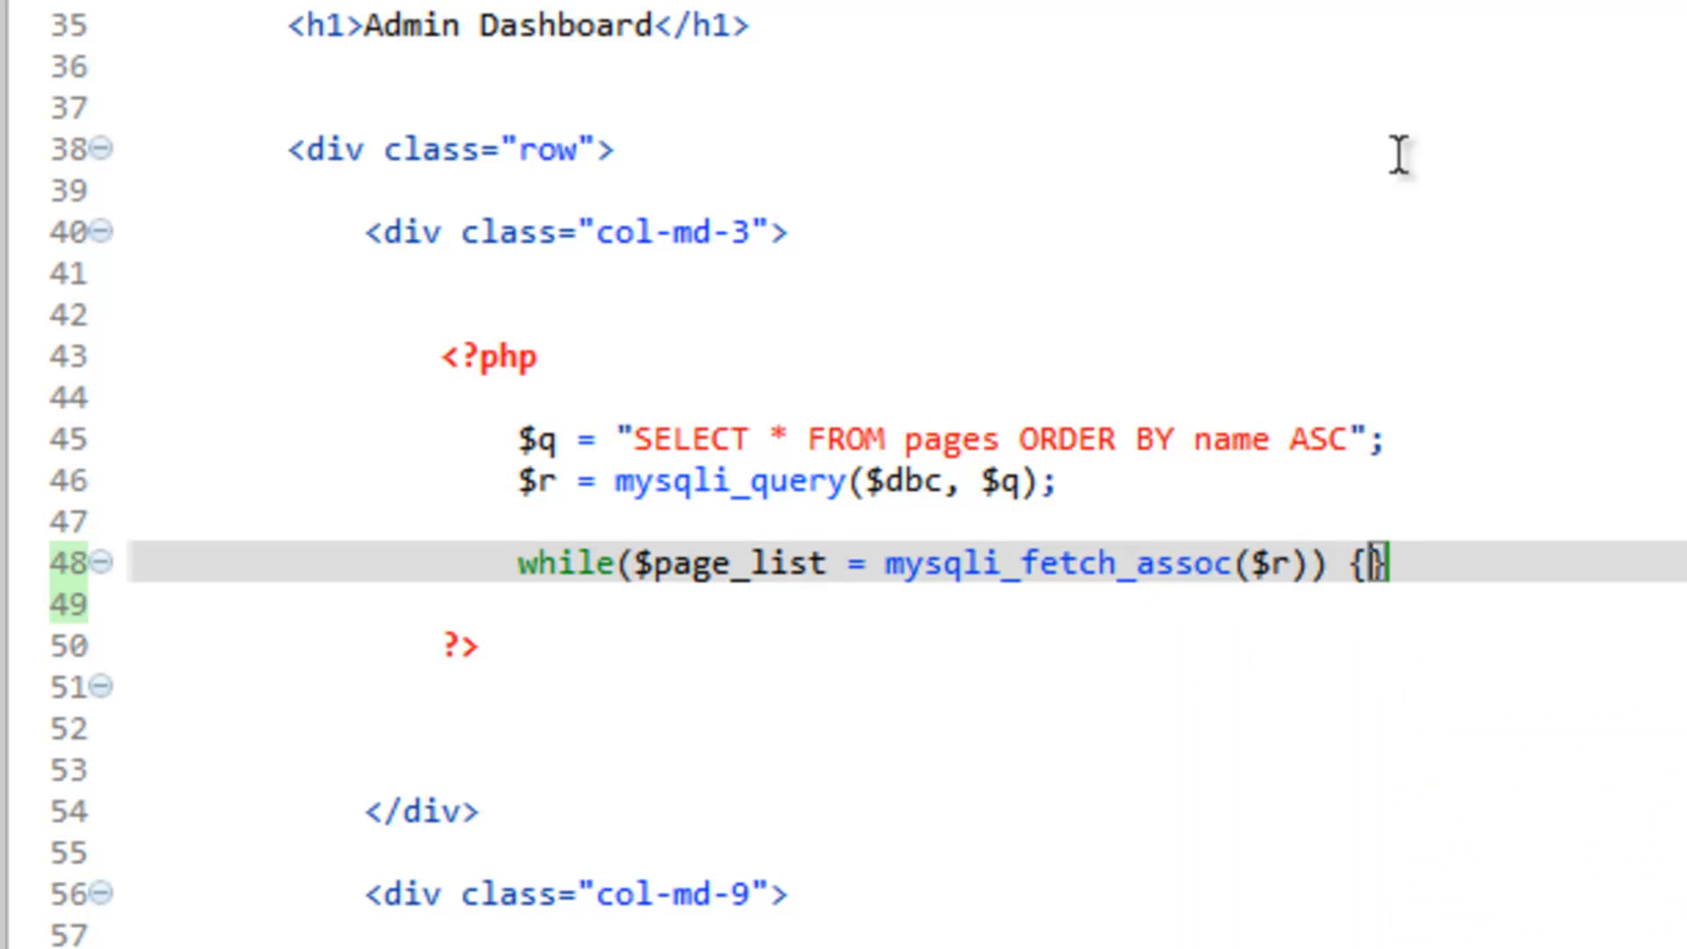
{"action": "key", "text": "enter"}
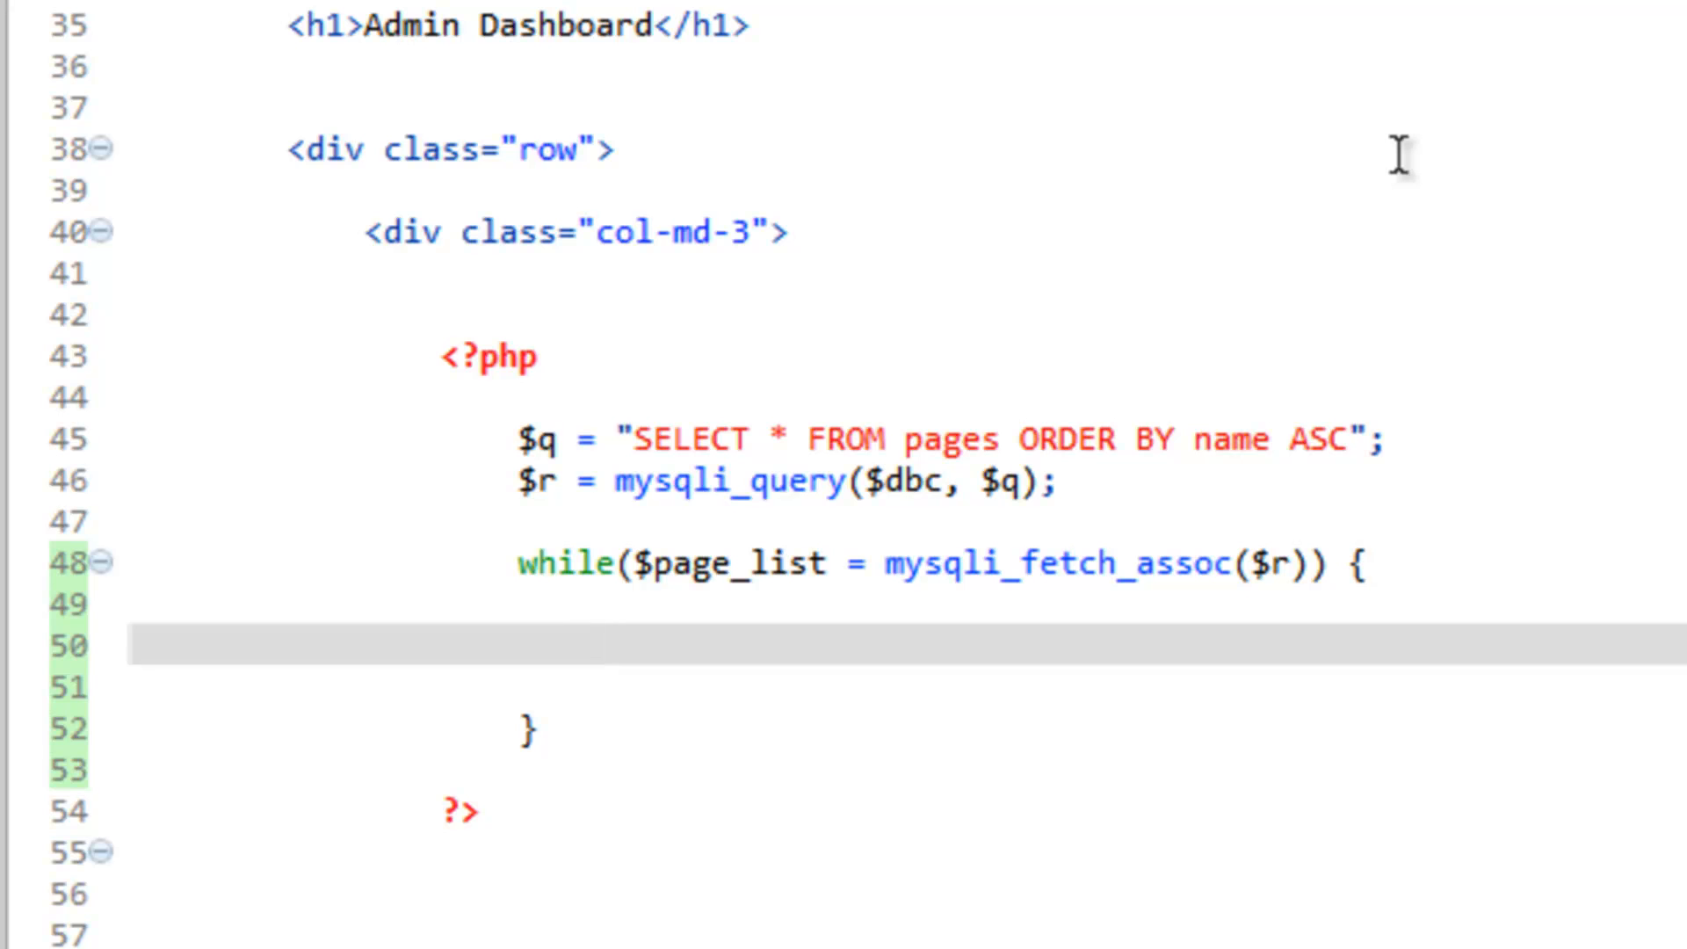
Step: Inside the loop, echo $page_list['name'] for each row
{"action": "type", "text": "e"}
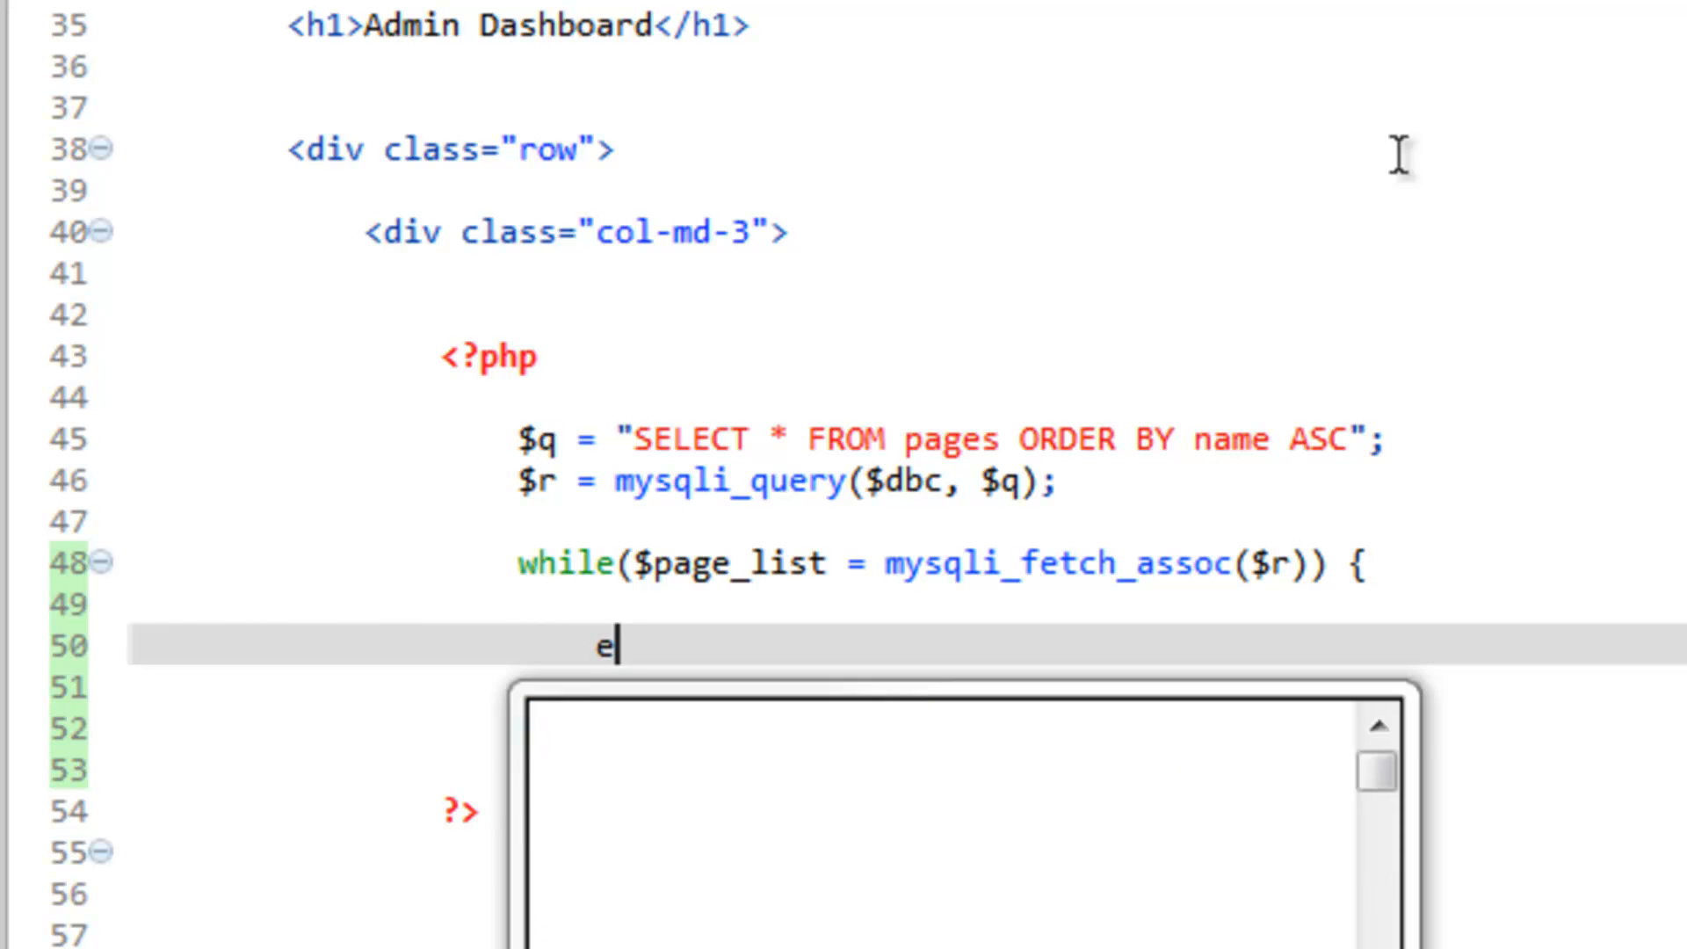
{"action": "type", "text": "cho"}
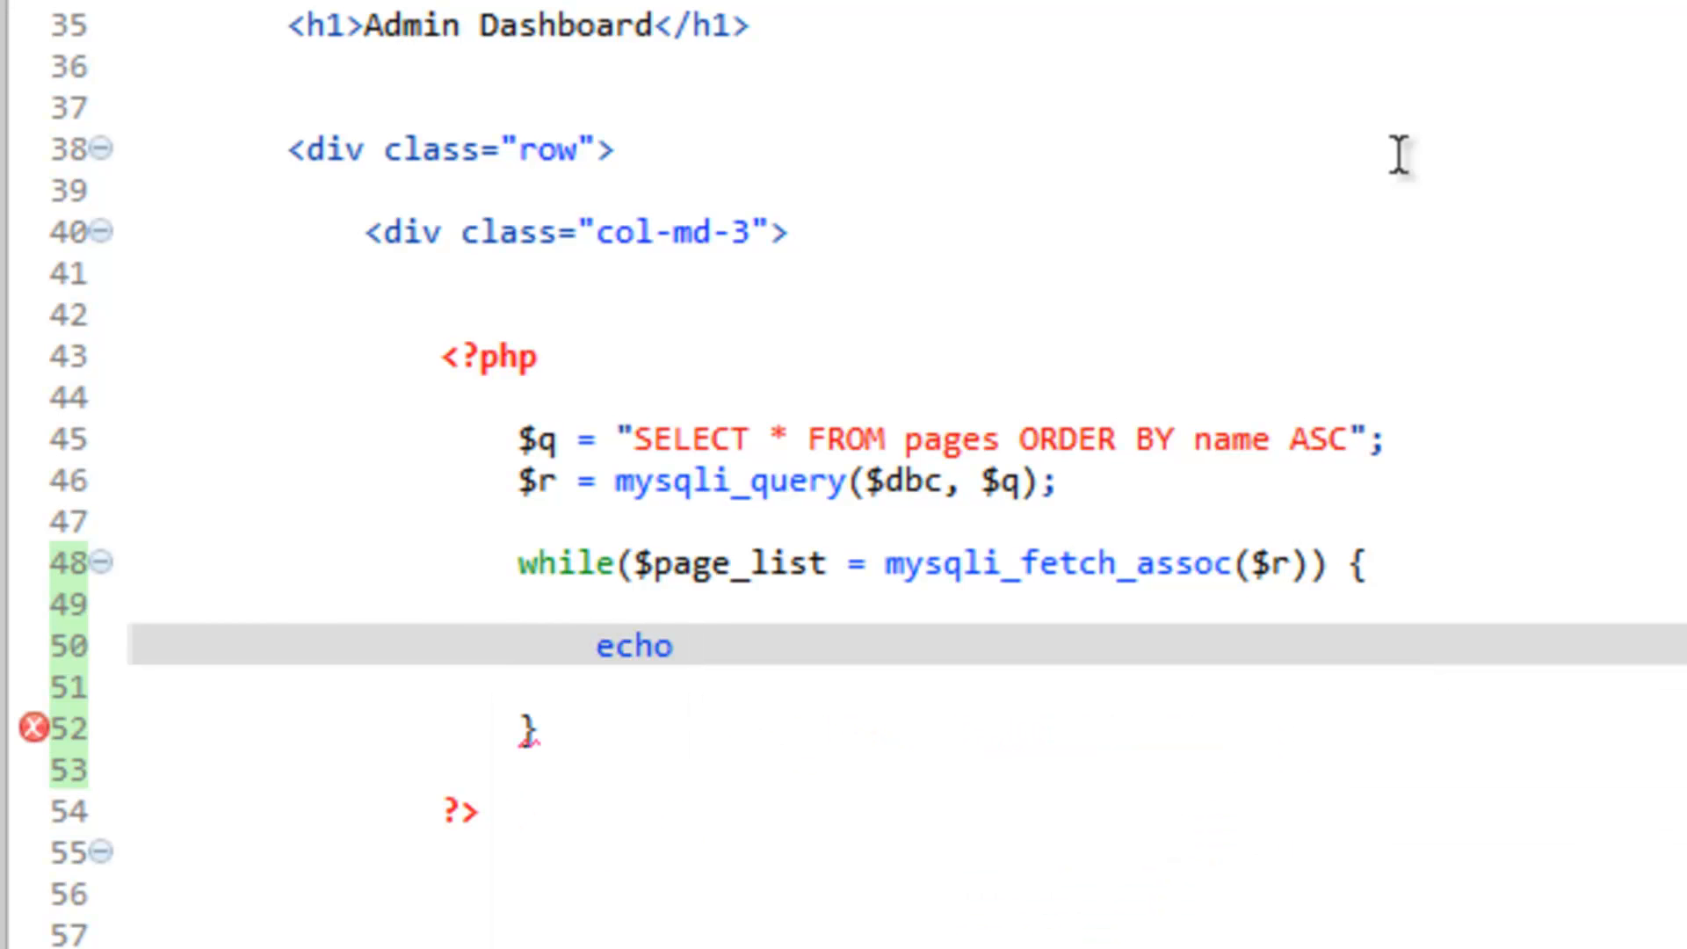
{"action": "type", "text": "$page_list"}
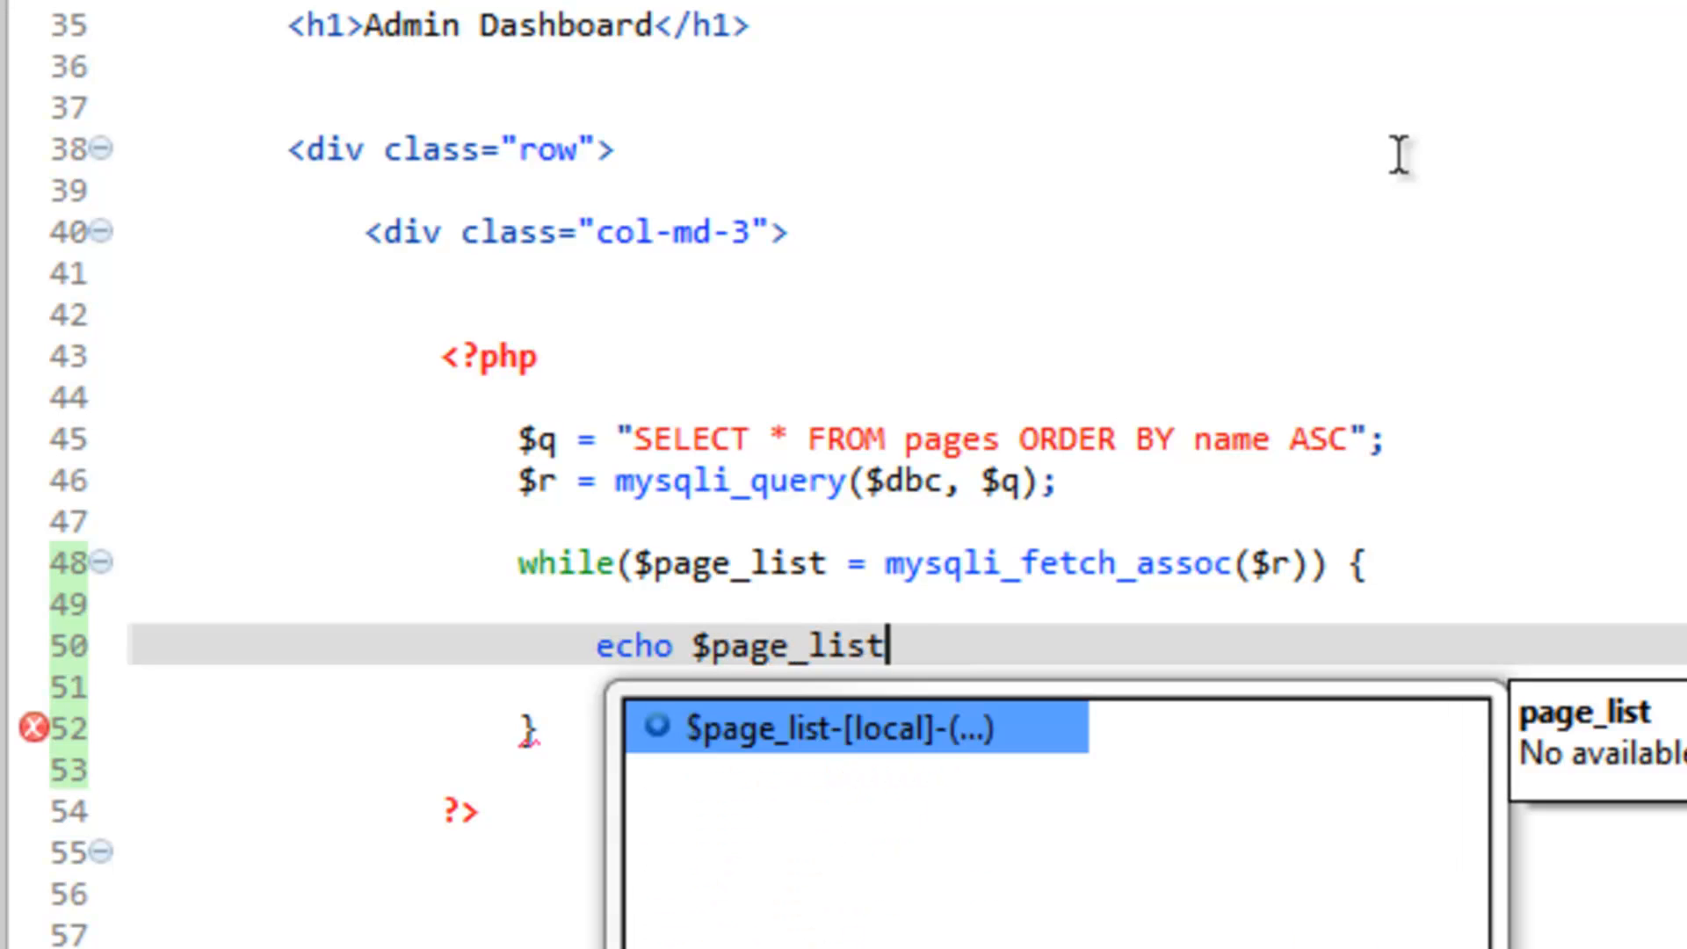
{"action": "type", "text": "['']"}
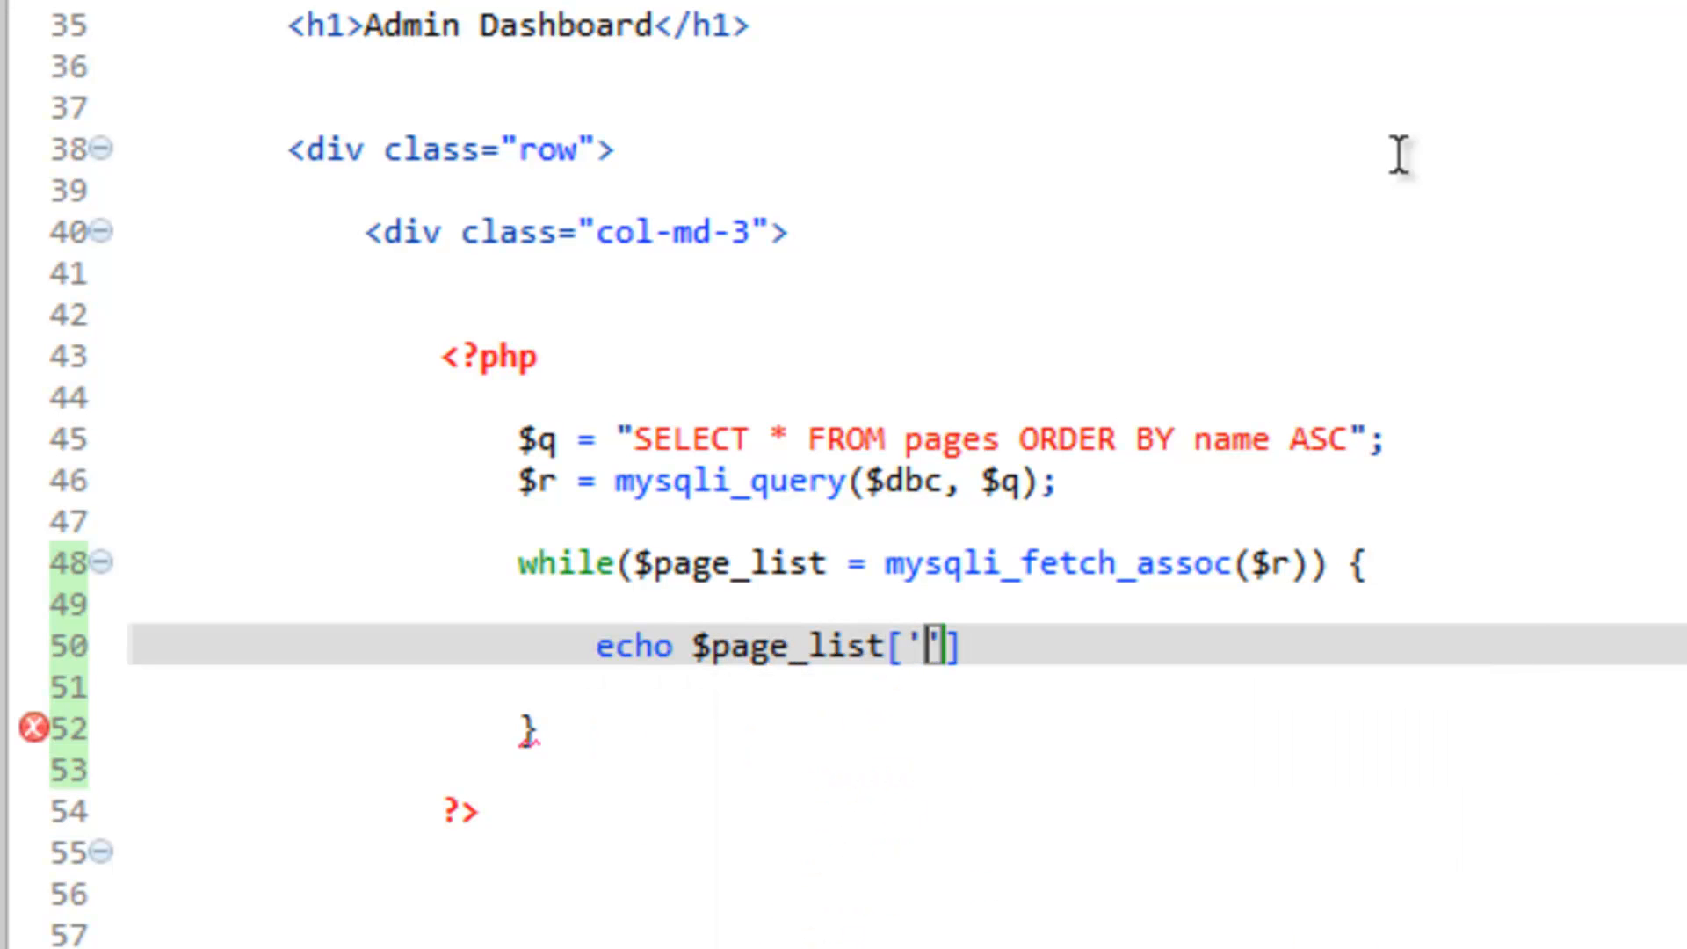
{"action": "type", "text": "name"}
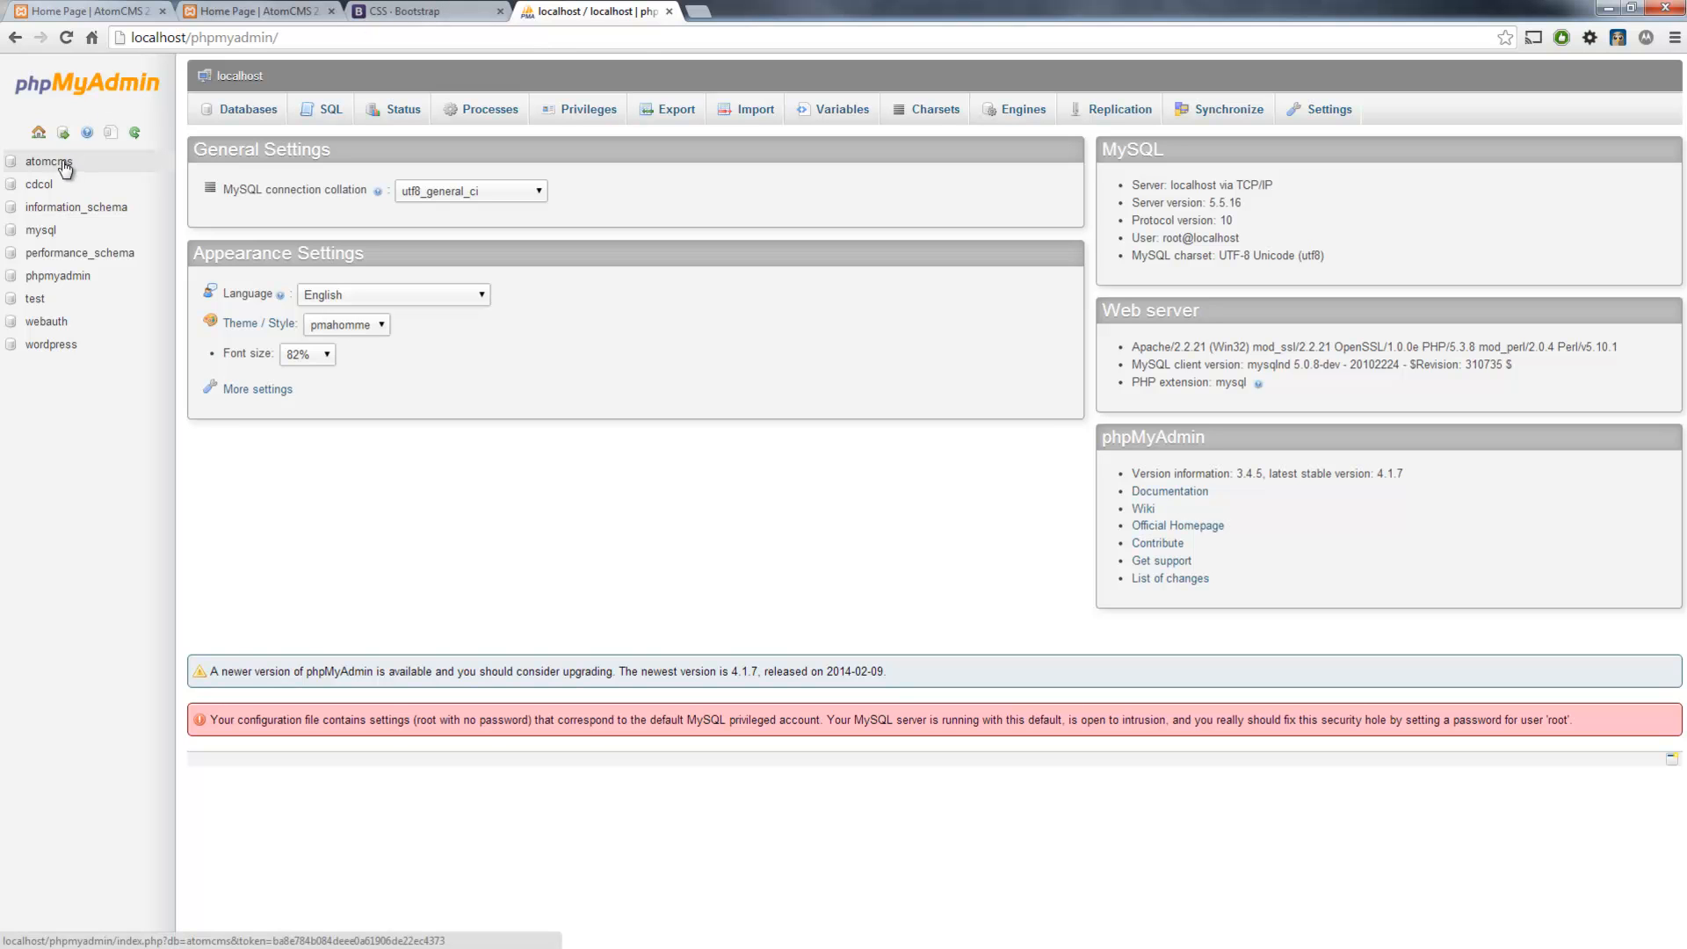
Step: Select the atomcms database in phpMyAdmin's sidebar to inspect its tables
{"action": "left_click", "coordinate": [46, 162]}
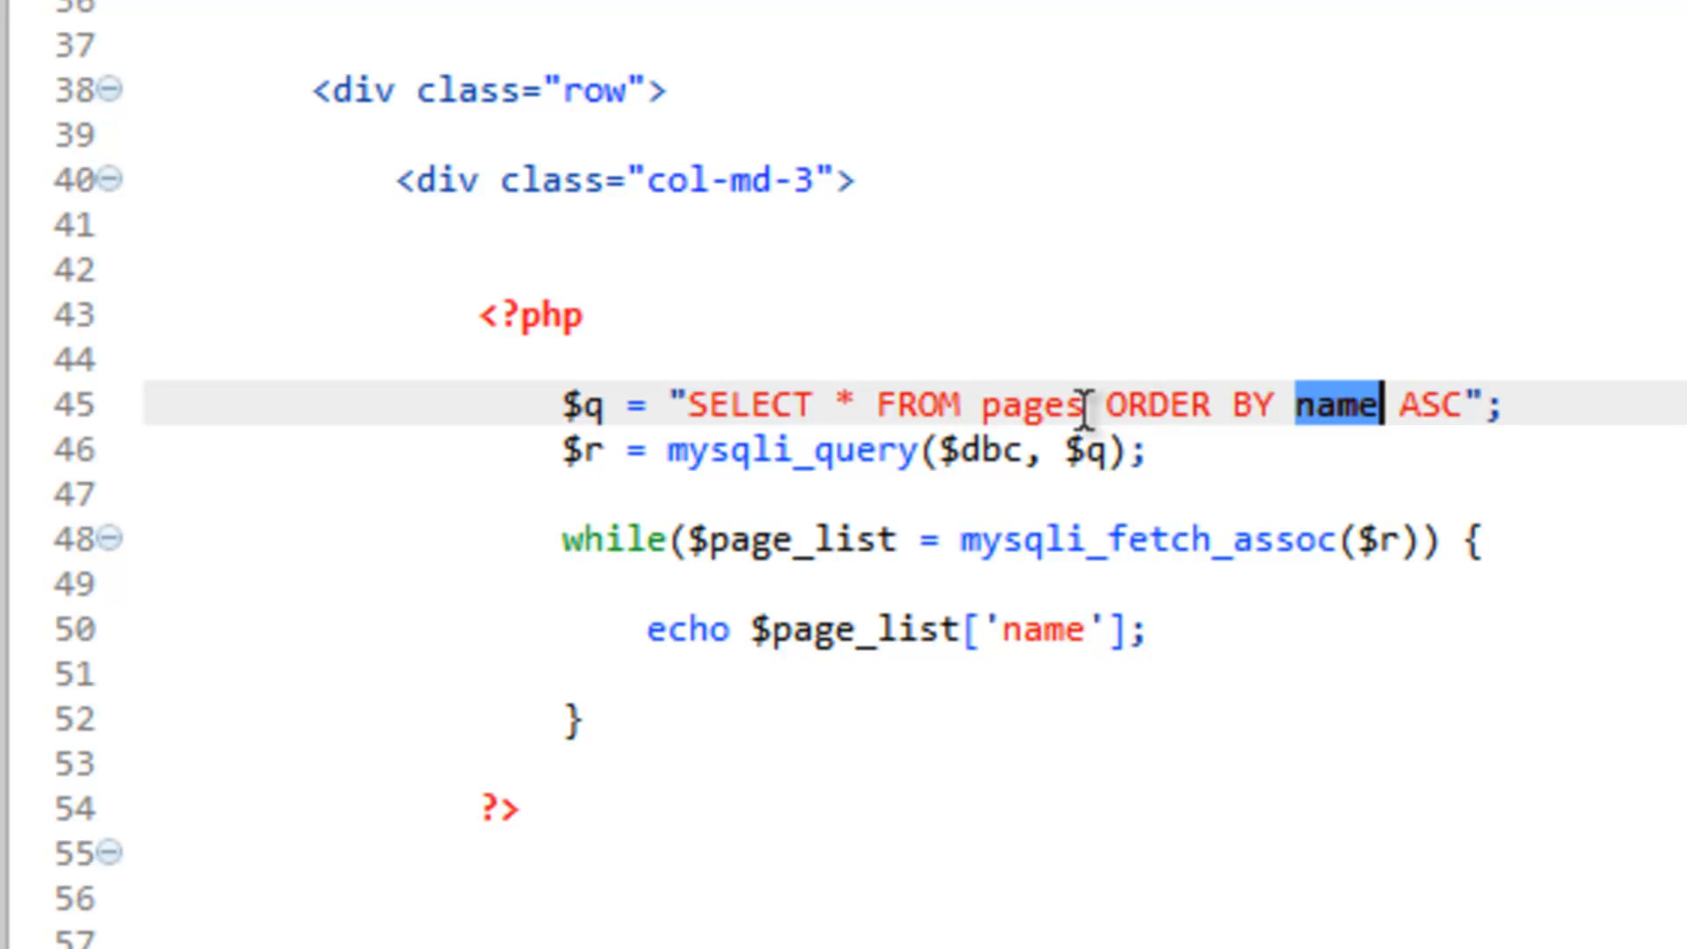
Step: Switch the query to order by and echo title, then reload the dashboard showing About Us and Home Page
{"action": "type", "text": "title"}
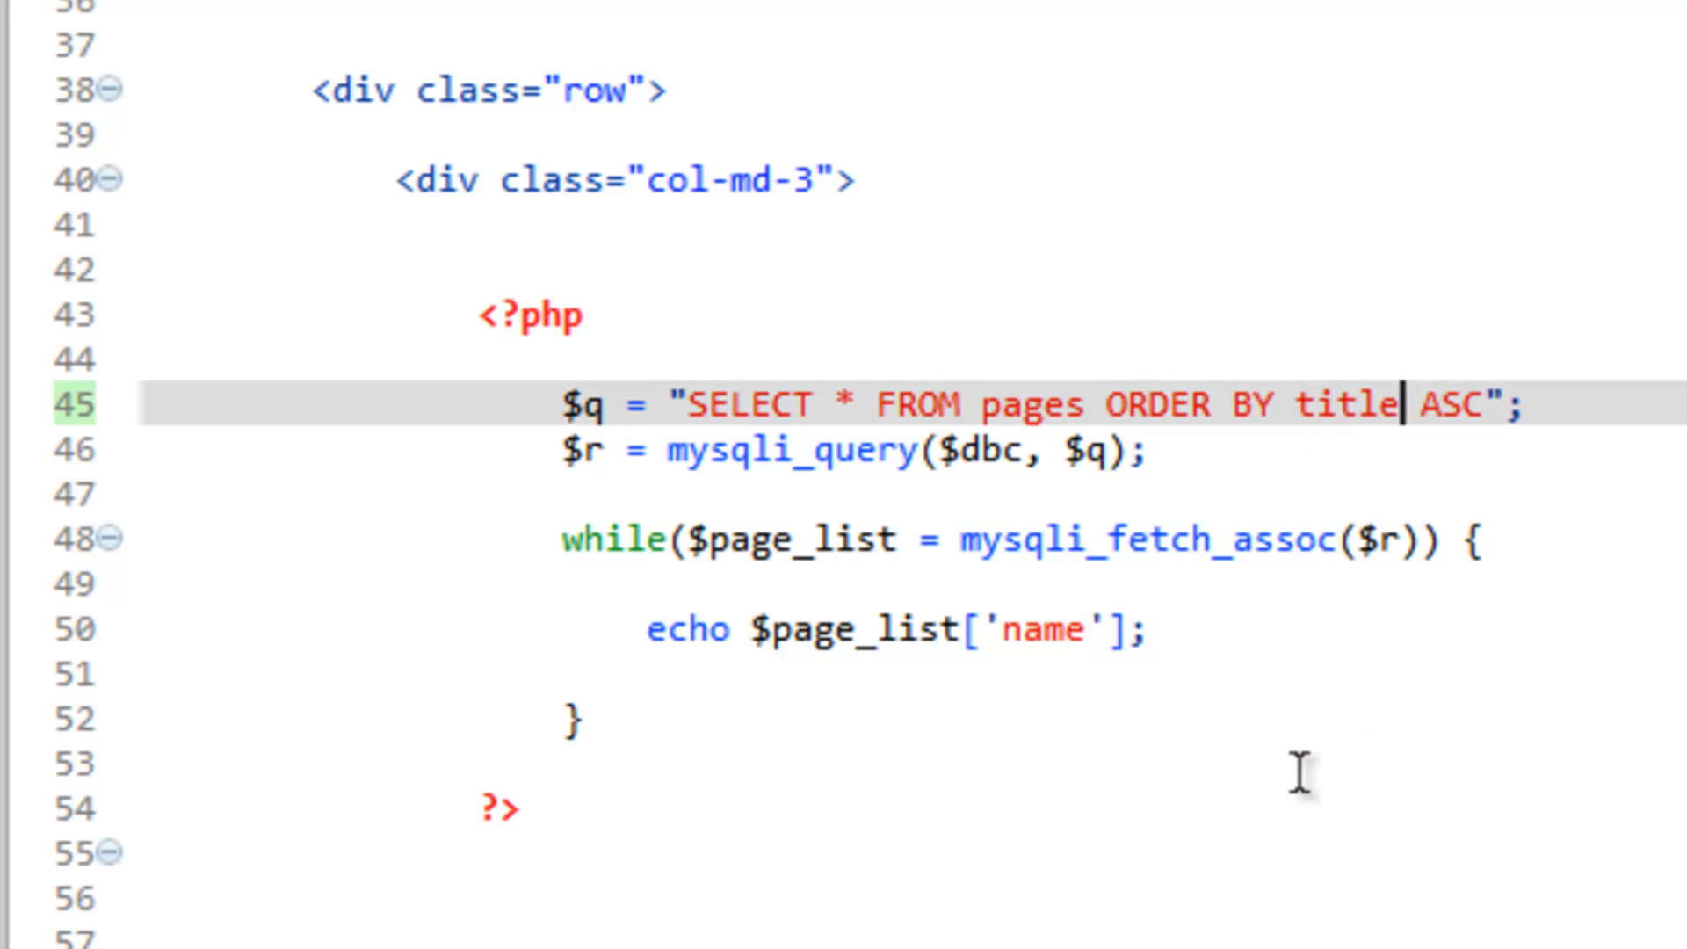
{"action": "mouse_move", "coordinate": [1109, 629]}
{"action": "type", "text": "tit"}
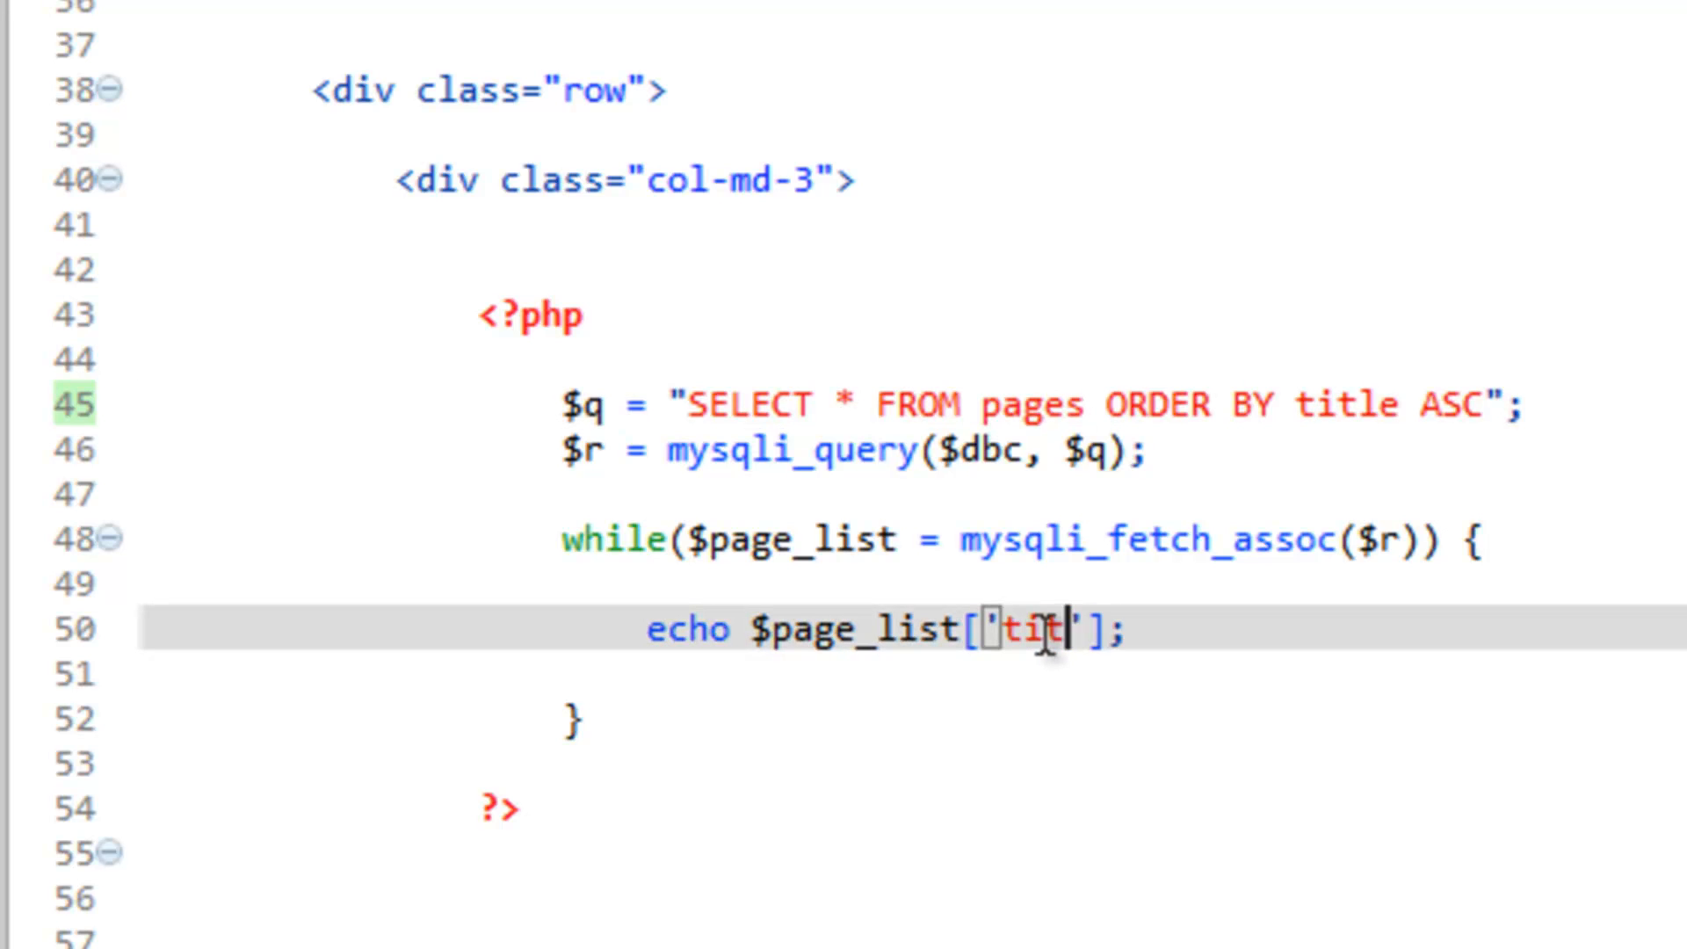
{"action": "type", "text": "le"}
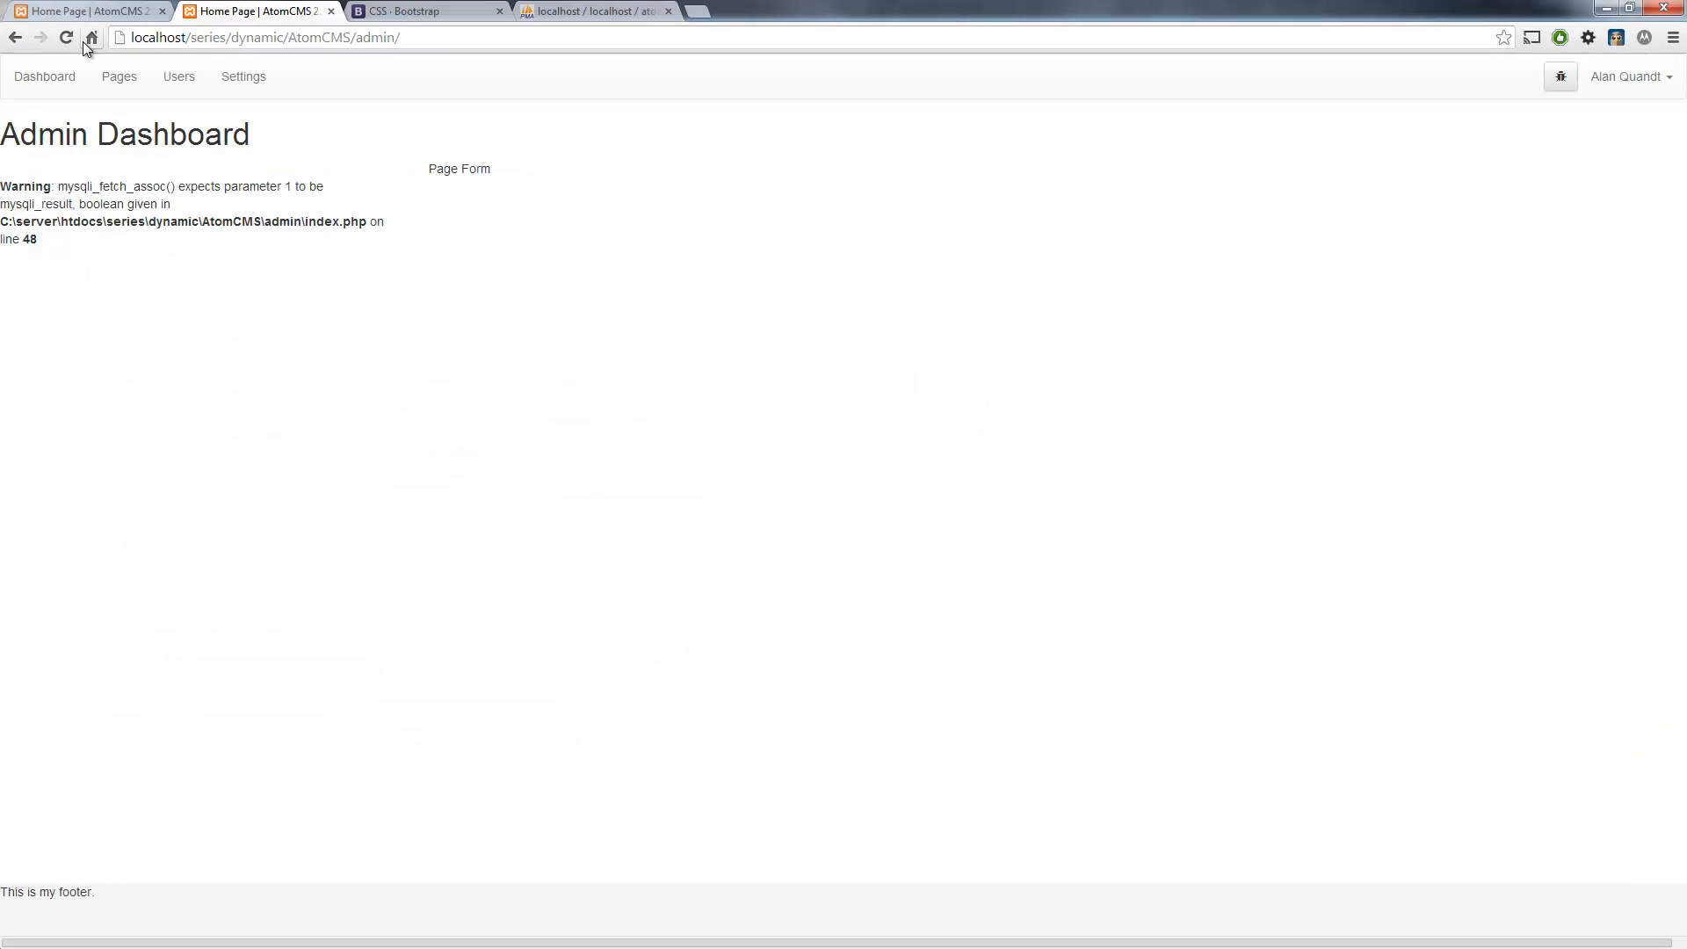
{"action": "left_click", "coordinate": [65, 37]}
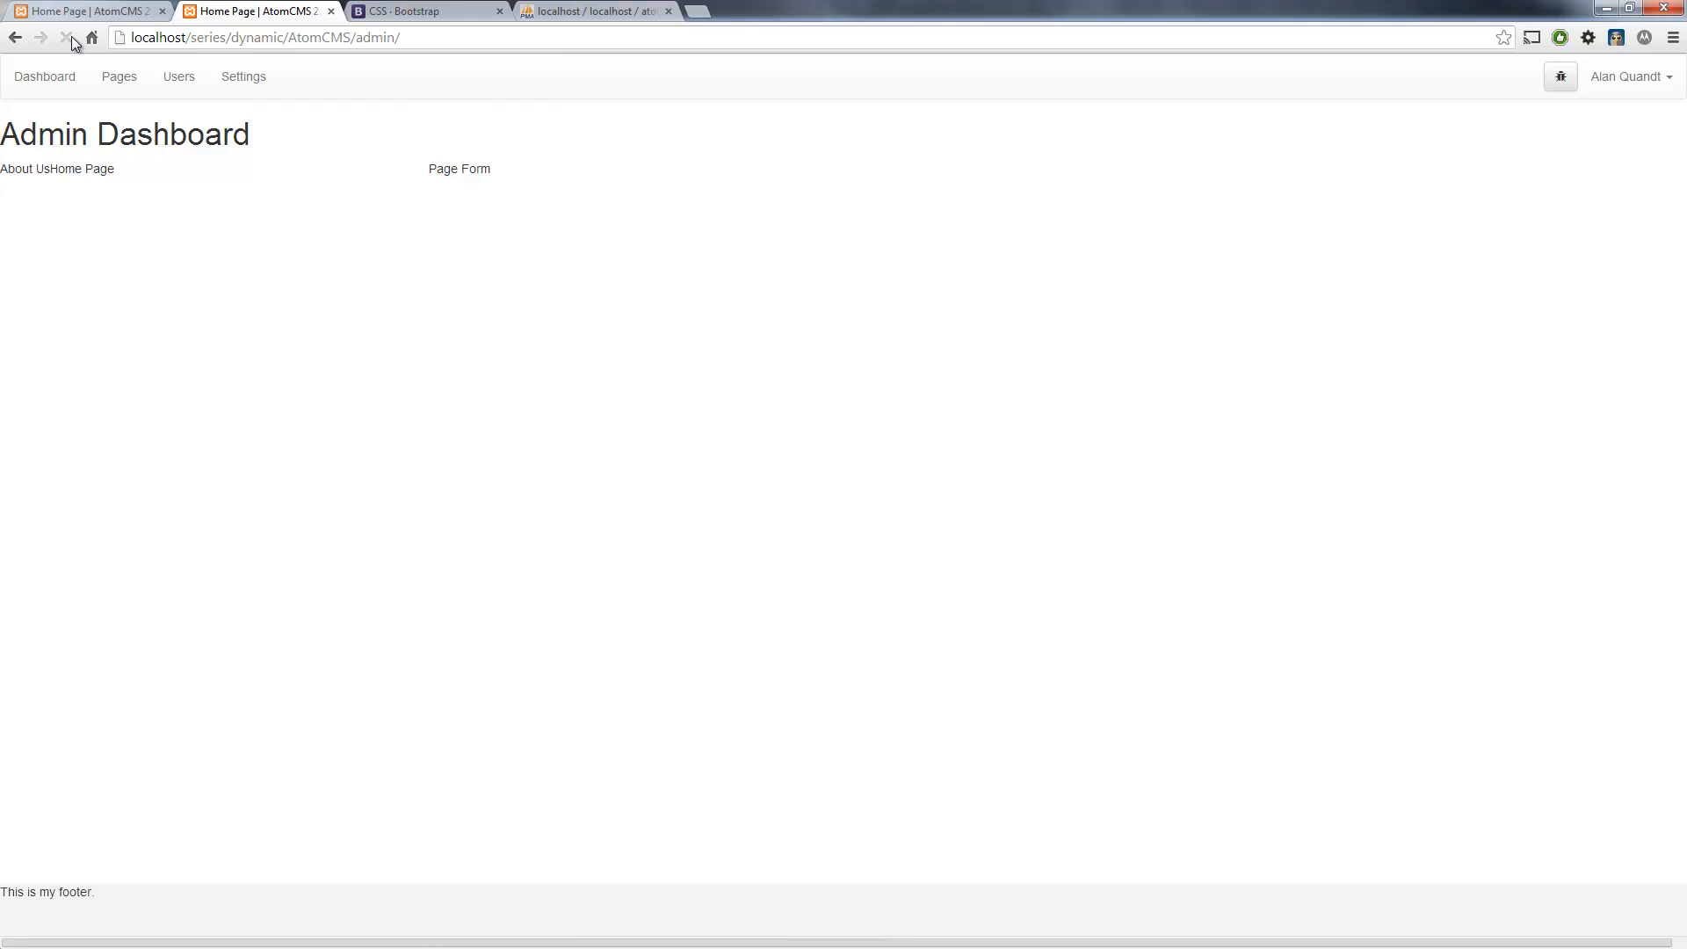